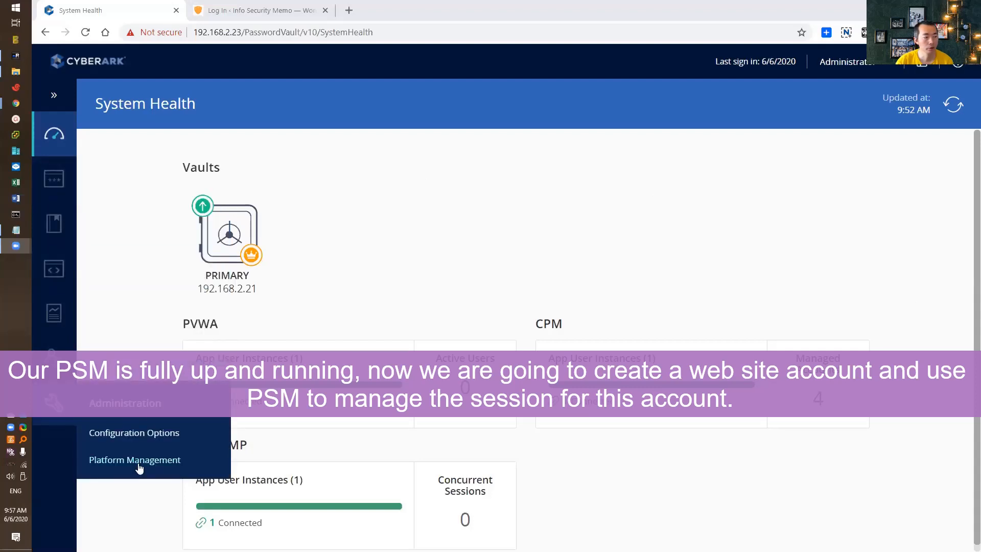
Open Platform Management, expand the Website group and show actions for Generic Web App
click(135, 459)
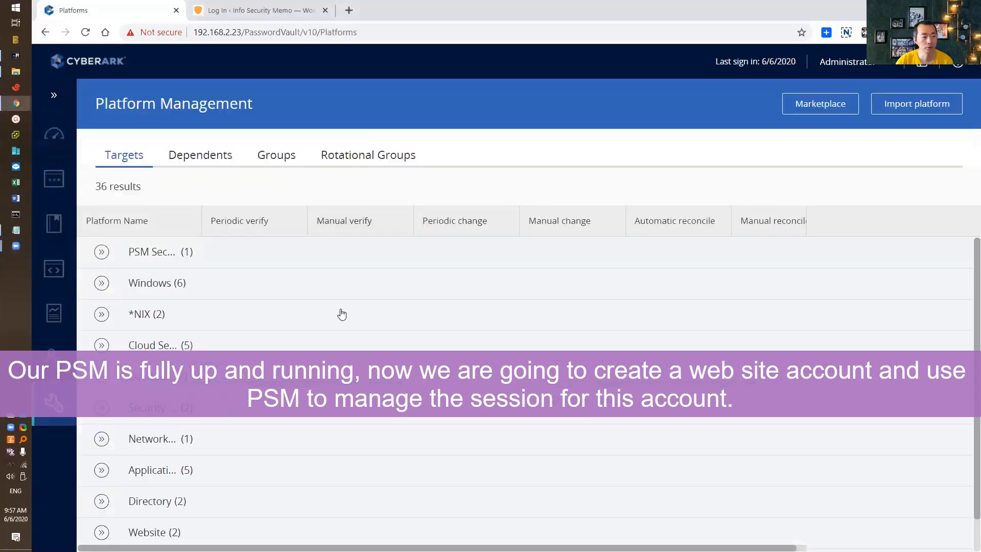
click(101, 497)
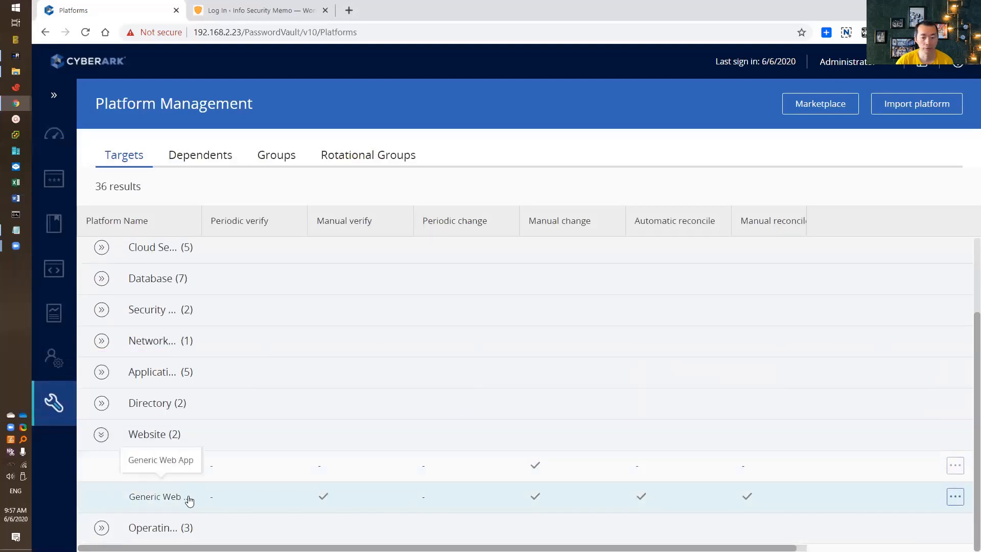
click(955, 497)
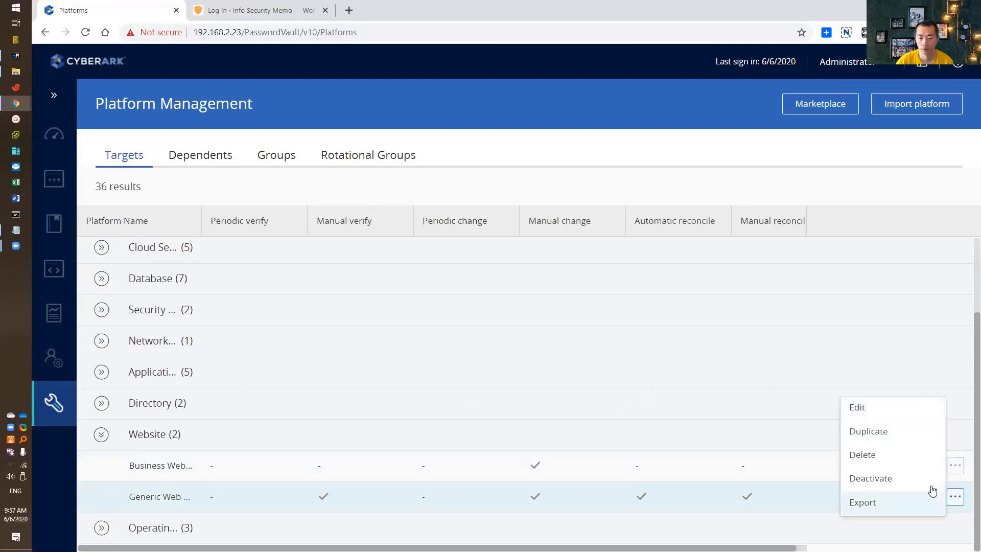
mouse_move(891, 412)
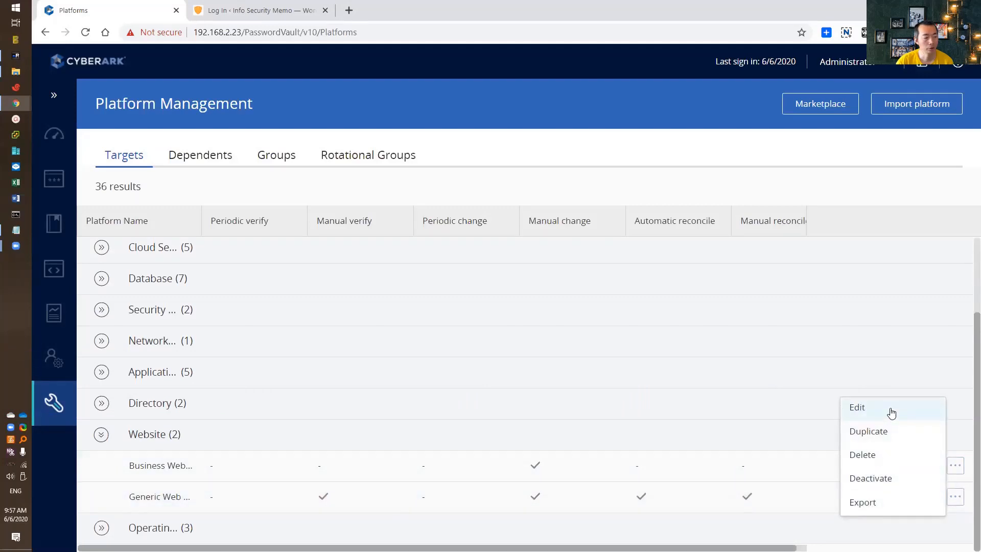
Duplicate Generic Web App into a new platform named 51Sec-Generic Web Sites and create it
click(868, 430)
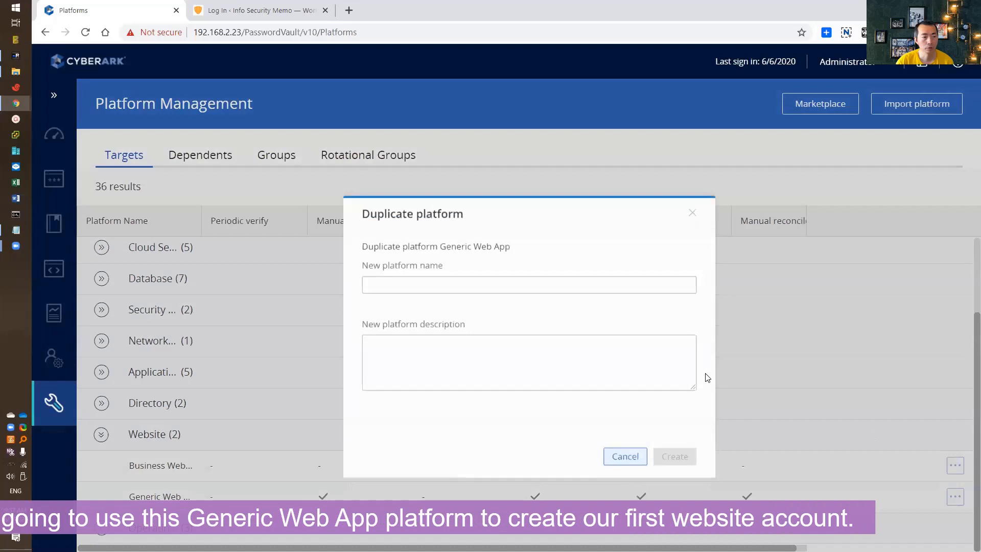
click(528, 281)
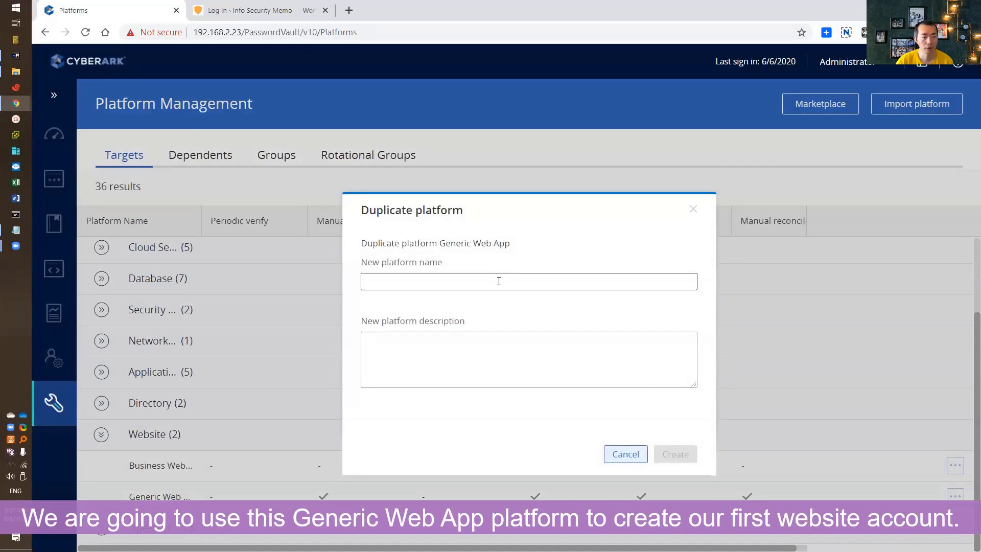
text(51)
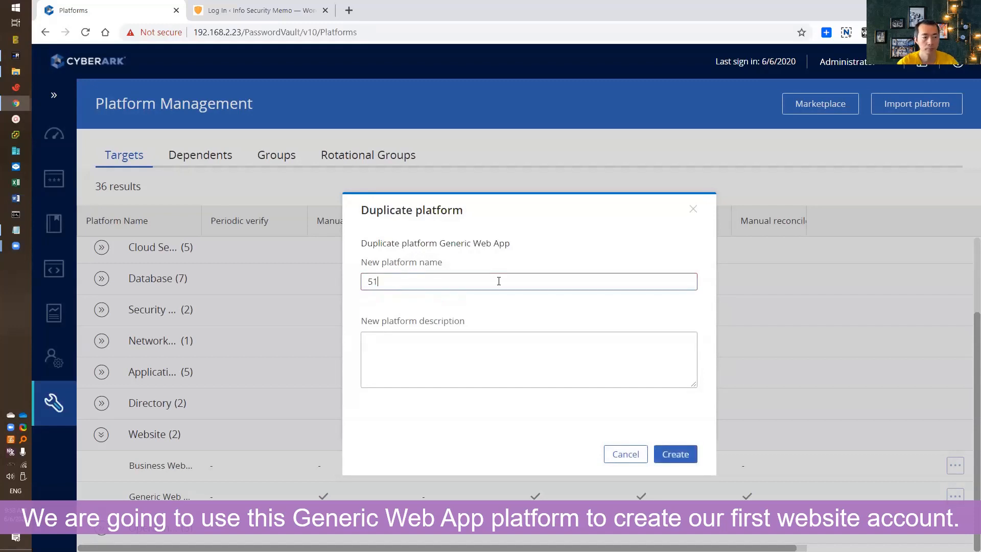
text(Sec-Generic Web Site)
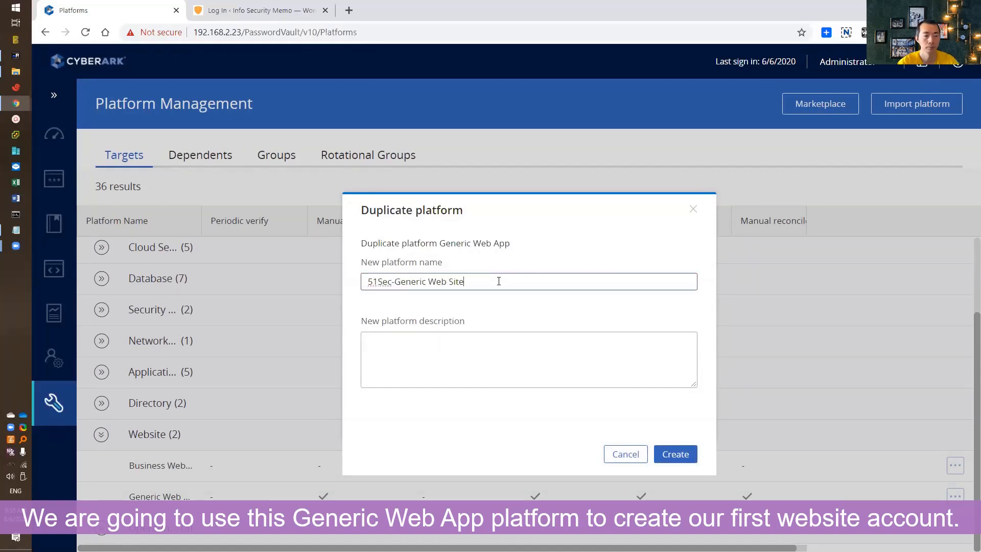
click(674, 453)
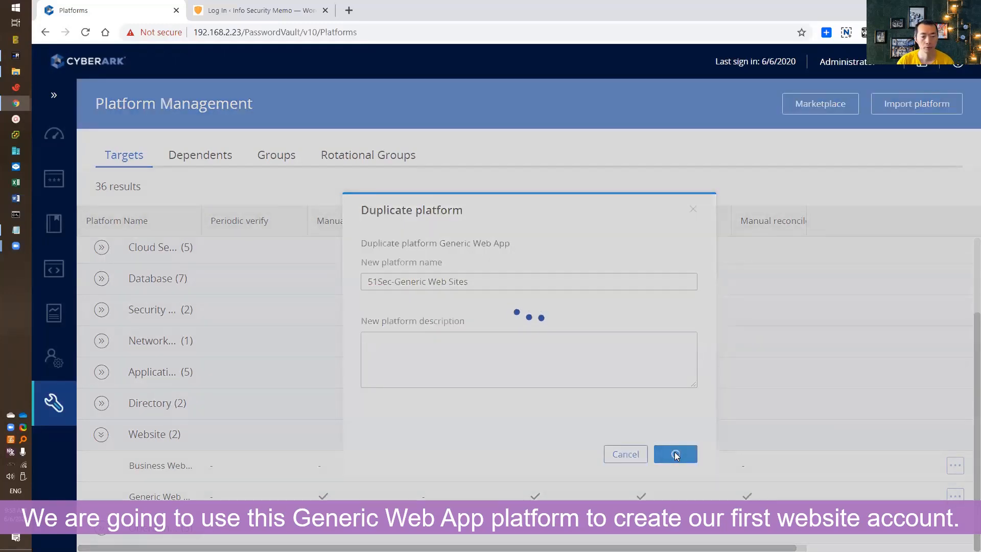
click(675, 454)
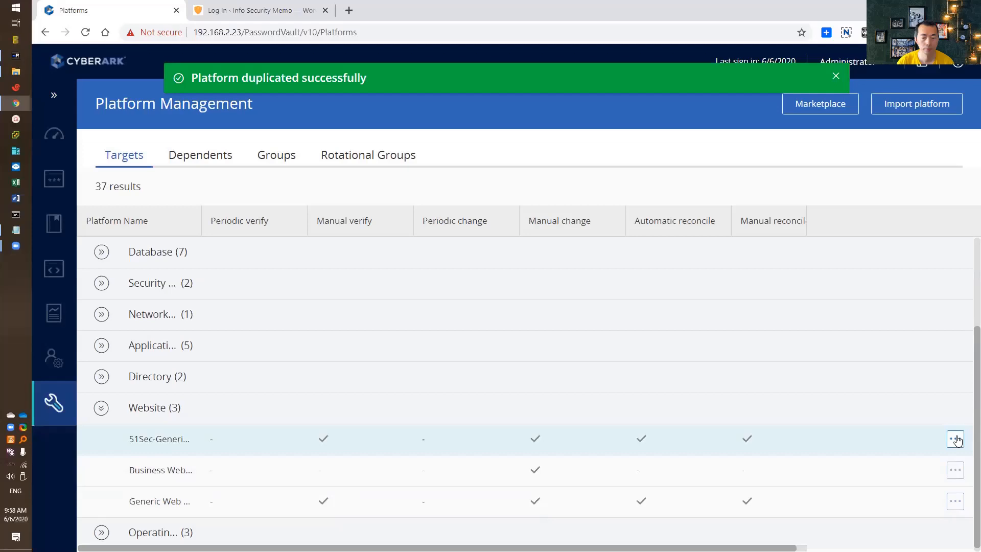
Edit 51Sec-Generic Web Sites, add Privileged Session Management under UI & Workflows and save
click(954, 438)
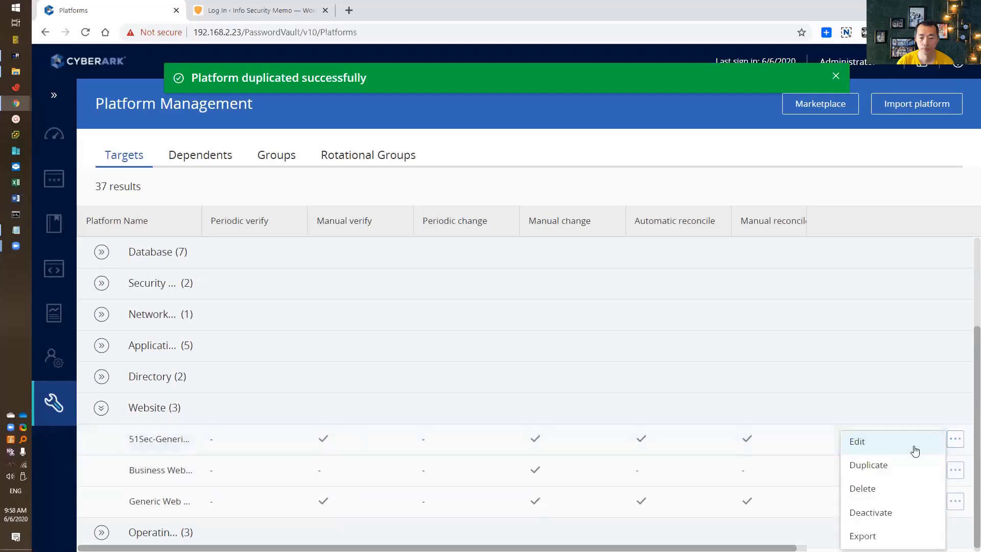
click(857, 442)
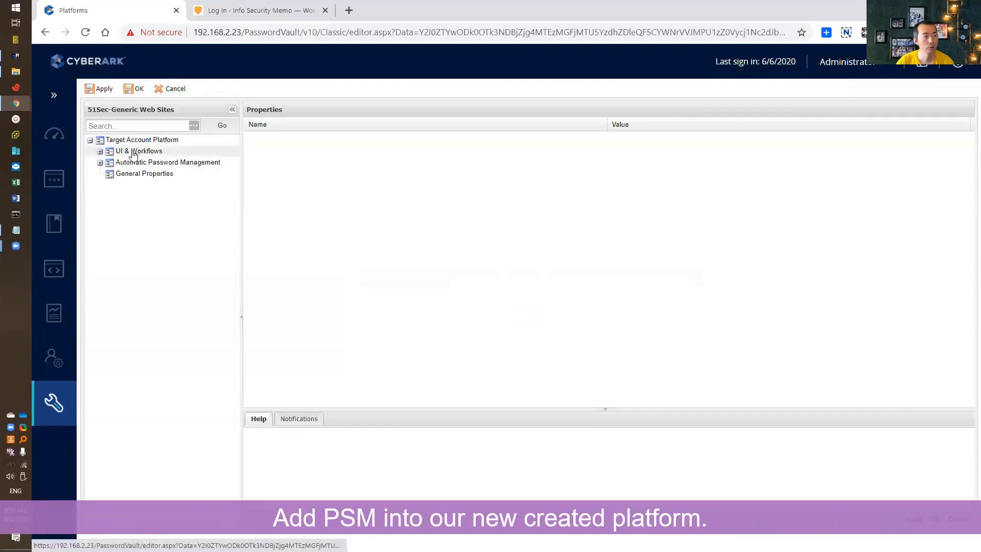
right_click(138, 151)
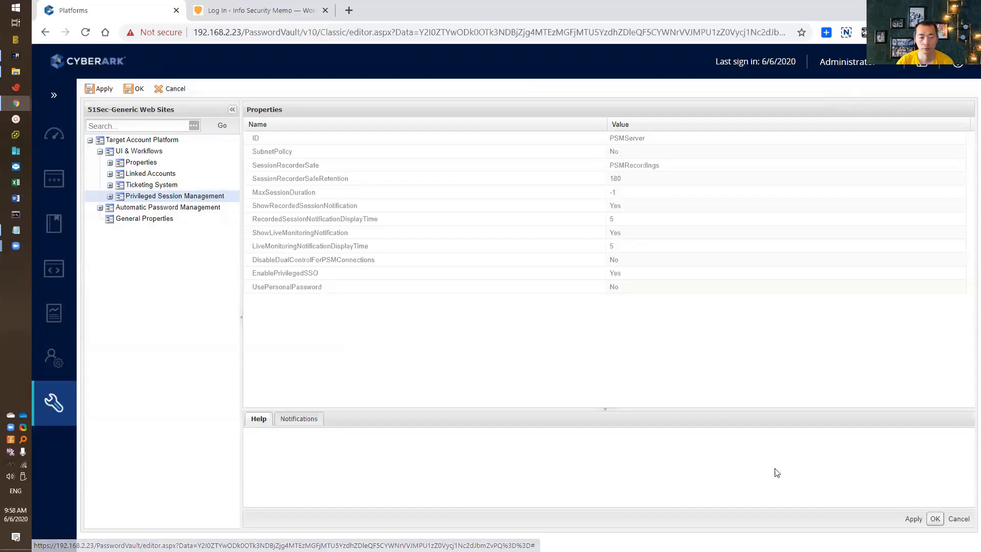
click(53, 179)
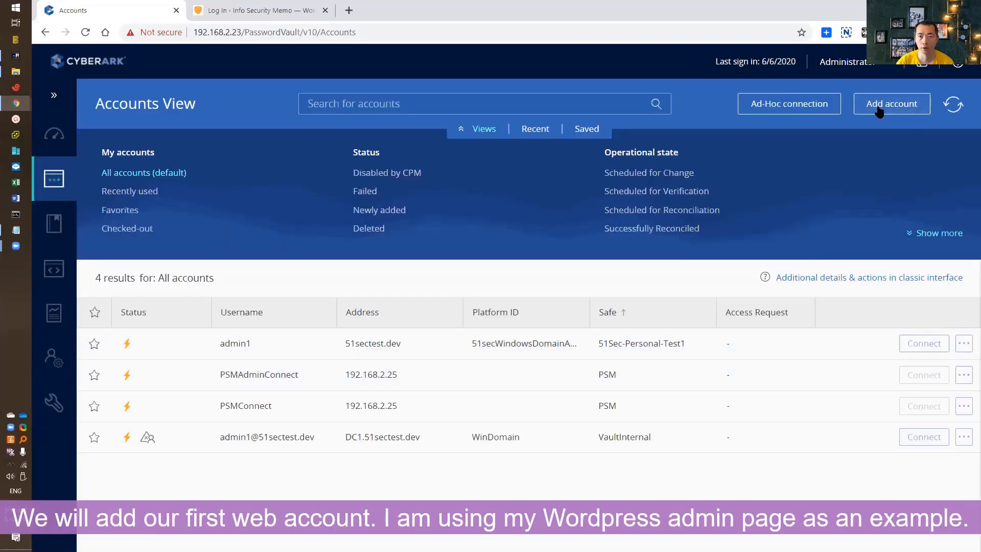
Add a new Website account on 51Sec-Generic Web Sites in safe 51Sec-Personal-Test1
click(891, 104)
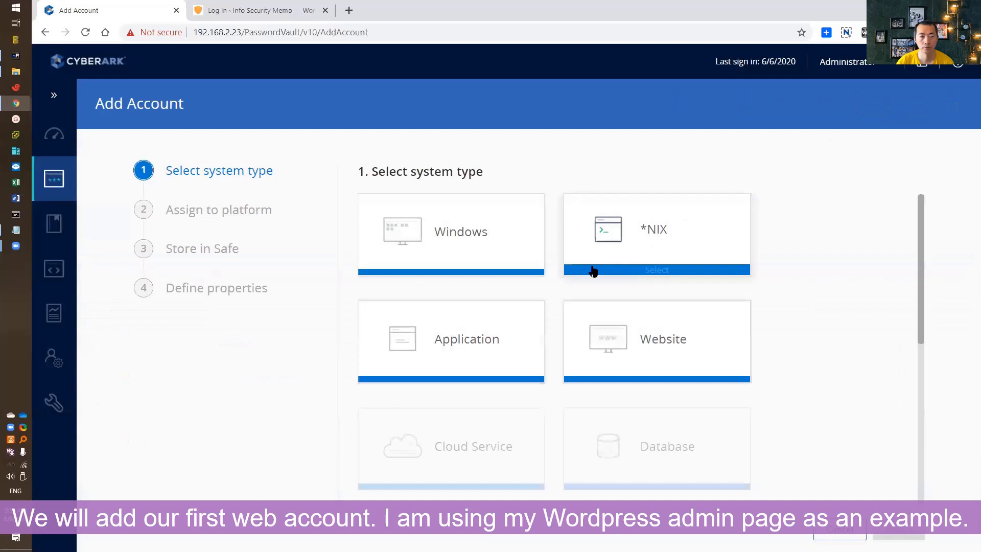
click(656, 339)
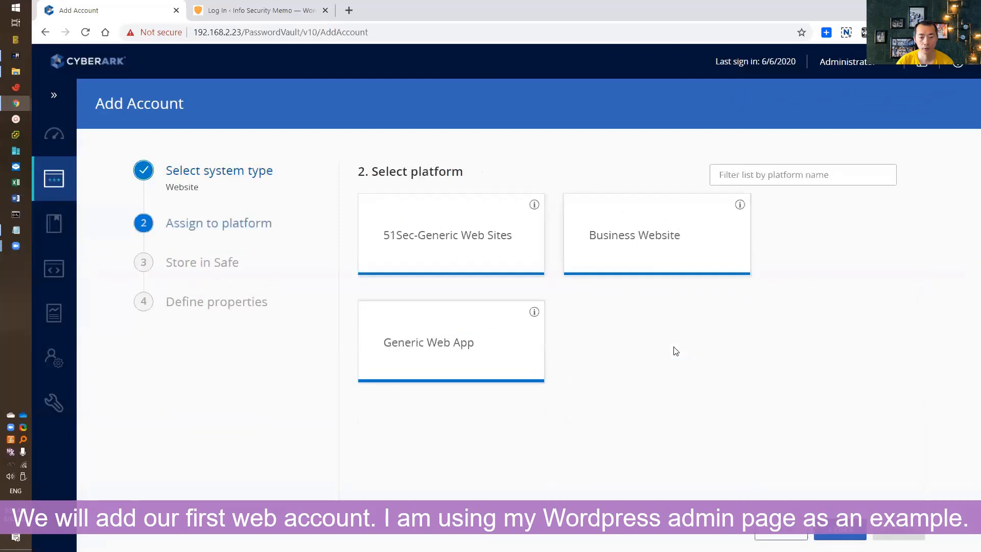
mouse_move(494, 247)
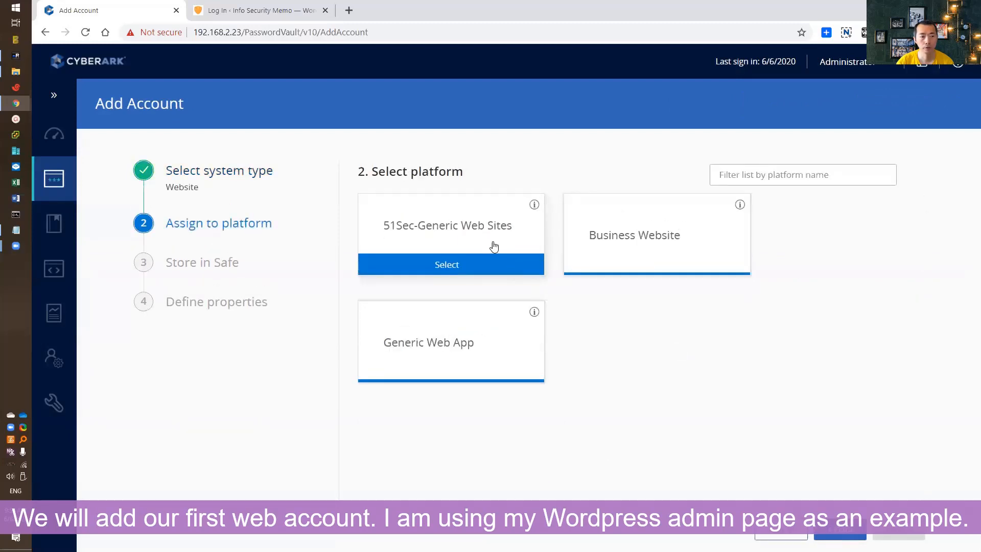
click(447, 263)
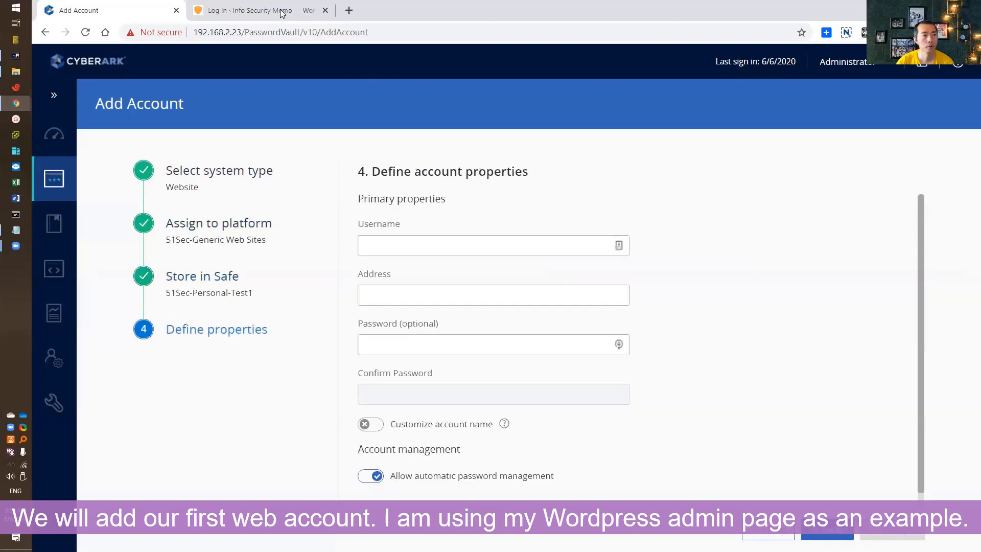
click(257, 10)
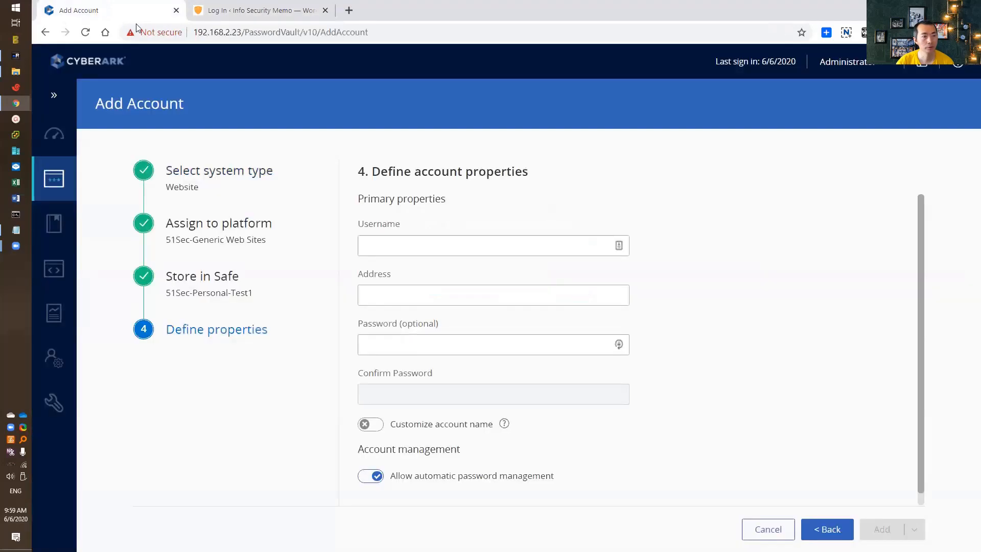
click(492, 245)
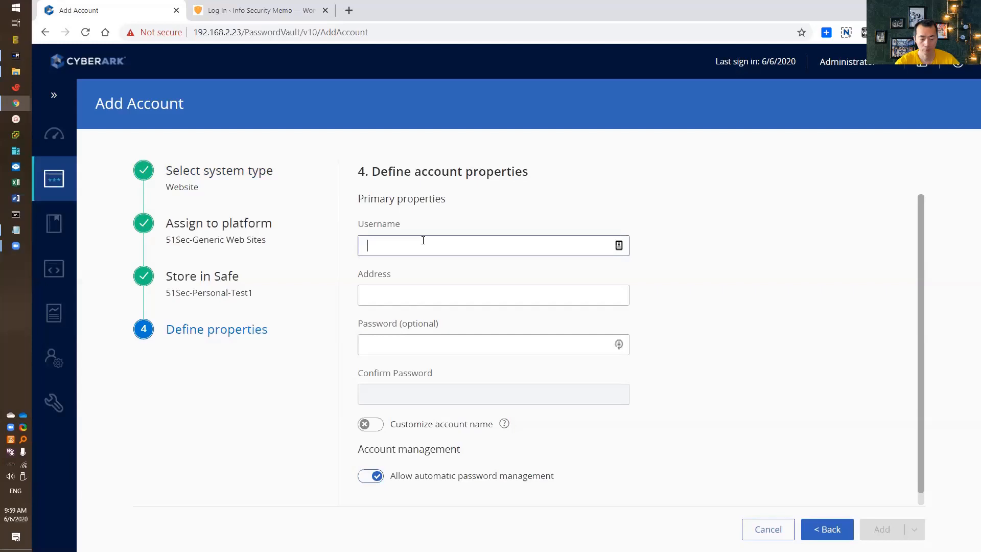
text(tachi)
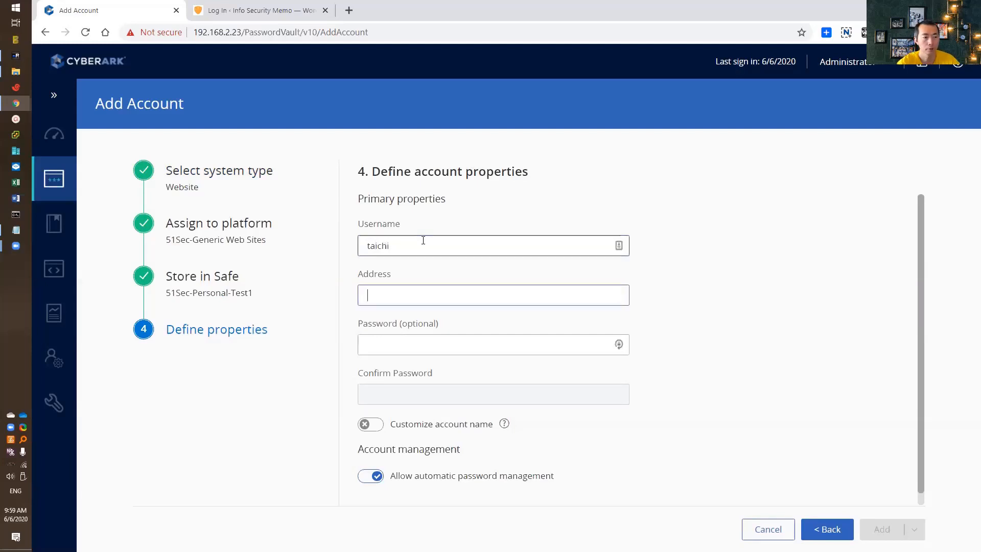
click(256, 10)
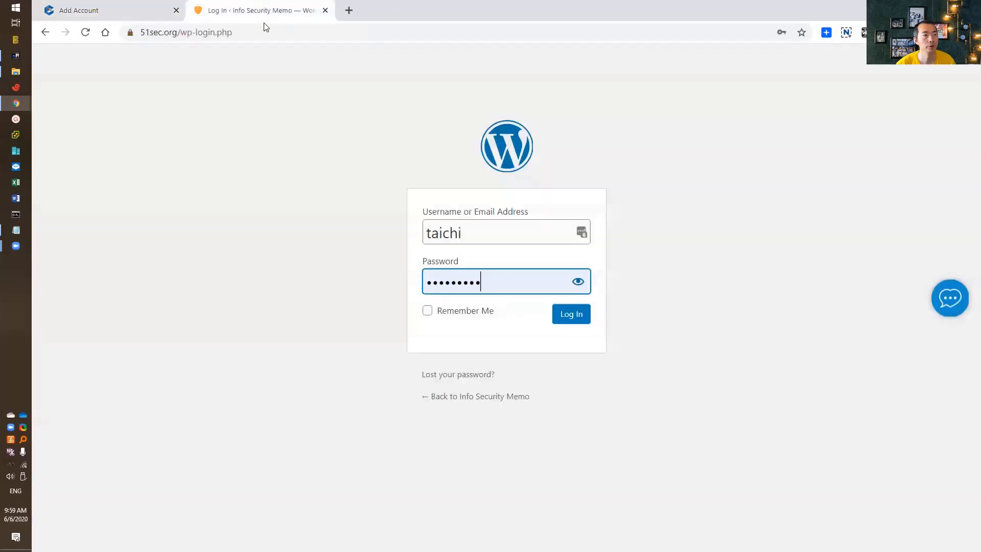
right_click(182, 32)
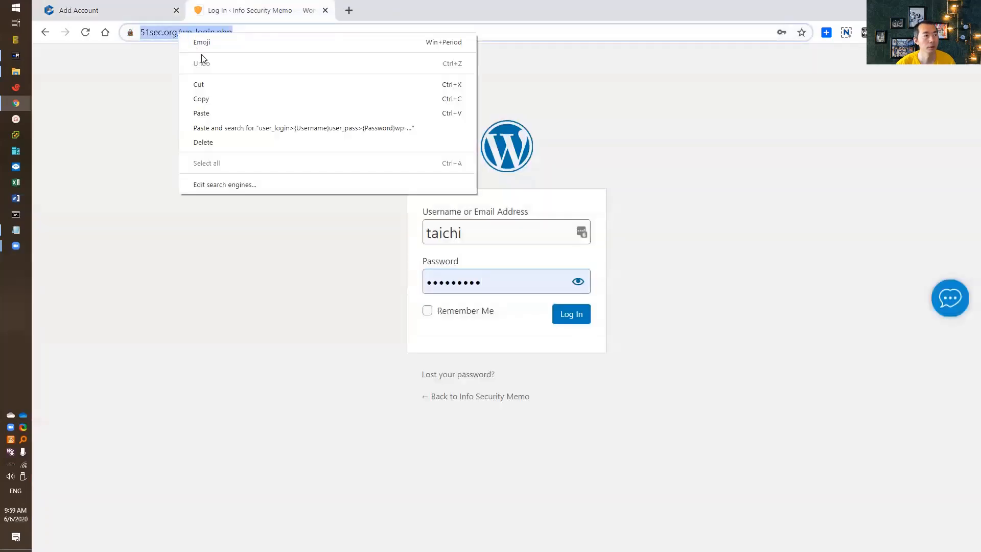
click(112, 11)
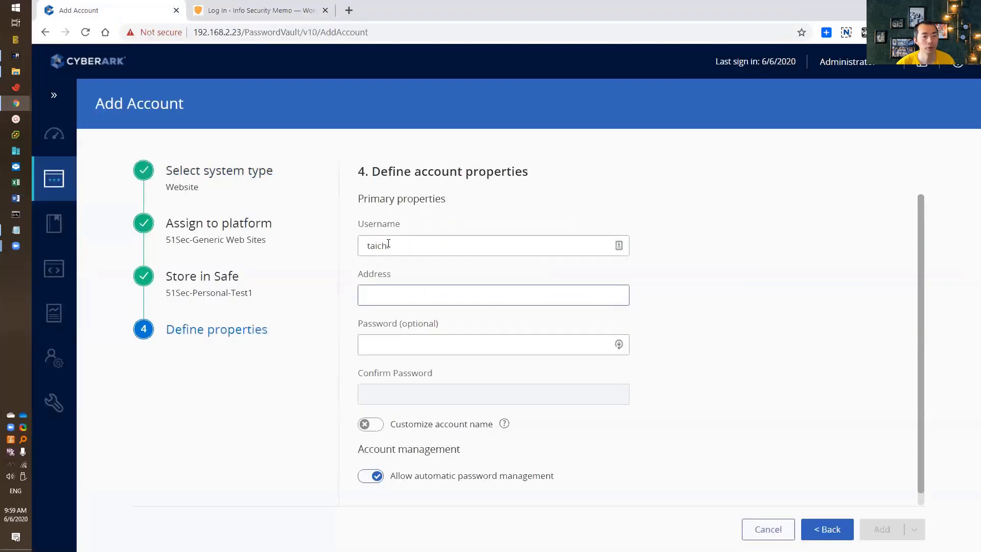
text(https://www.51sec.org/wp-login.php)
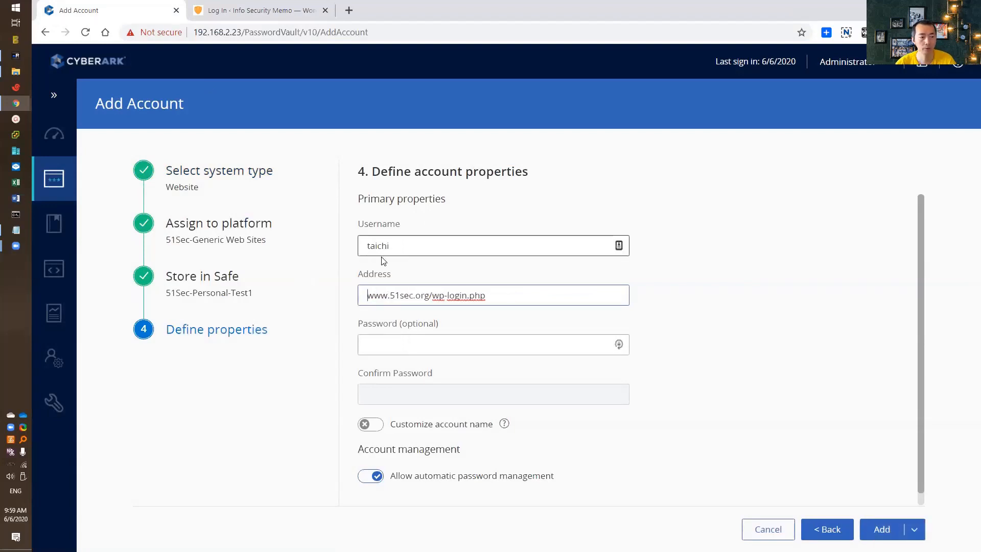
Enter the account password and add the new website account
click(497, 294)
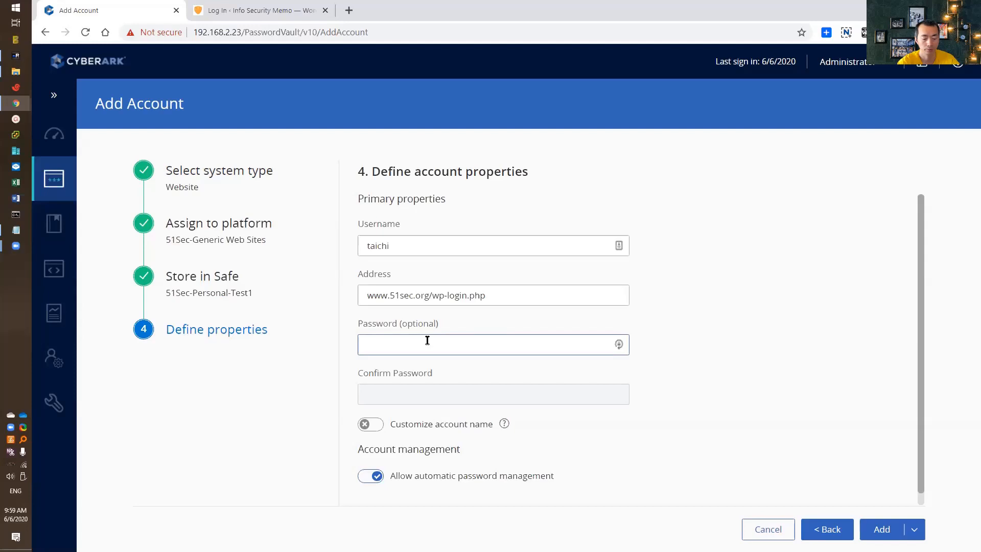
text(••••)
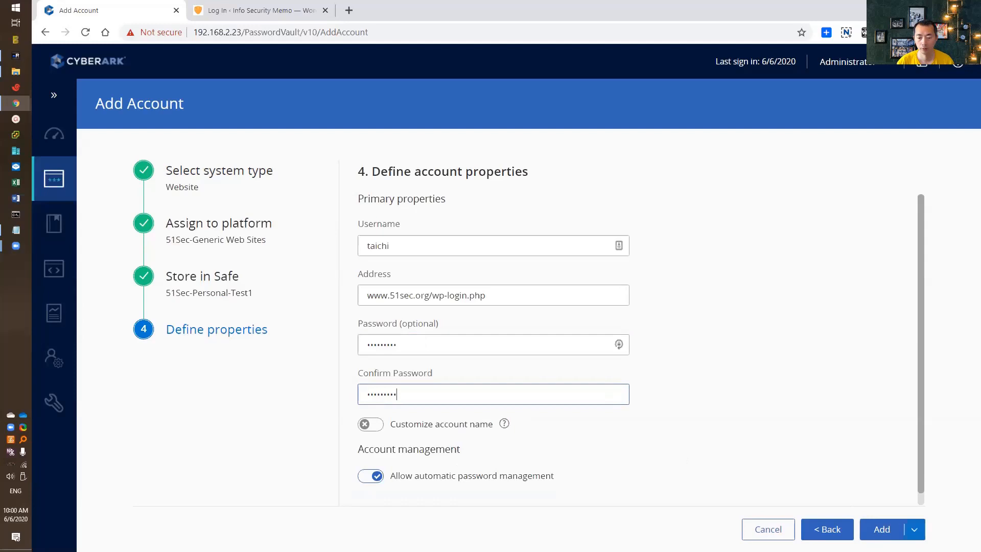
click(882, 528)
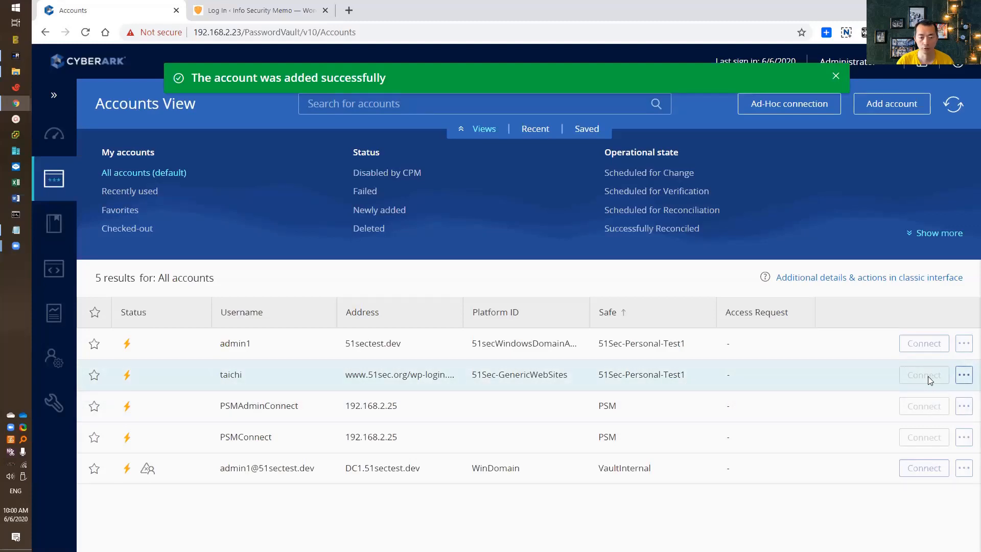
In Options, copy the PSM-WebAppSample connection component and paste it under Connection Components
click(54, 402)
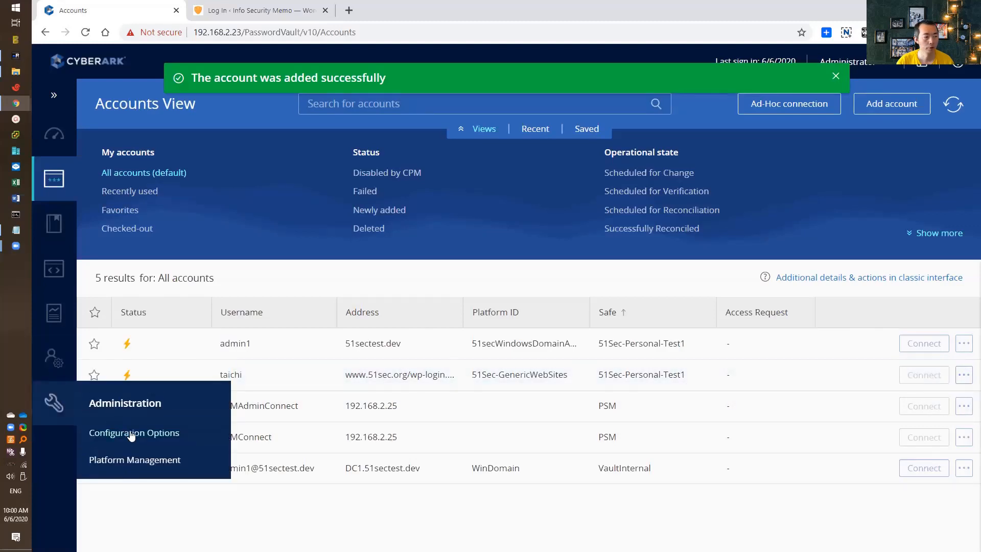
click(133, 433)
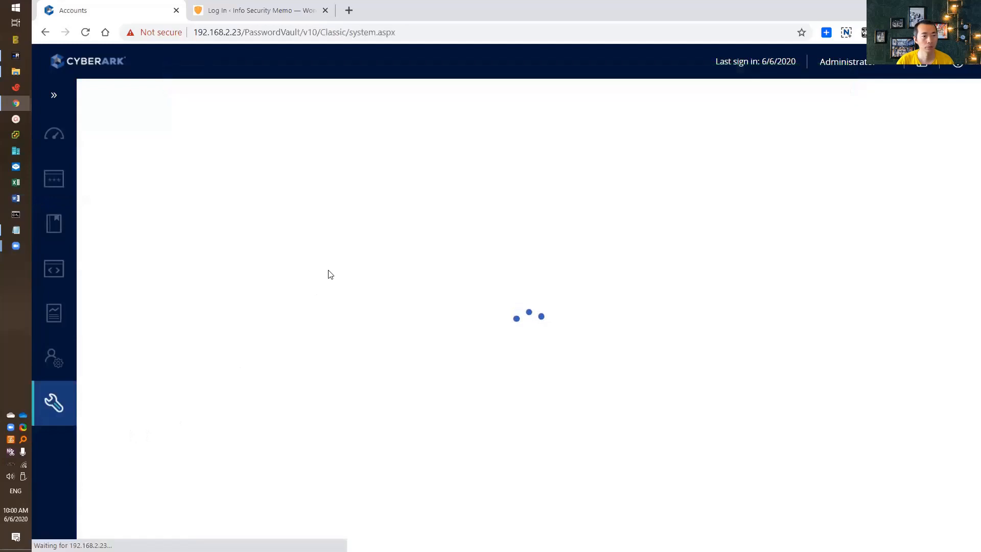
mouse_move(194, 165)
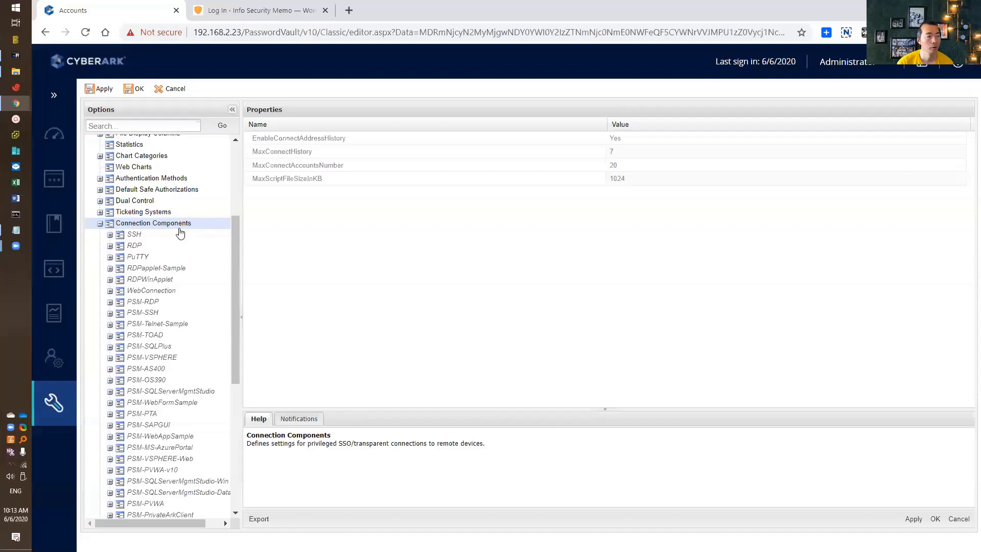
mouse_move(181, 230)
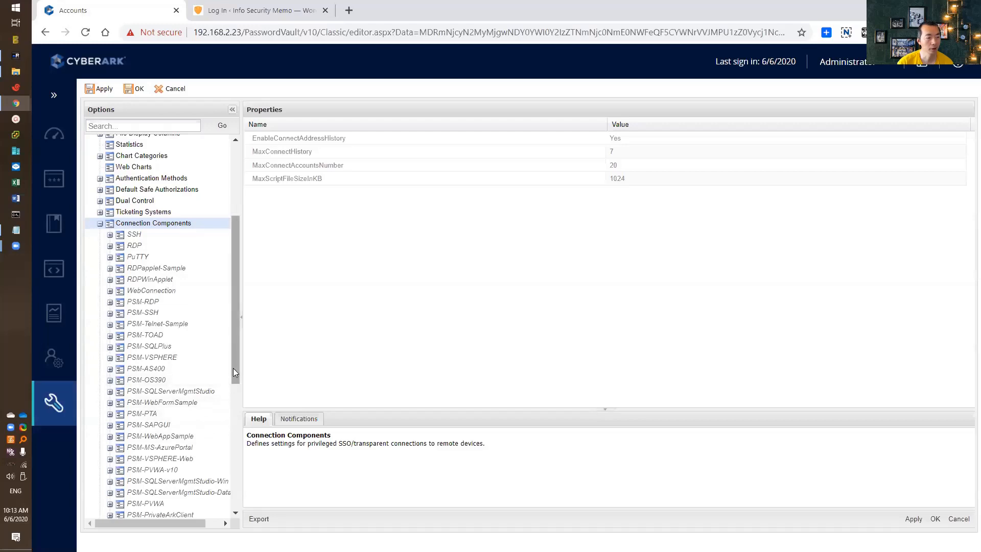
scroll(down, 3)
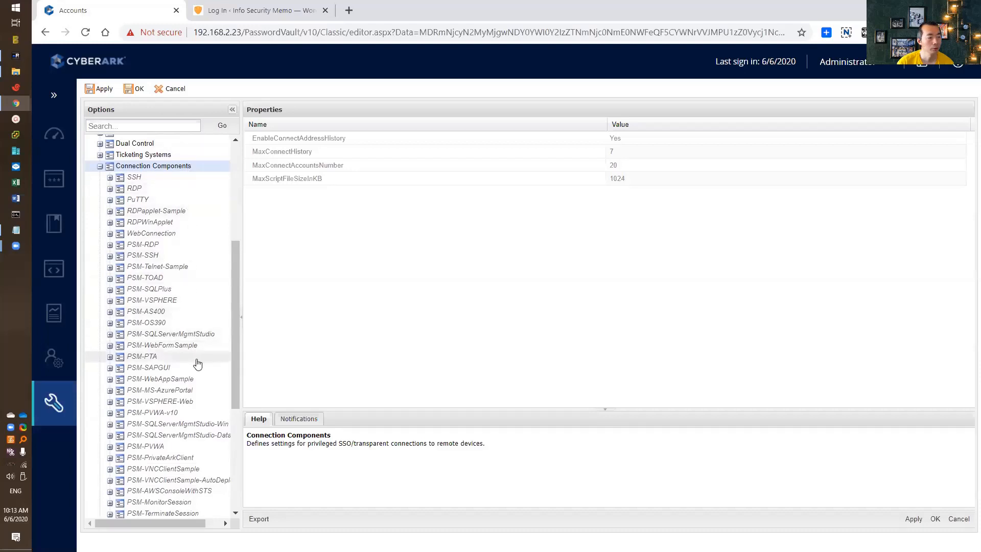
right_click(159, 378)
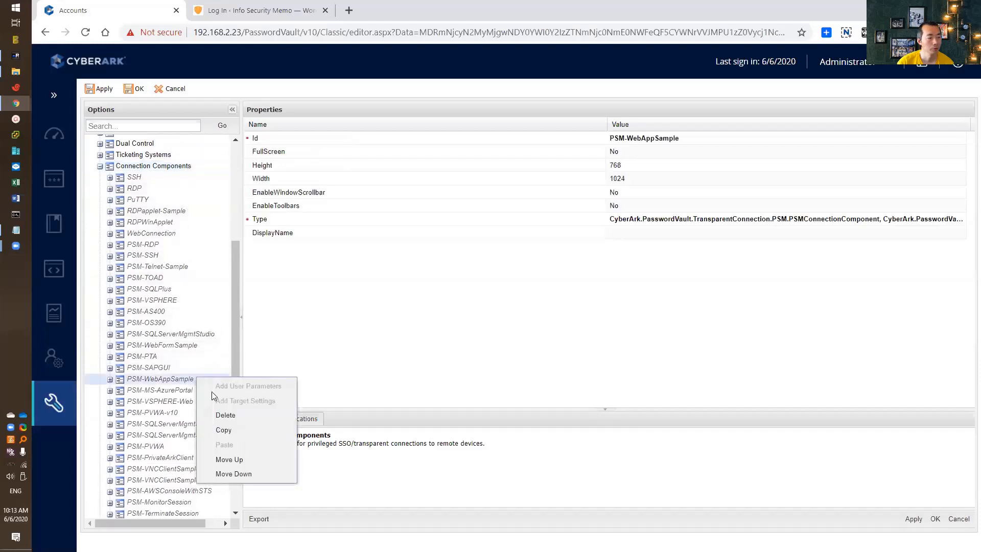
right_click(152, 165)
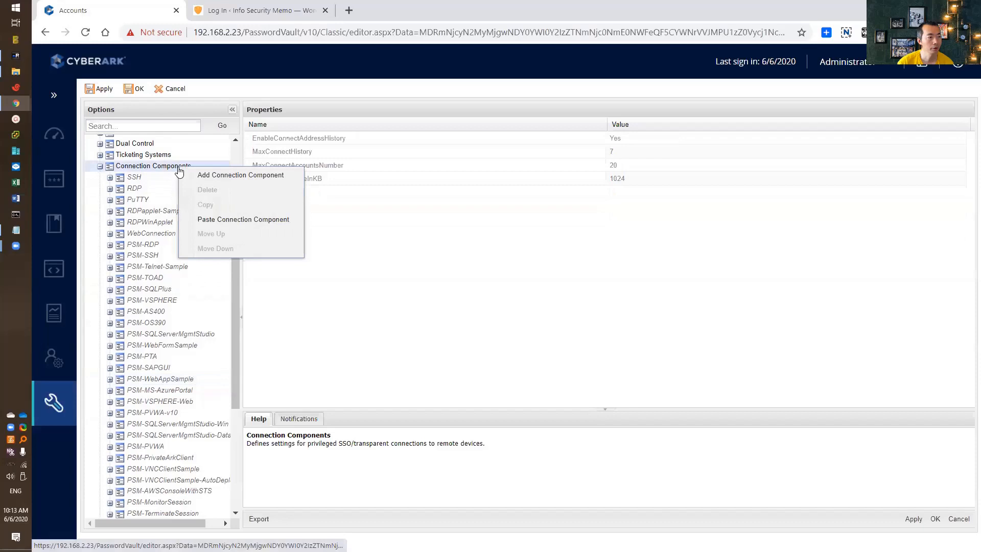
click(160, 326)
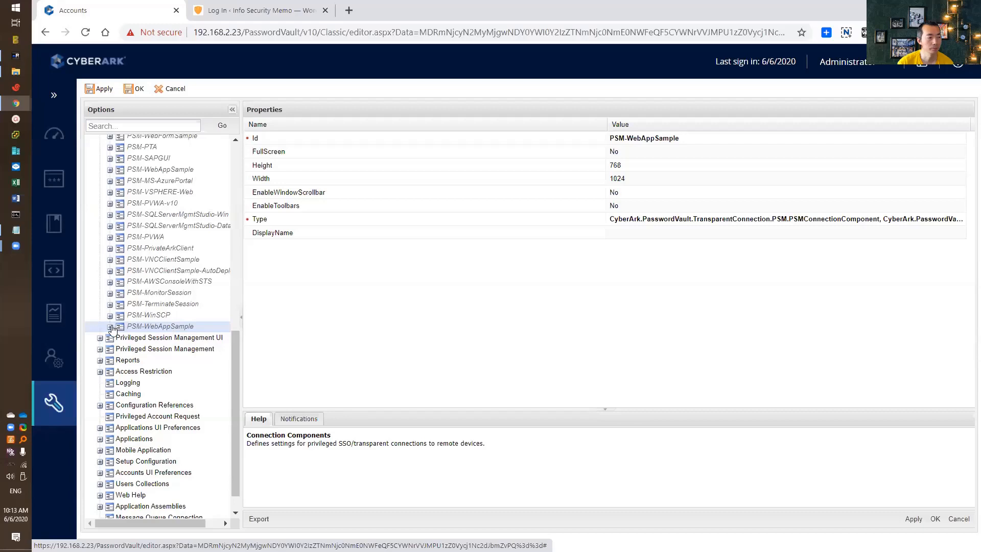
Rename the pasted component's Id to PSM-51SecWebForm and commit the value
click(111, 326)
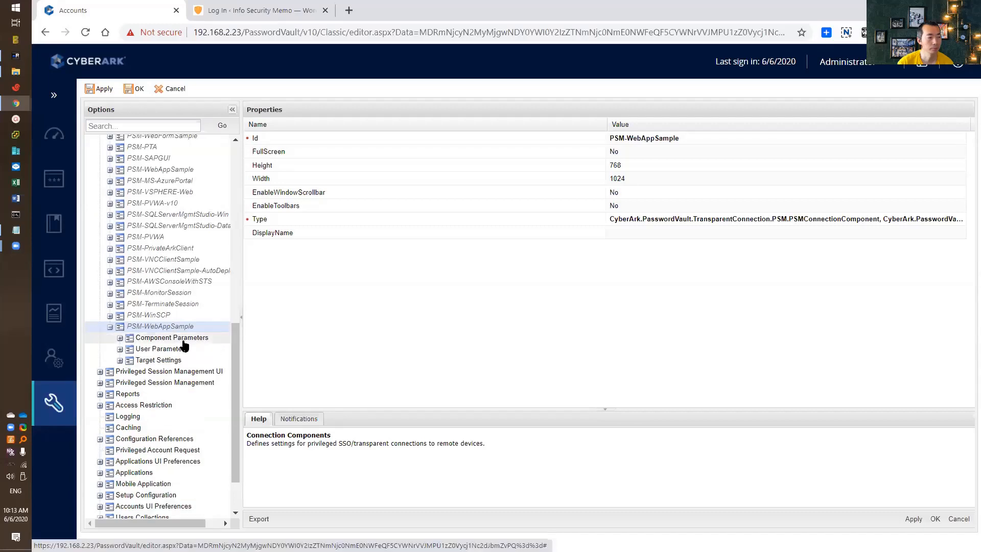
click(160, 348)
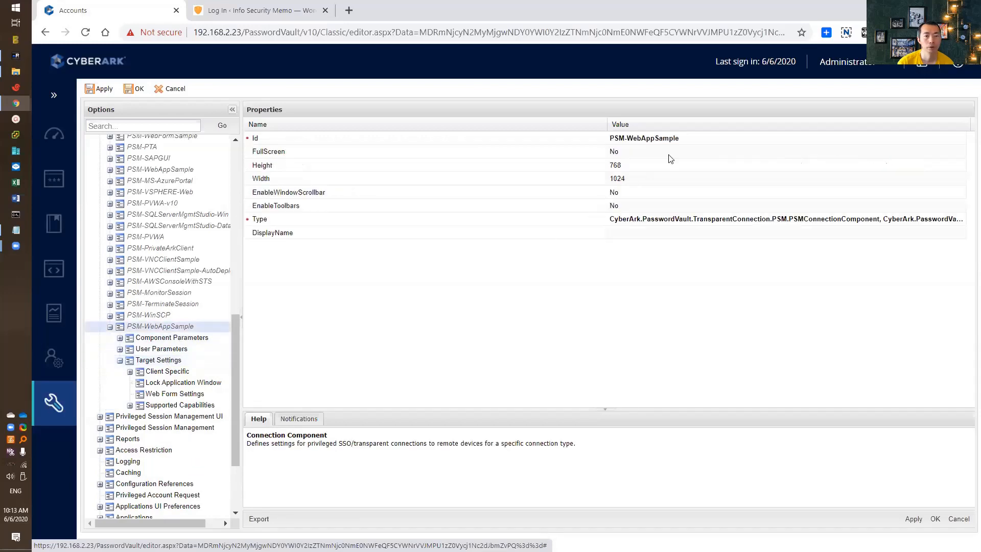
double_click(644, 137)
text(PSM-51Sec)
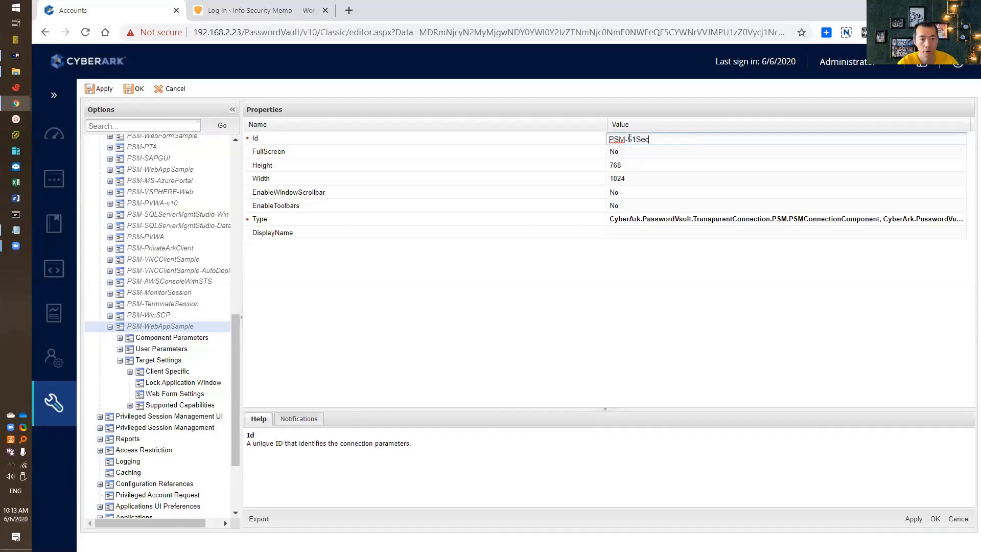
text(F)
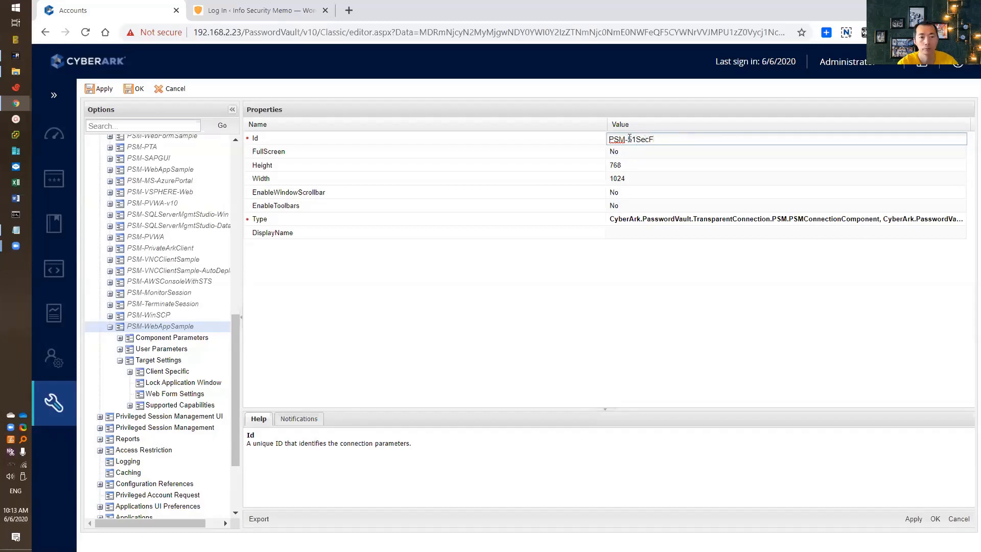
text(WebForm)
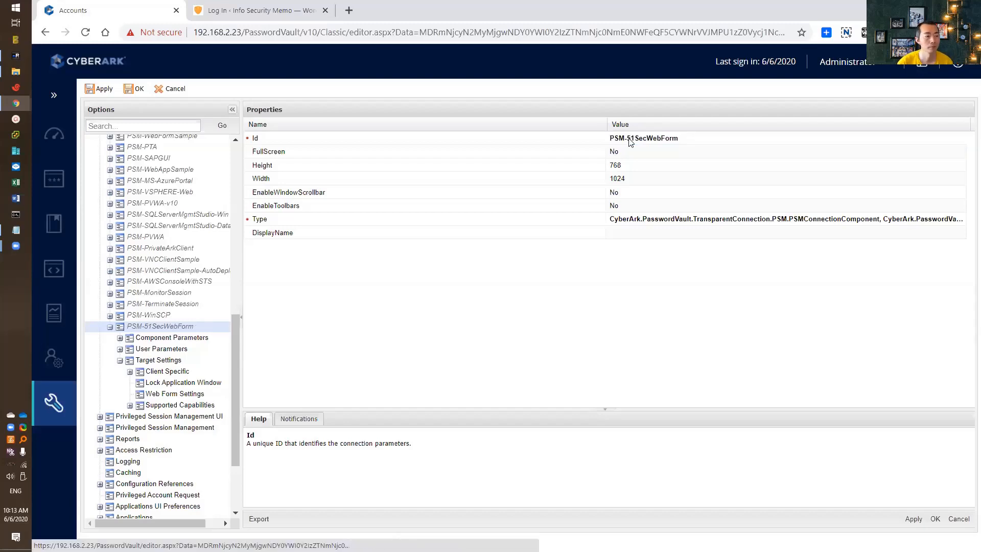
double_click(644, 138)
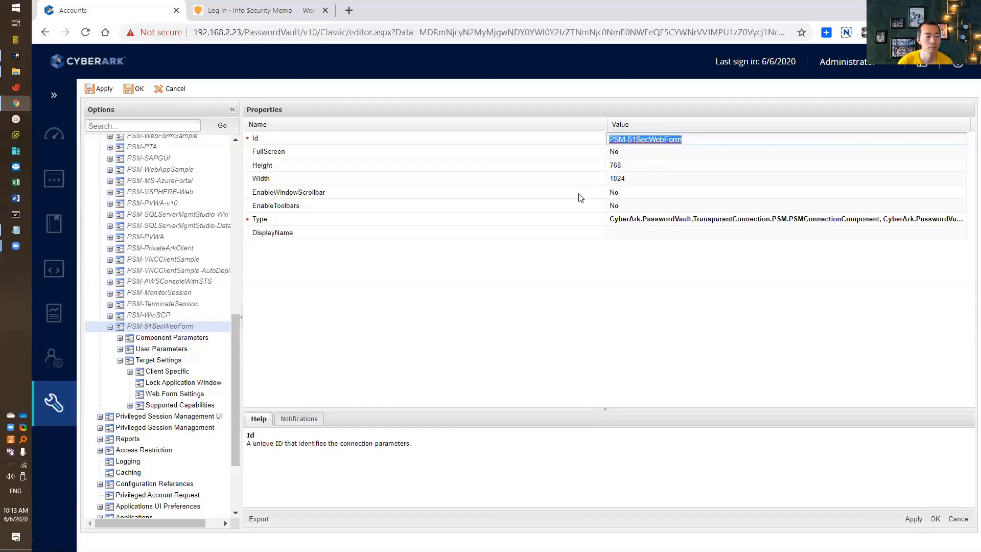
mouse_move(219, 339)
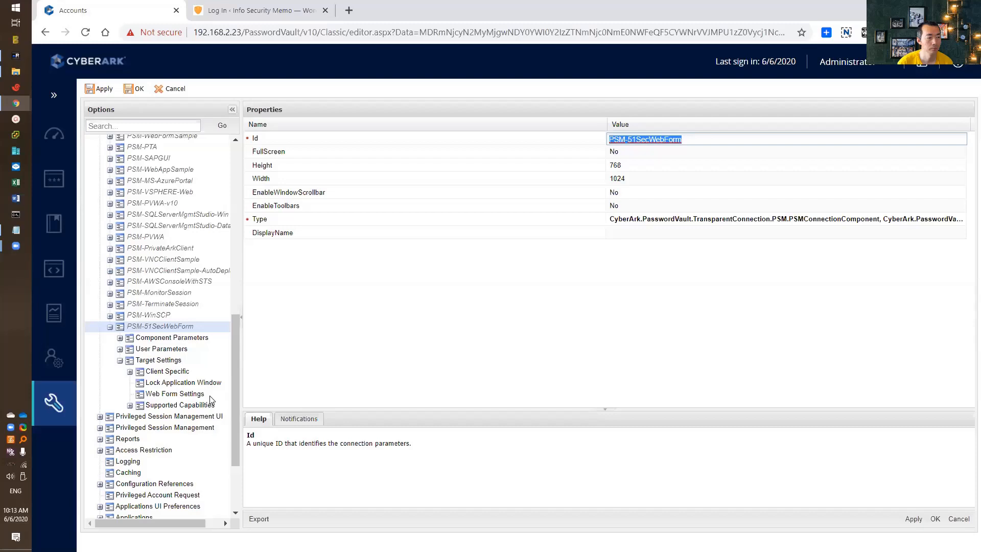
click(133, 88)
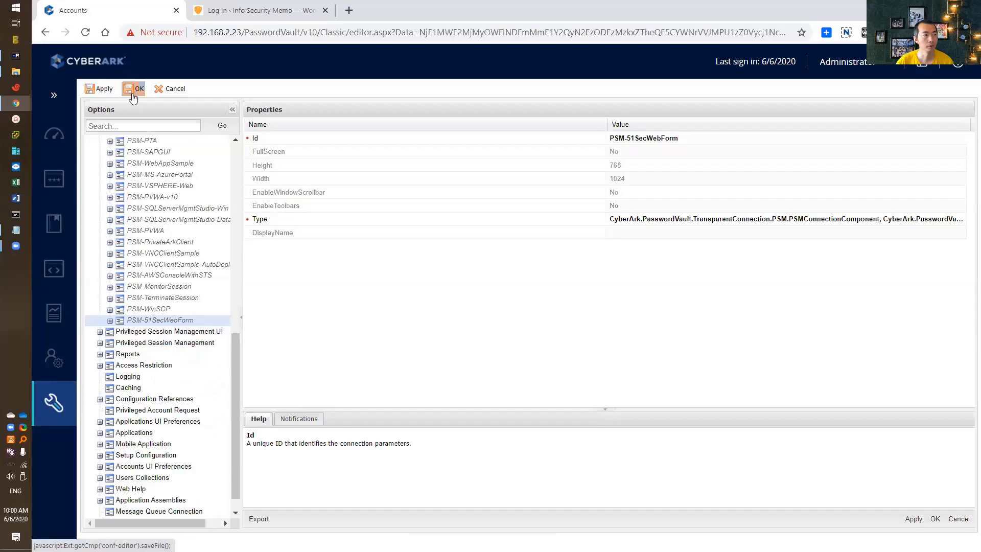
Save the options, pass through Accounts View and return to Platform Management
click(138, 88)
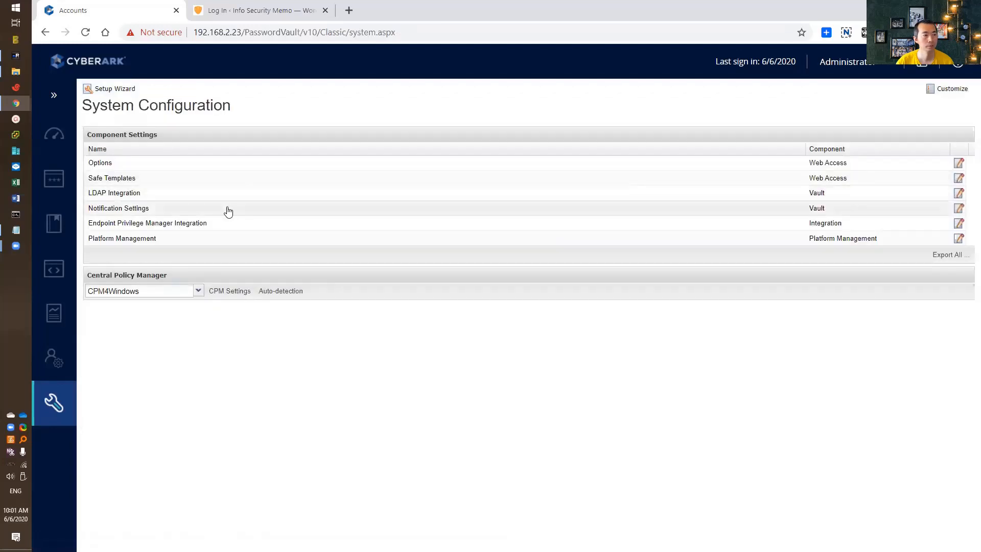
click(54, 178)
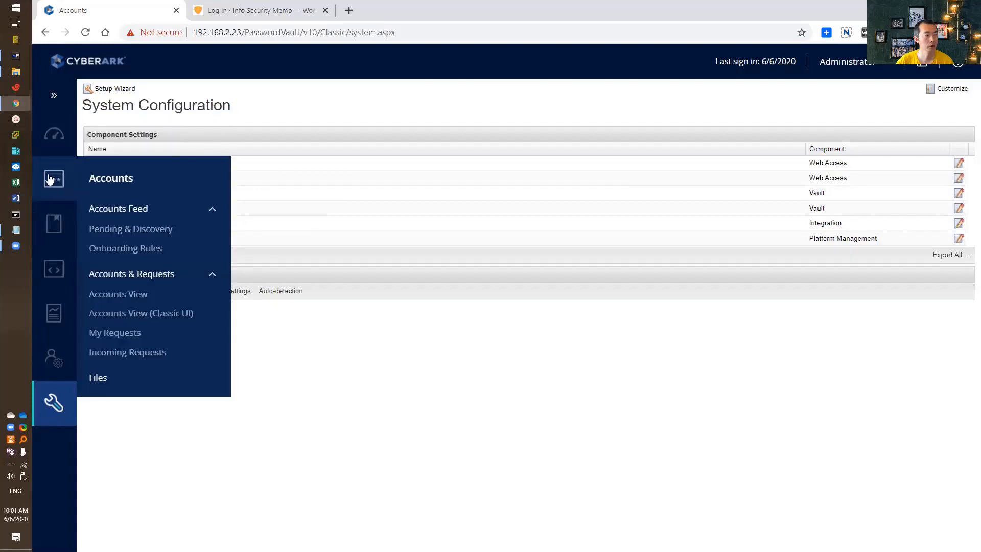
mouse_move(59, 185)
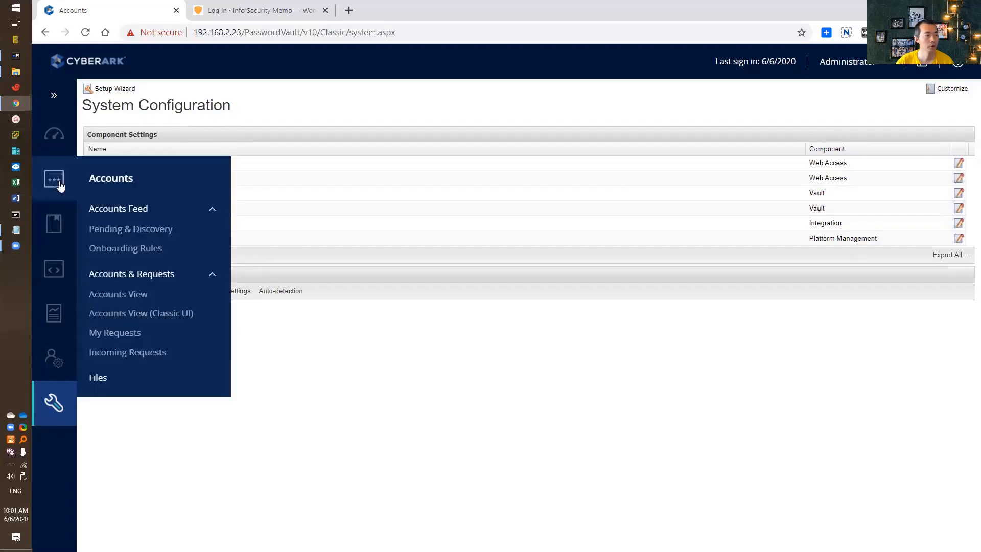
mouse_move(117, 294)
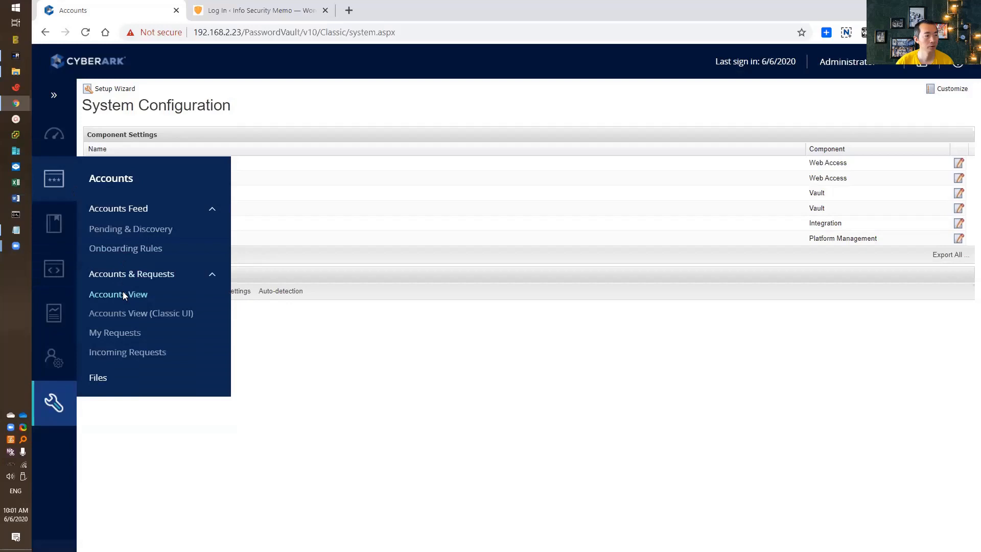
click(118, 295)
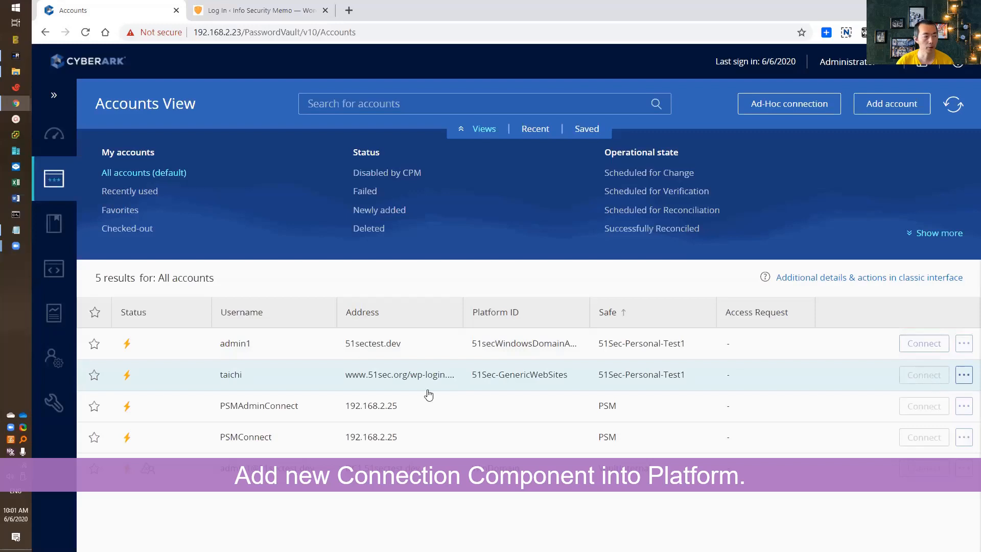
click(53, 403)
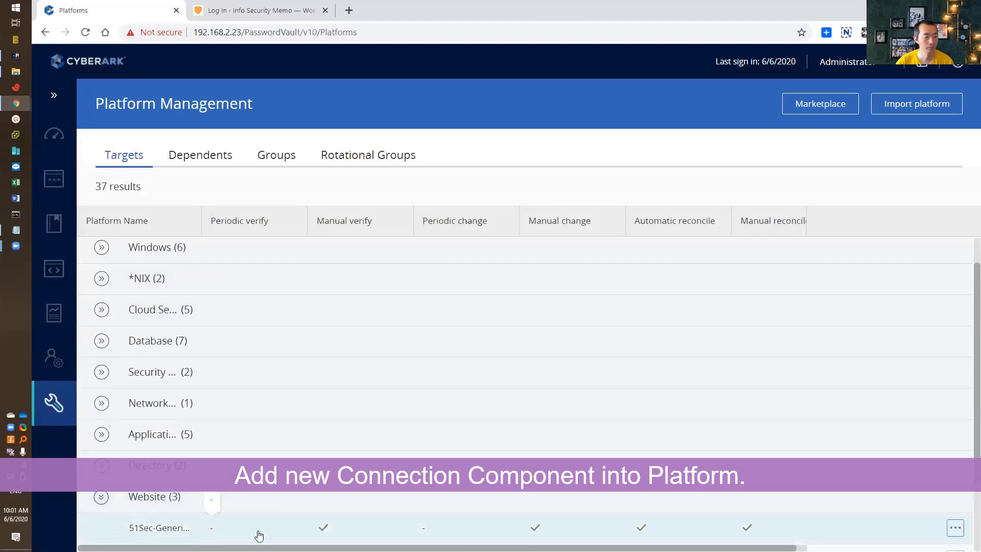
Edit 51Sec-Generic Web Sites and add a connection component entry under UI & Workflows
click(956, 528)
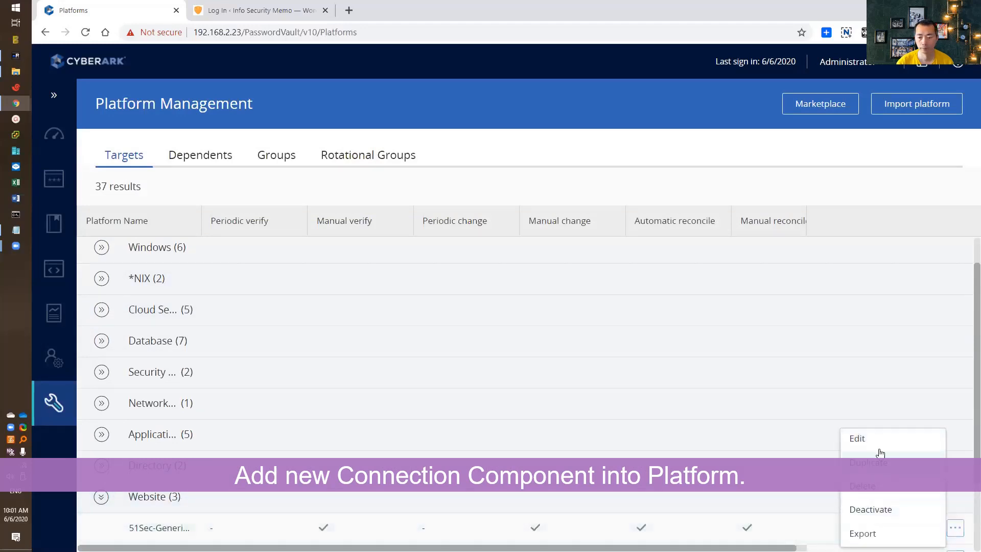
click(856, 439)
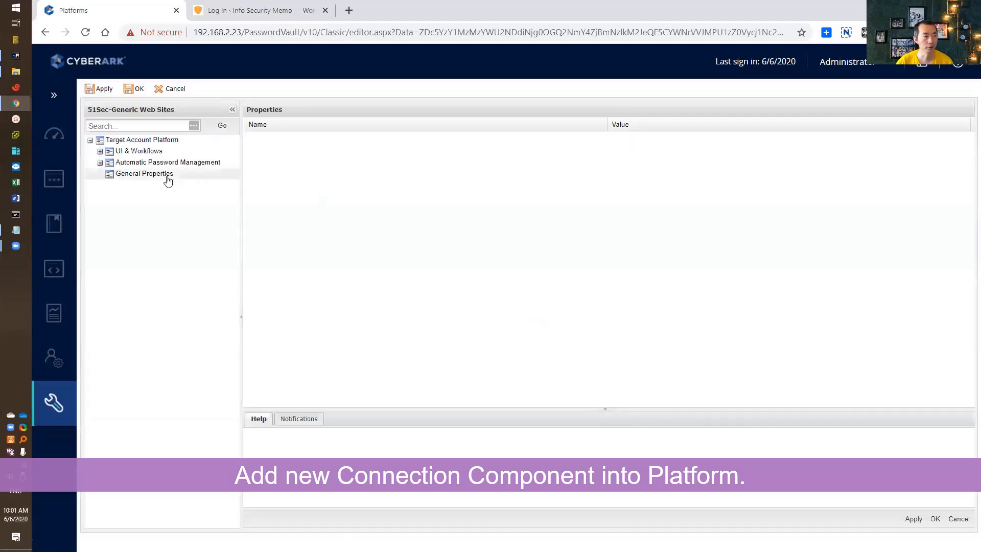
click(100, 151)
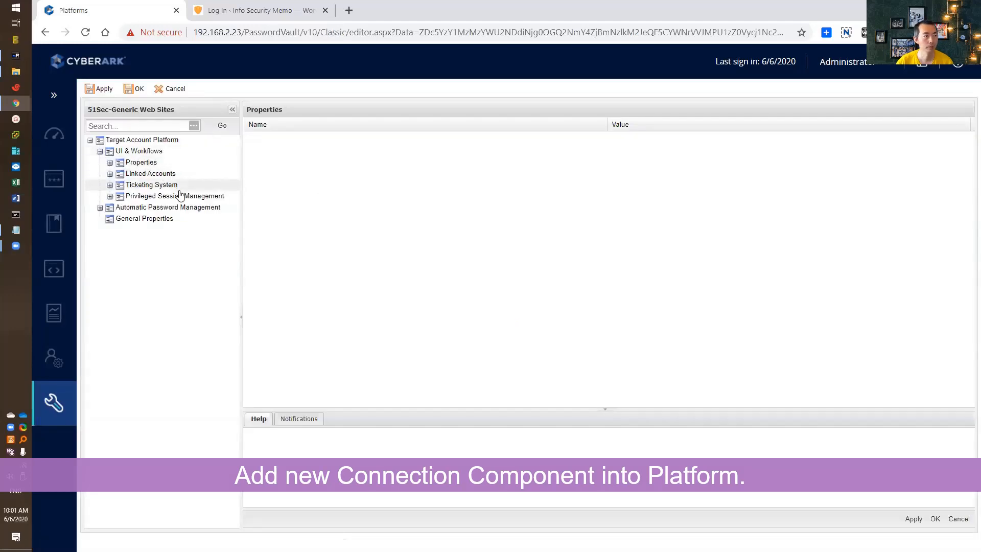
right_click(142, 140)
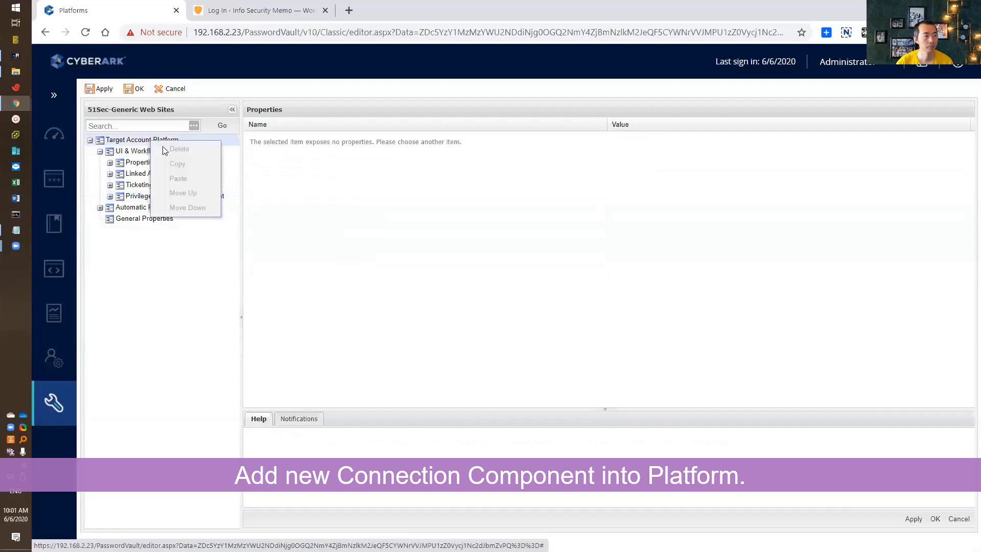
click(175, 196)
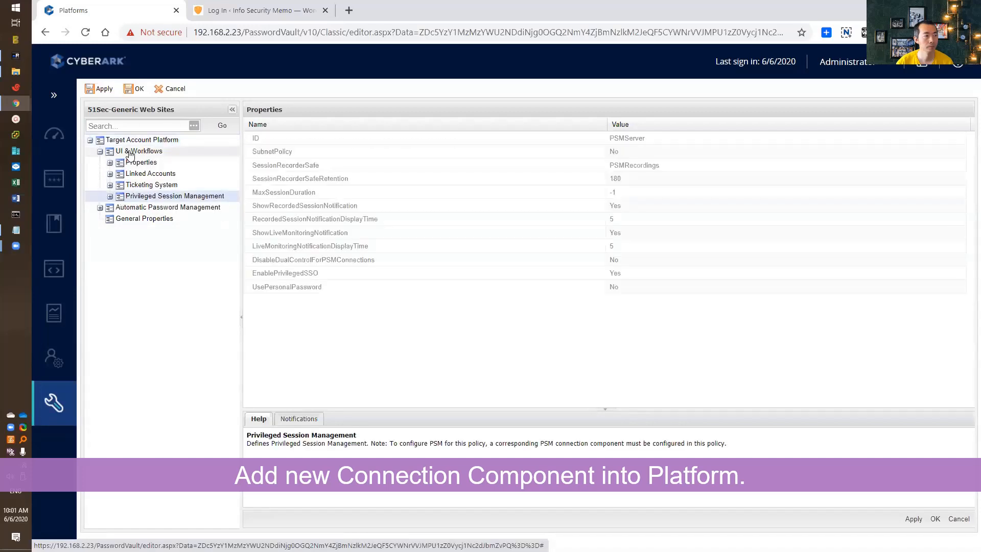
right_click(141, 151)
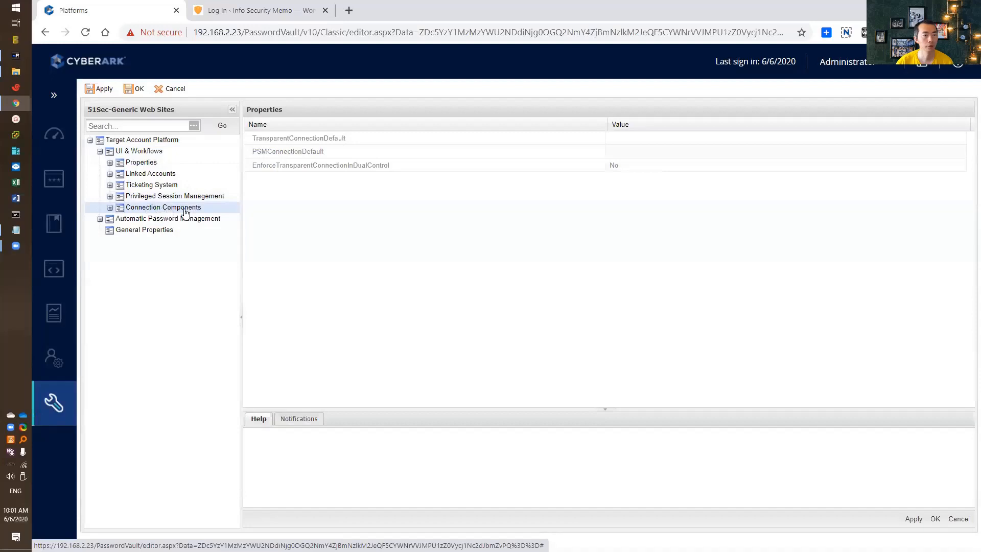
click(110, 207)
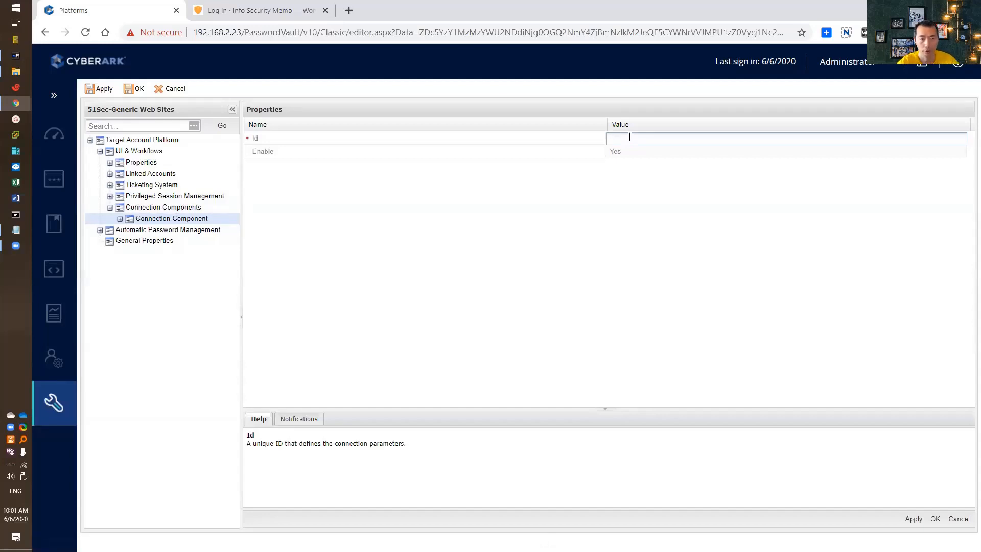
Set the new connection component Id to PSM-51SecWebForm and save the platform
text(PSM-)
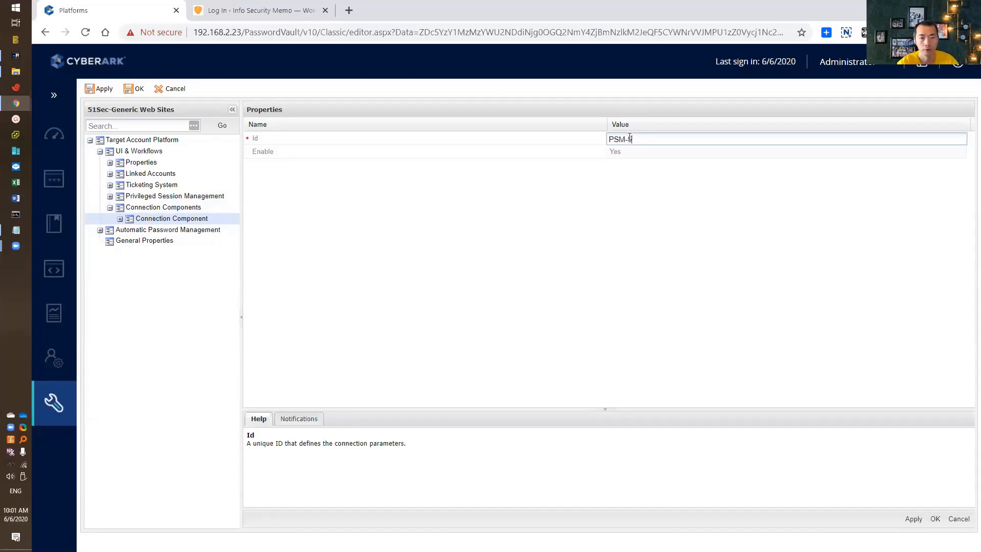
text(51Sec)
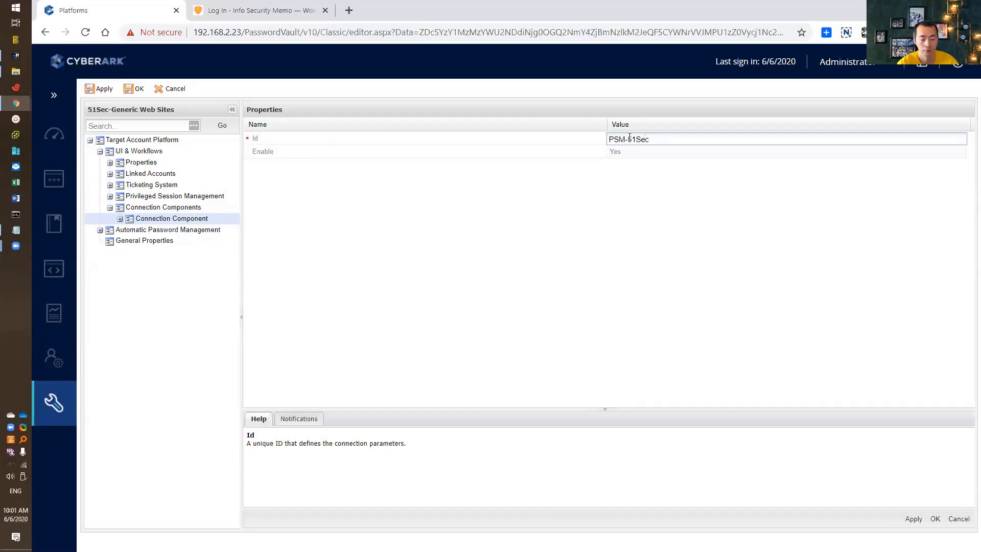
text(Web)
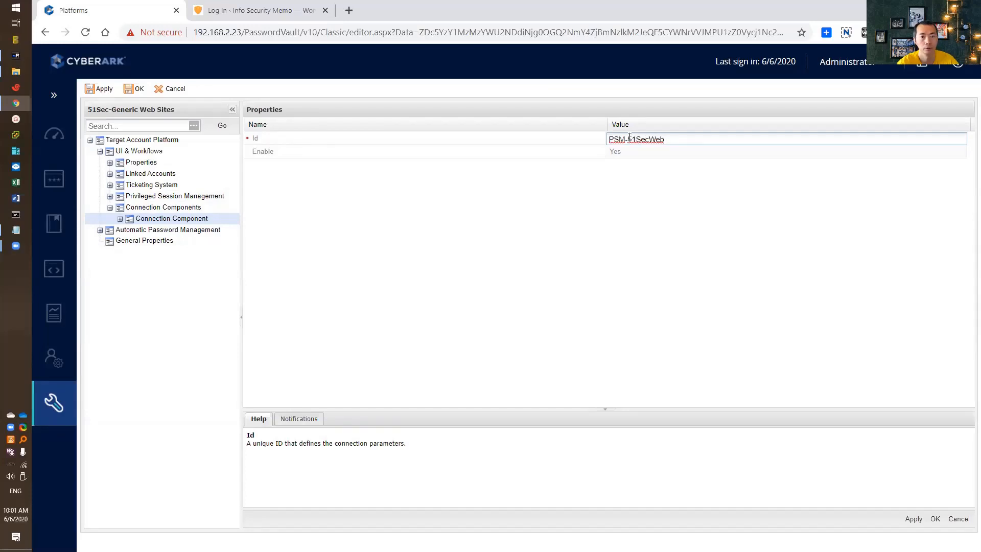
text(PSM-51SecWebApp)
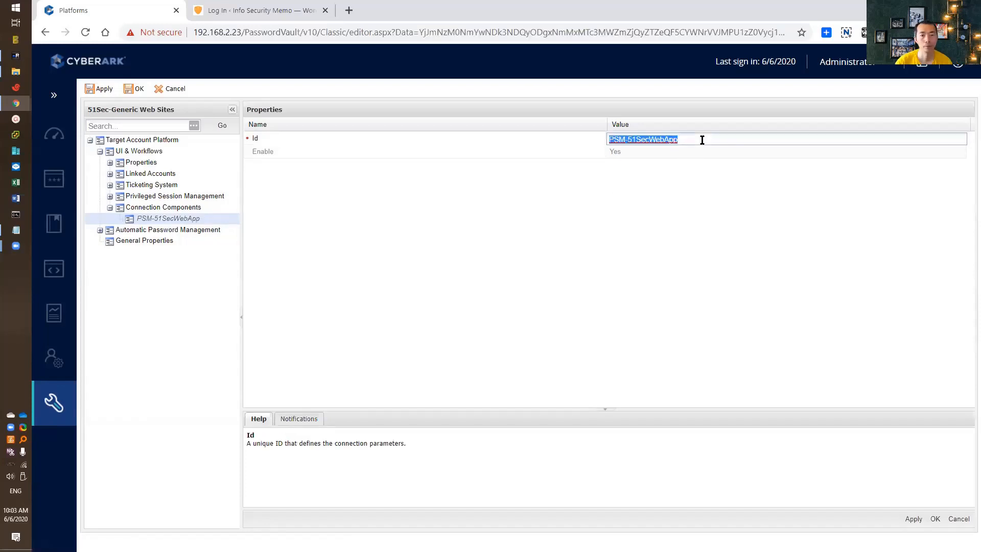
text(PSM-51SecWebForm)
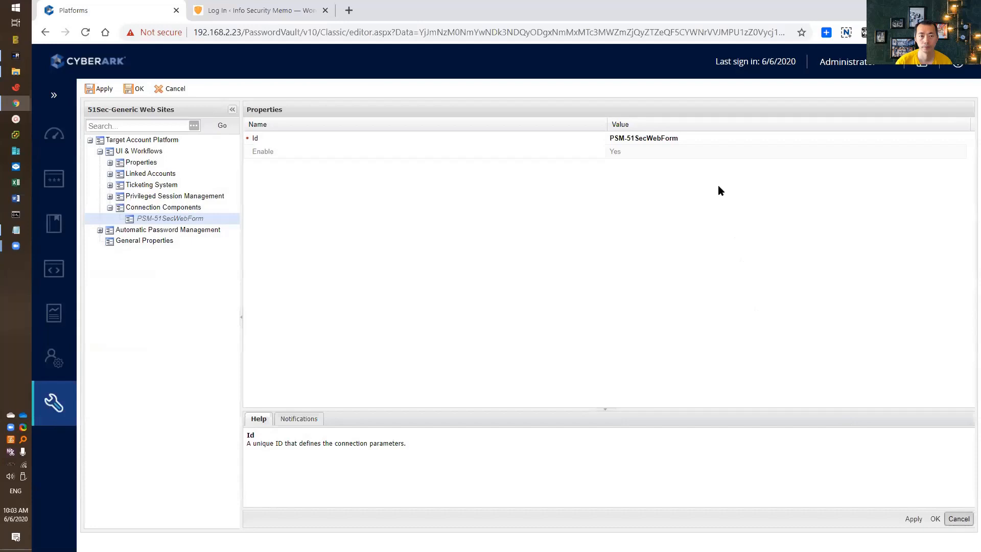
click(104, 88)
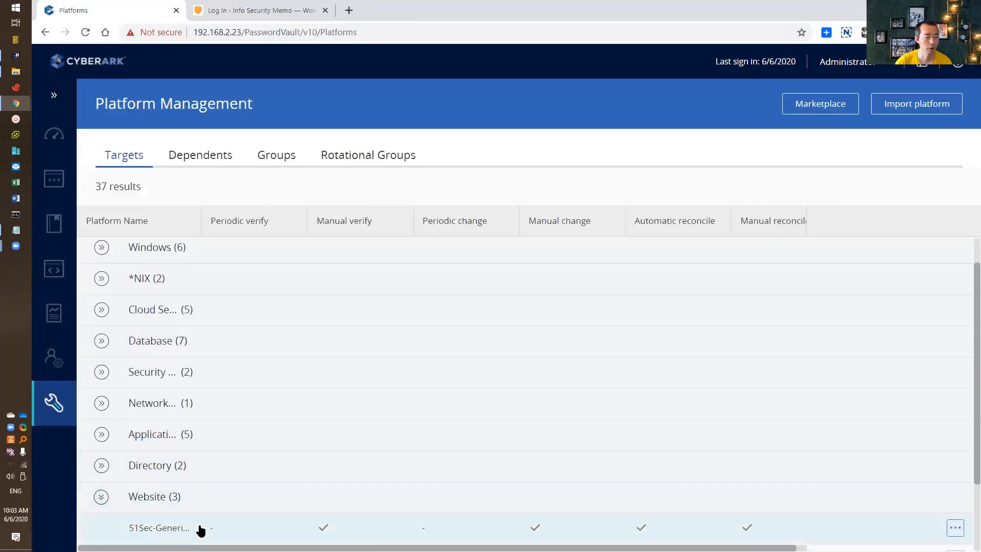
Reopen the platform to verify PSM-51SecWebForm under Connection Components, then go to Accounts
click(955, 528)
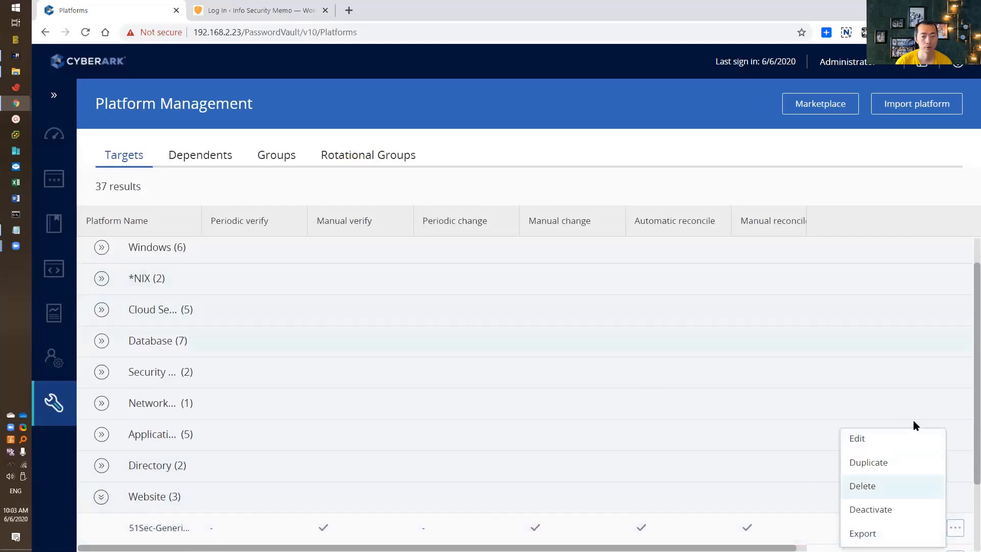
click(856, 438)
text(PSM-51SecWebForm)
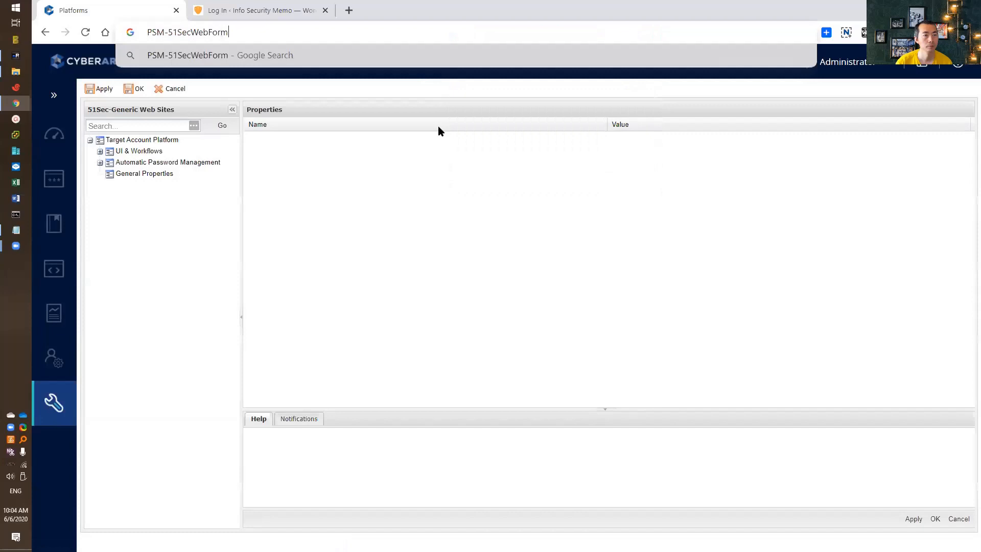
click(99, 151)
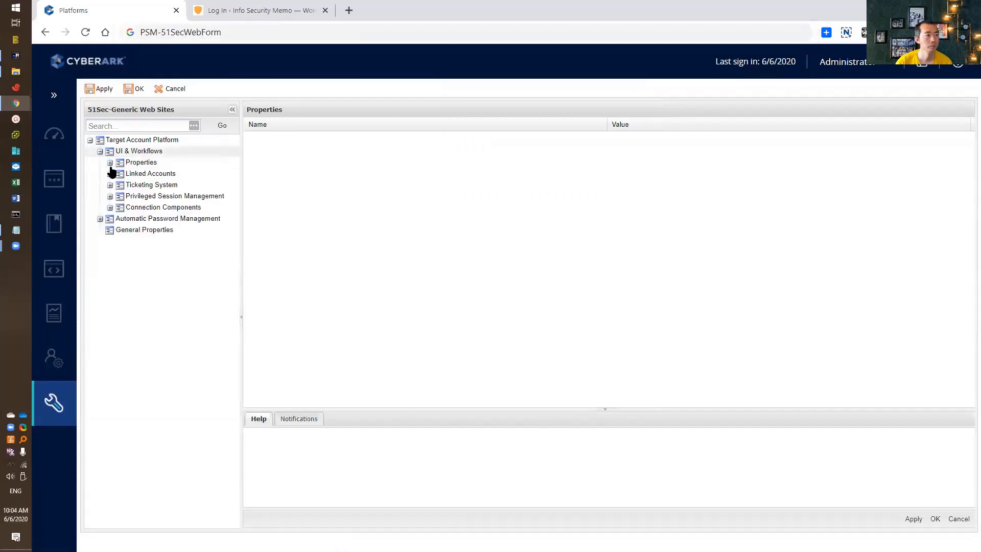
click(110, 208)
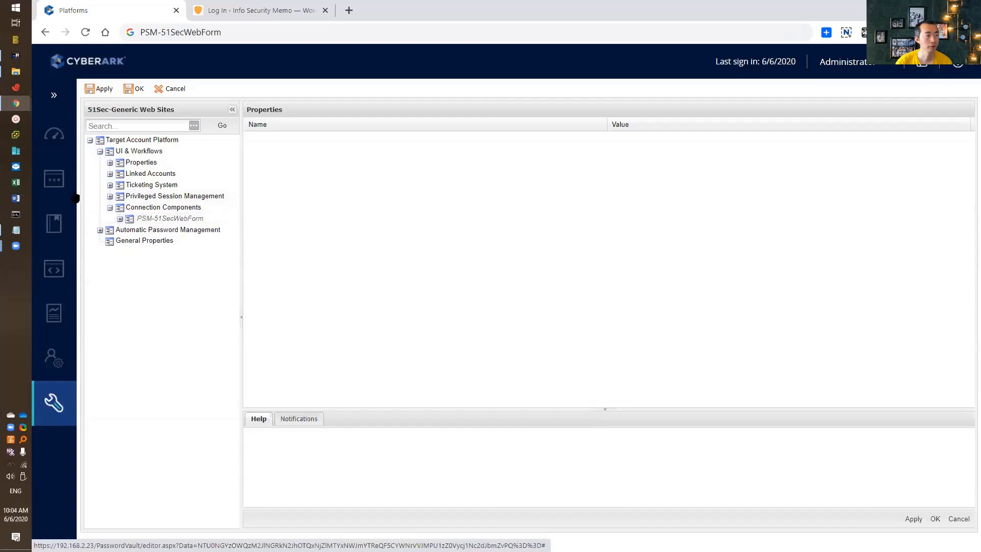
click(54, 178)
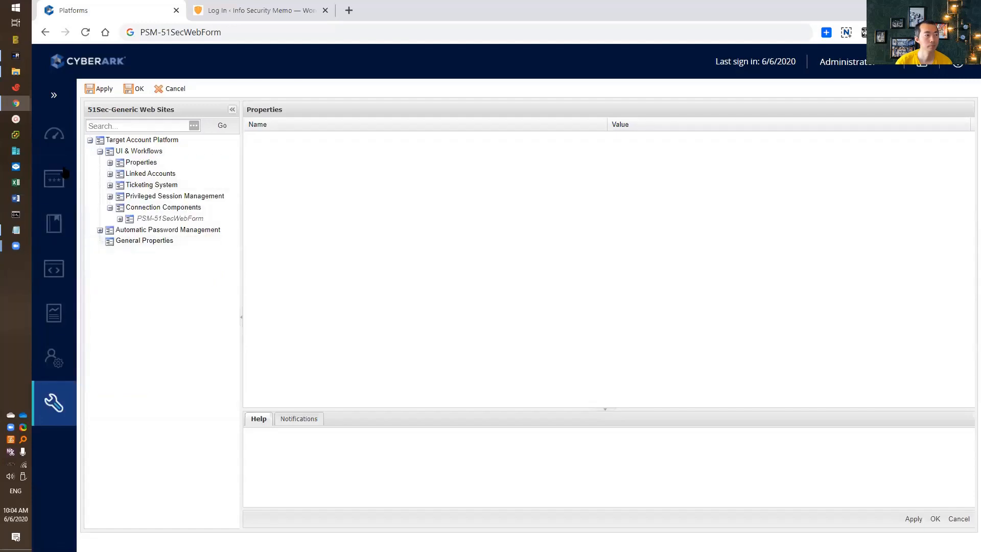
click(54, 178)
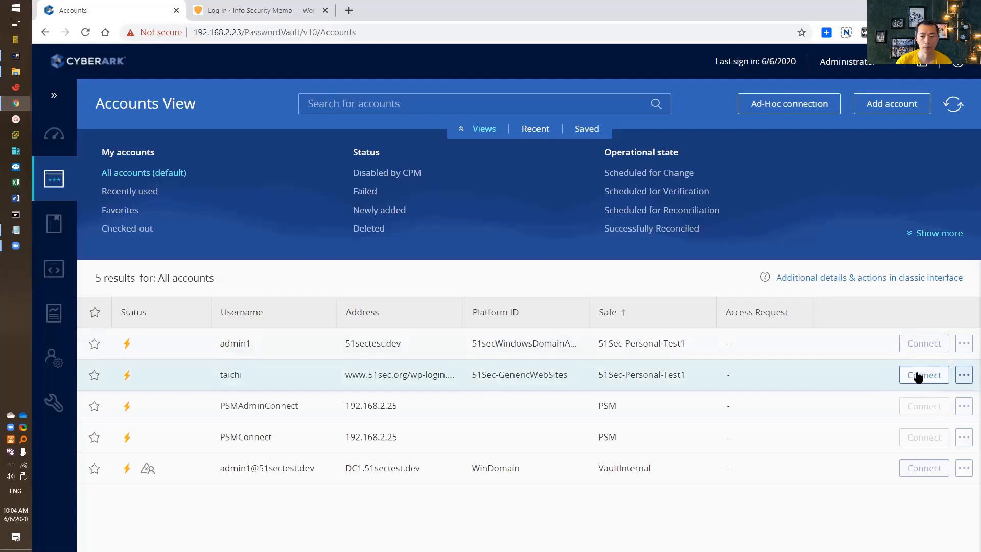
mouse_move(924, 375)
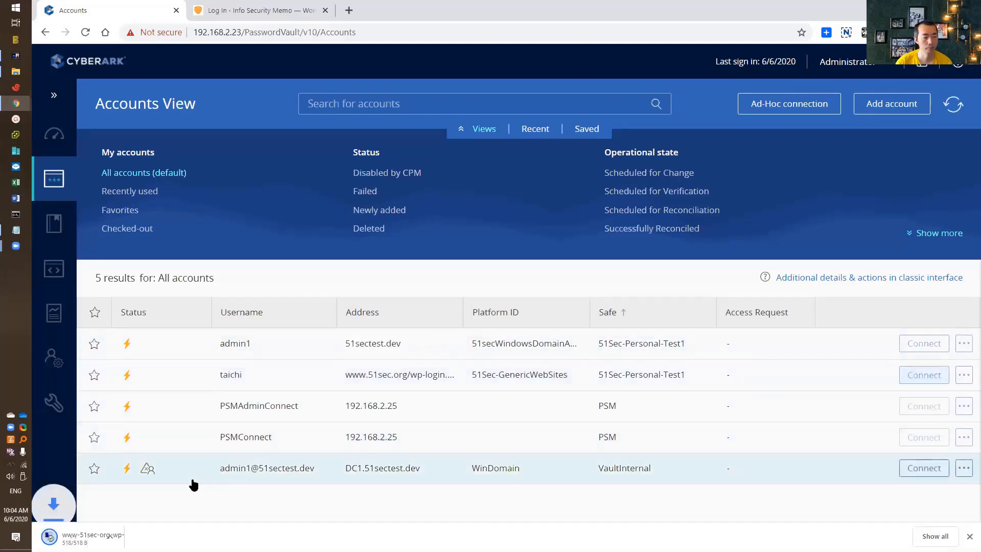
Open the downloaded RDP file to connect; session fails with PSMSR309E missing target settings
click(924, 374)
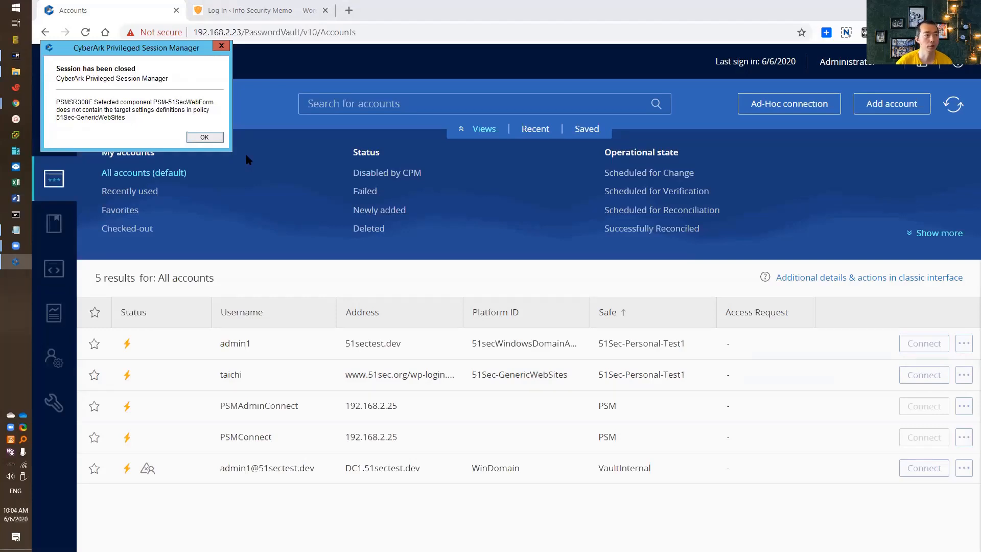
Dismiss the session-closed error and navigate Options to PSM-51SecWebForm's Target Settings and Client Specific properties
click(54, 403)
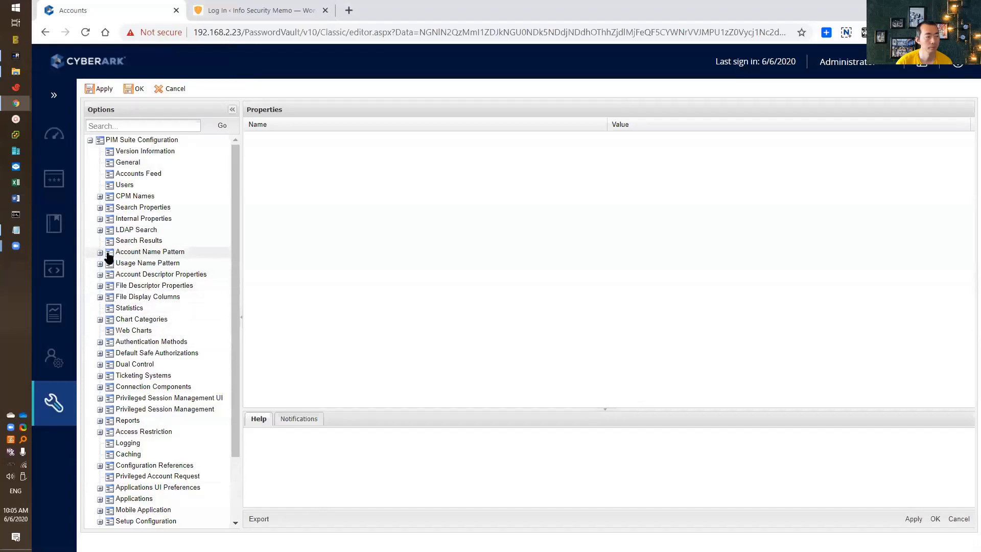
click(101, 387)
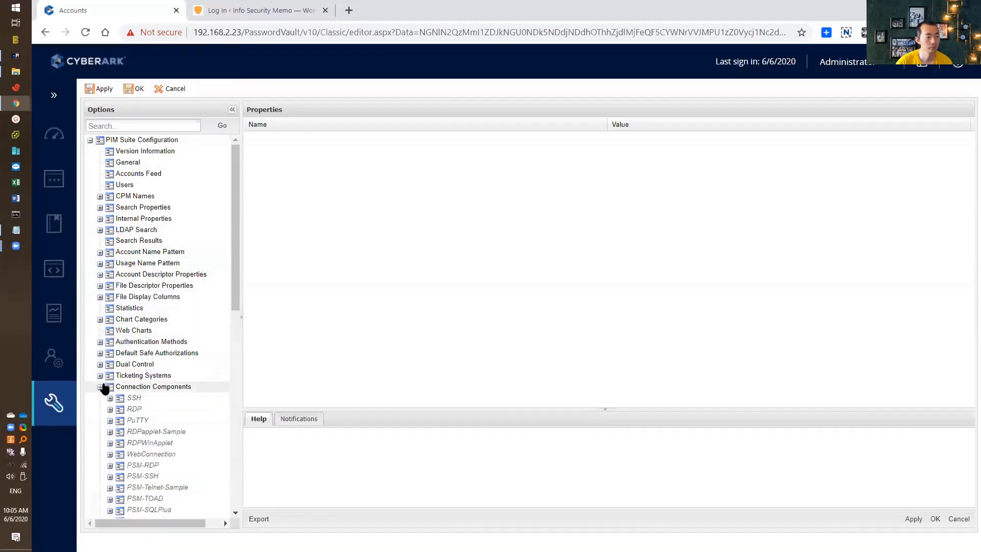
scroll(down, 3)
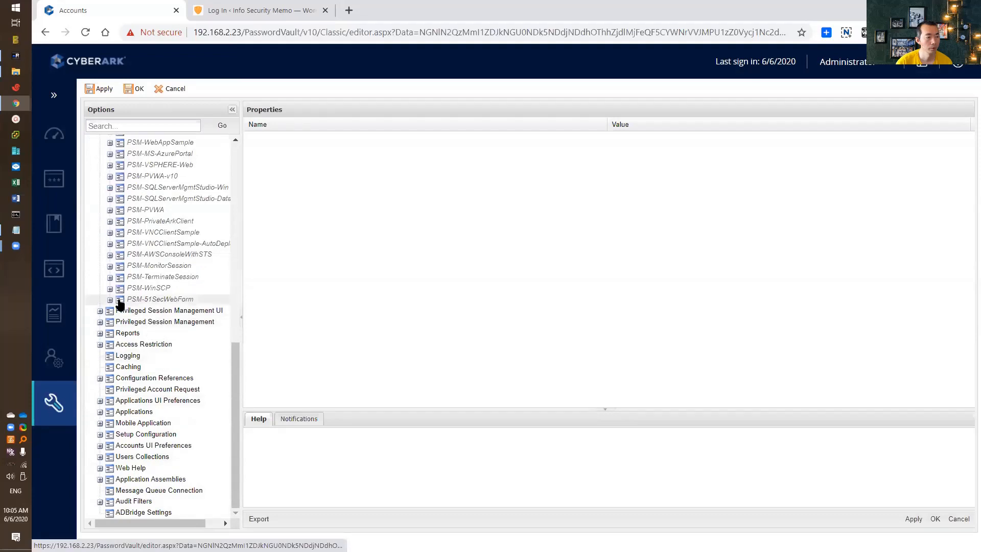
click(110, 300)
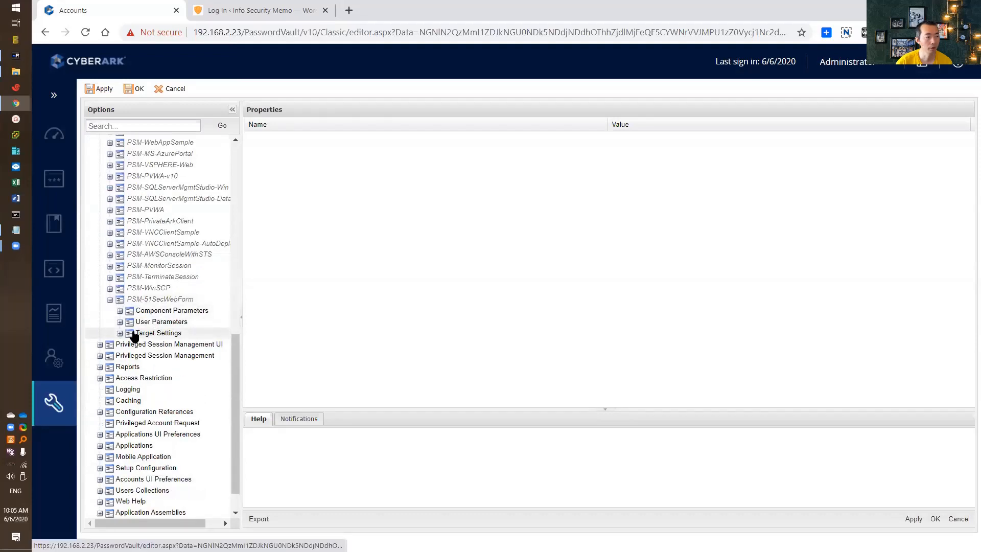
click(121, 333)
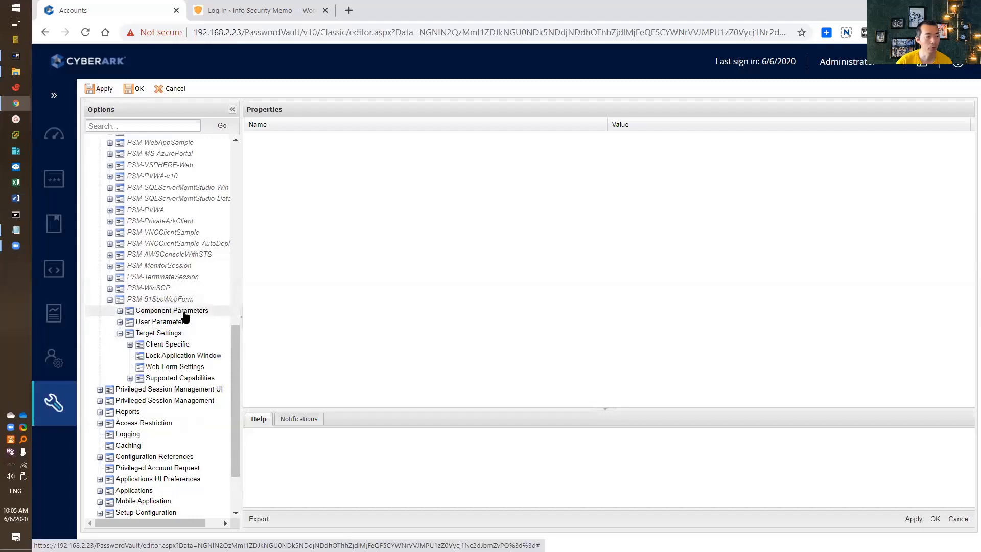
click(130, 345)
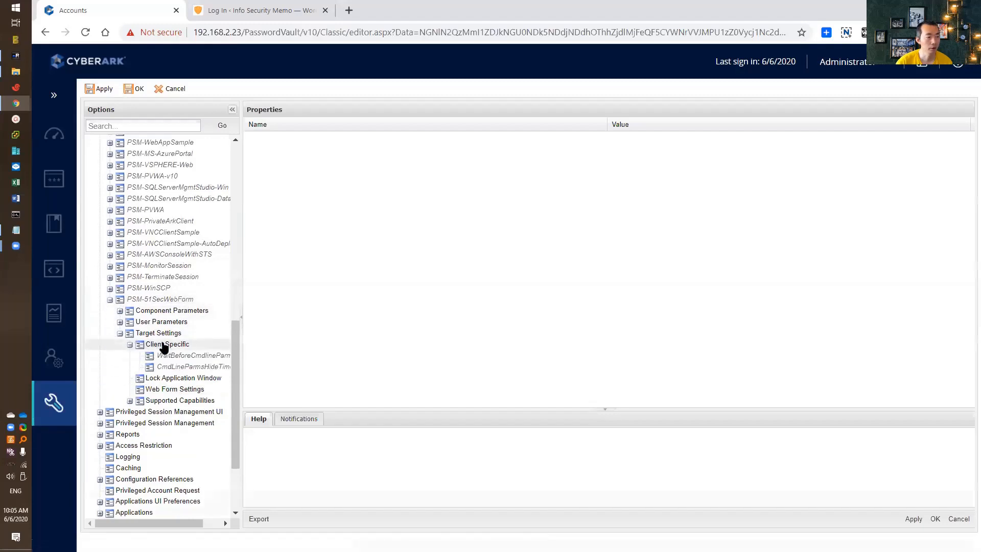
click(167, 344)
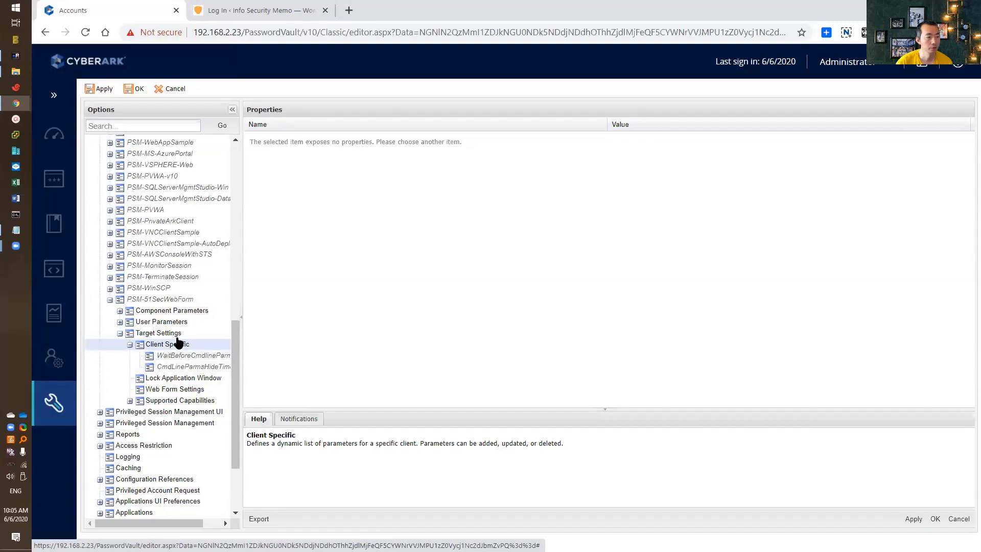
Browse the component's User Parameters, Lock Application Window and Supported Capabilities, landing on Web Form Settings
click(158, 332)
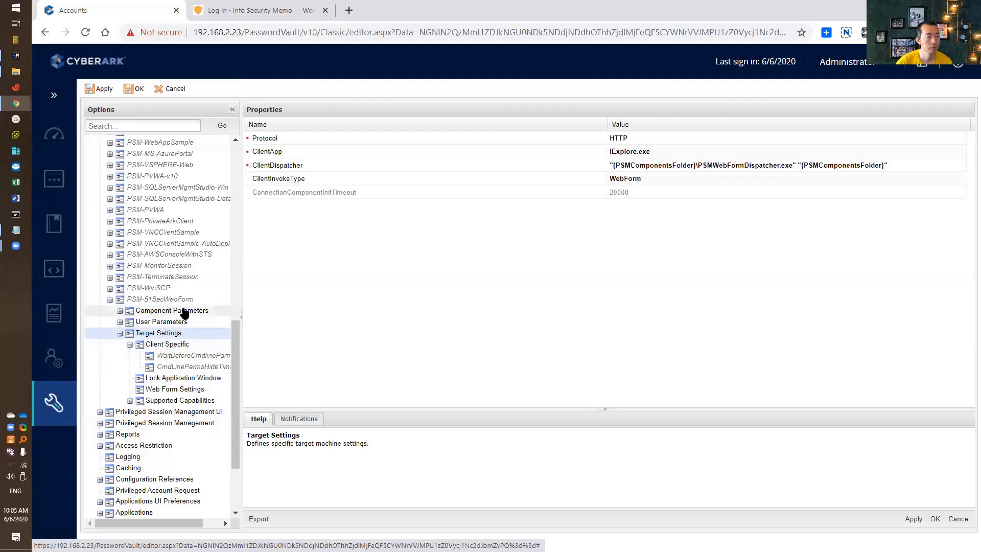
click(171, 311)
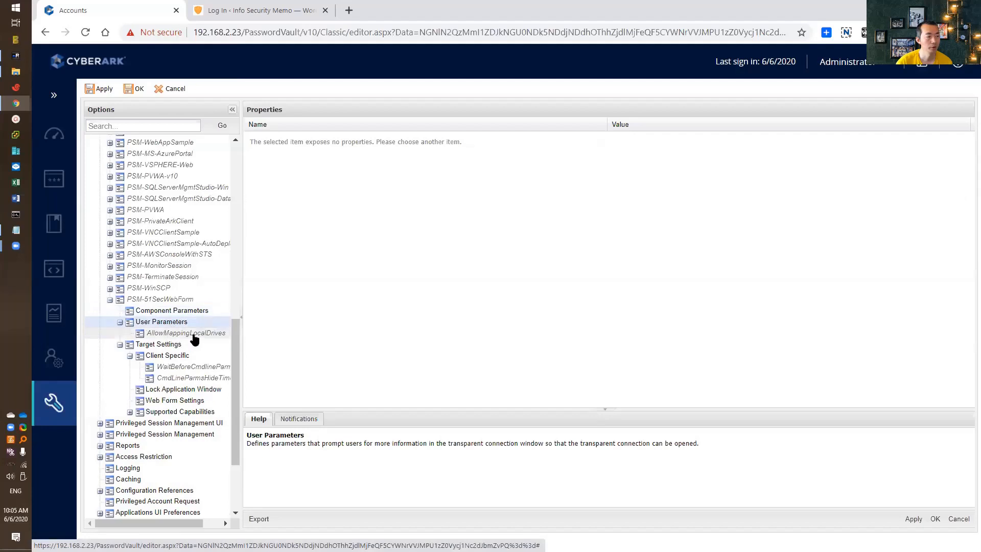
click(159, 345)
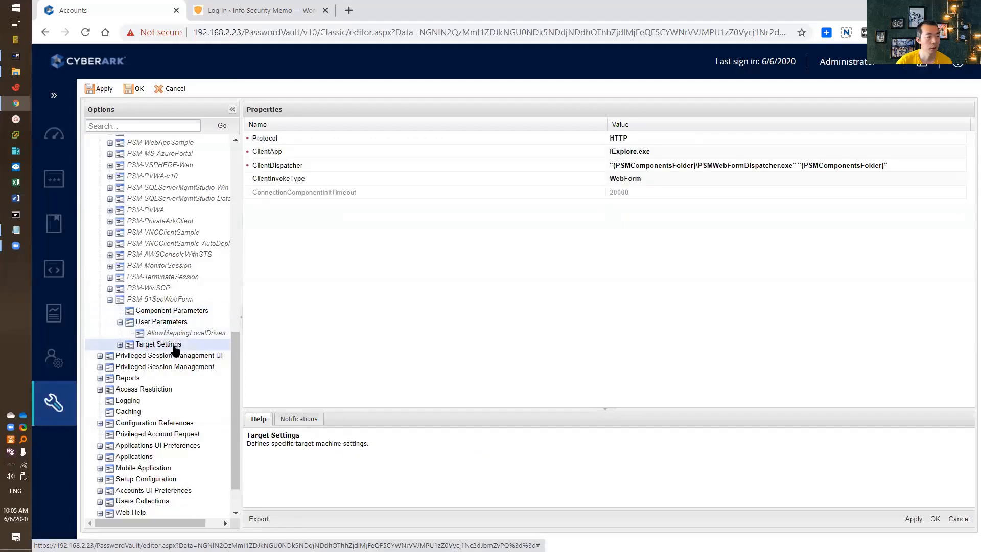
click(118, 344)
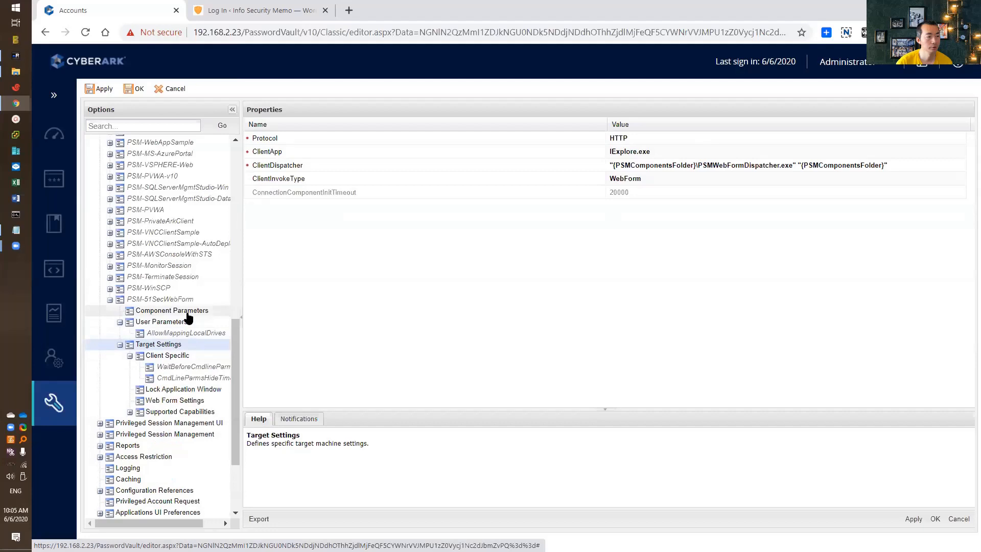
click(162, 321)
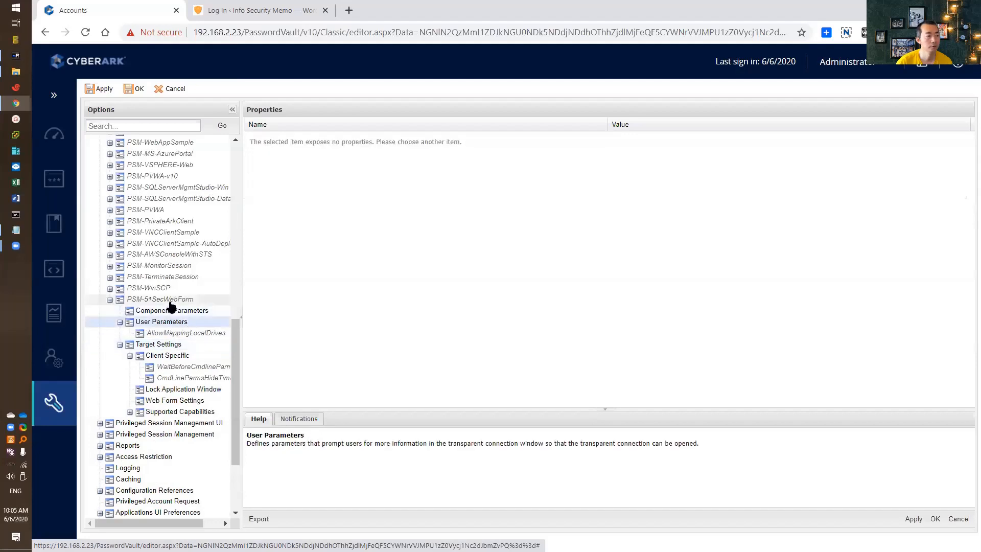
click(160, 300)
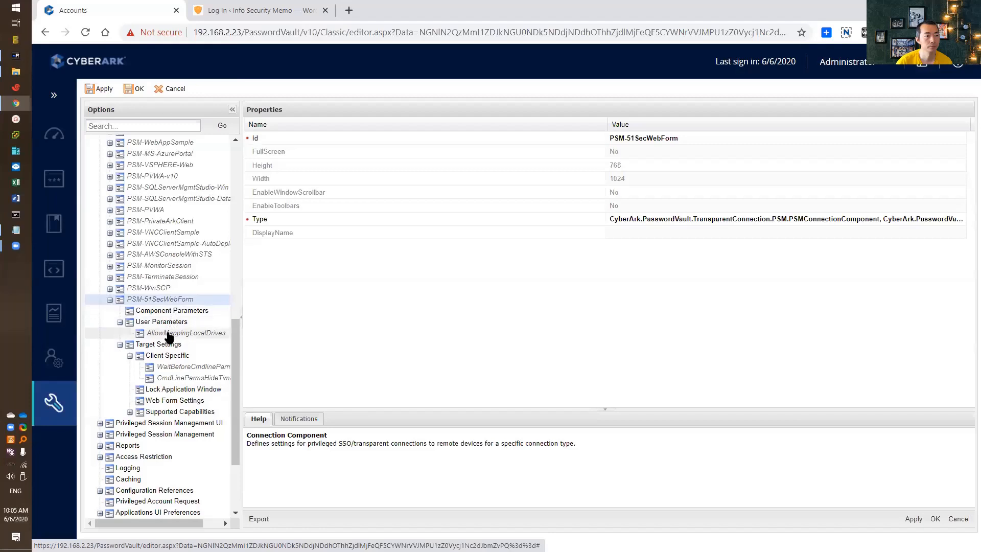
click(183, 389)
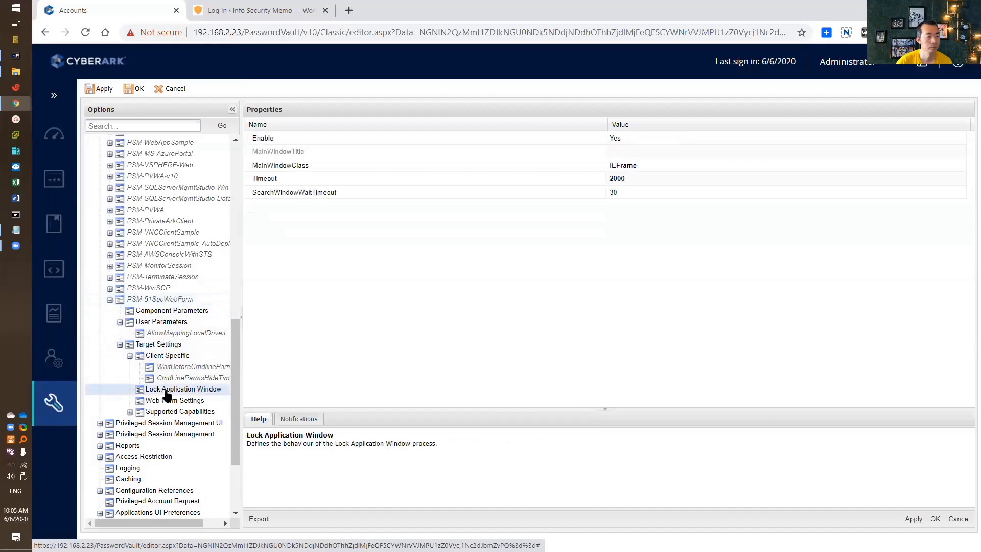
click(178, 412)
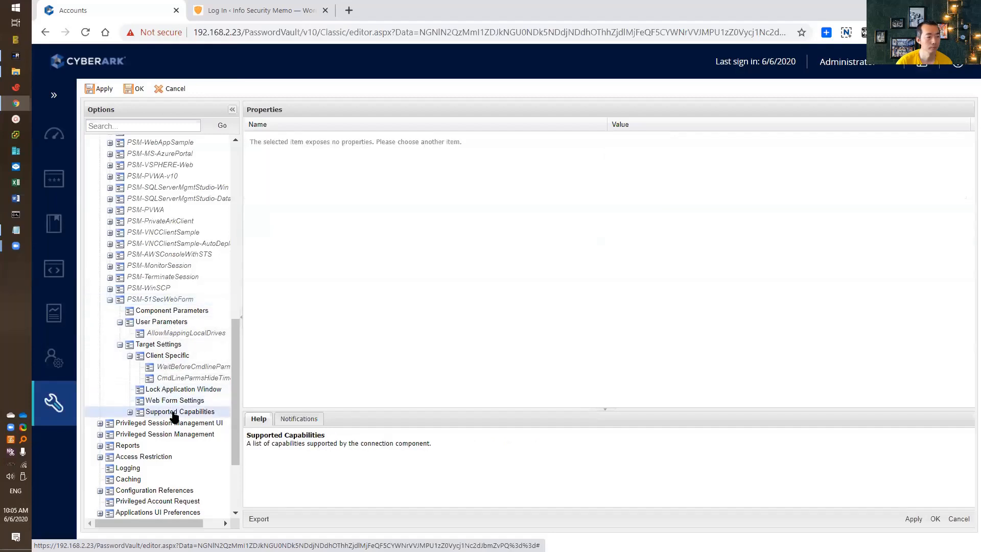
click(175, 401)
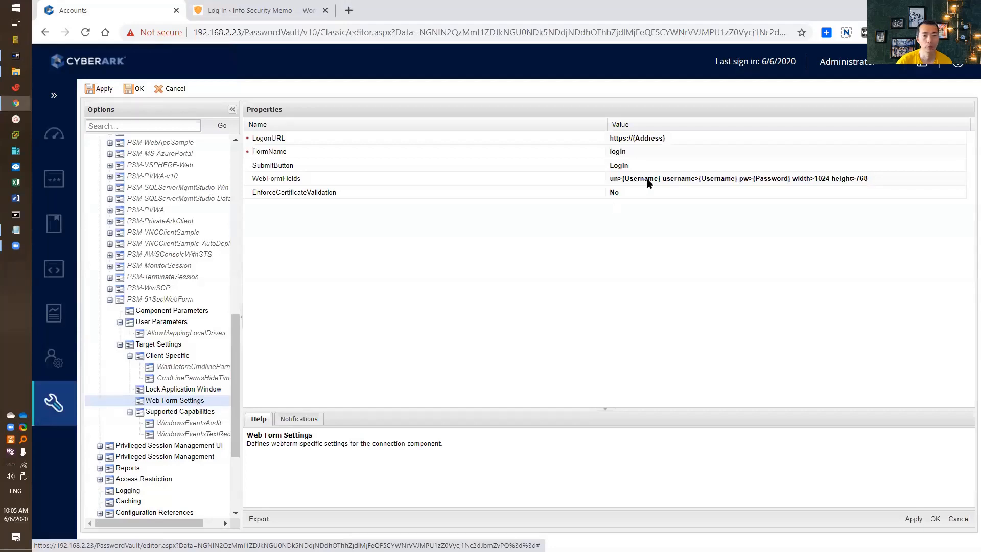
Edit the WebFormFields value, select its un/pw/width/height pairs, and switch to the WordPress login page
click(738, 178)
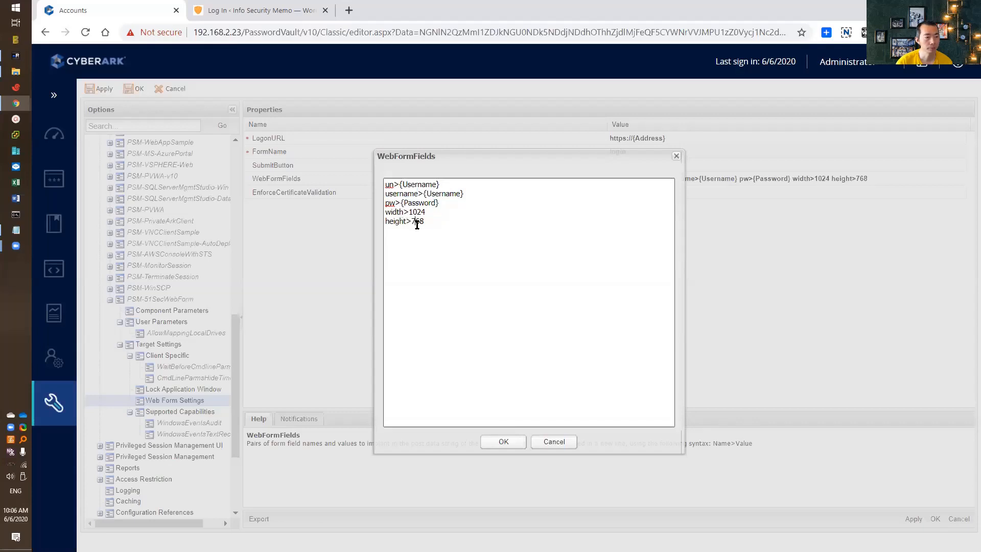
drag(389, 188, 419, 222)
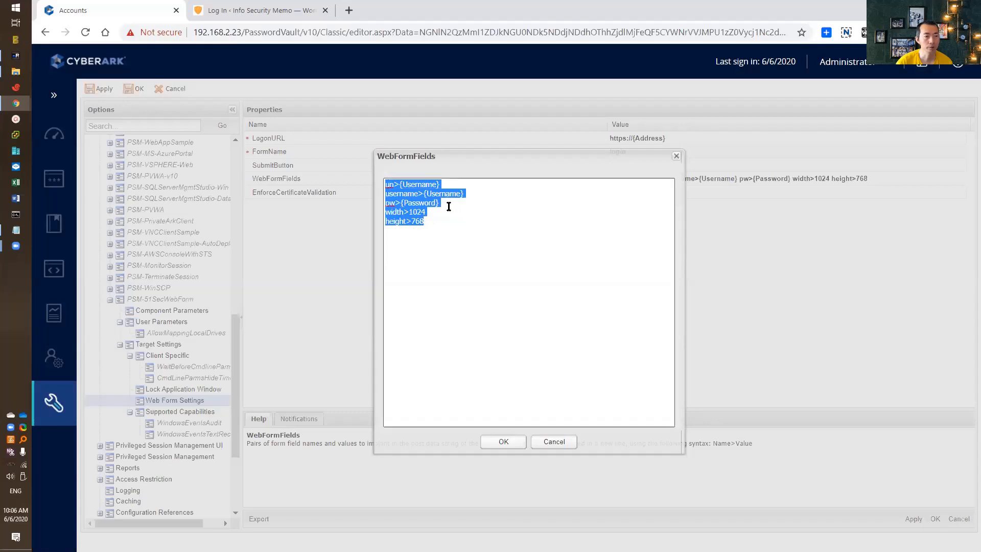
mouse_move(441, 246)
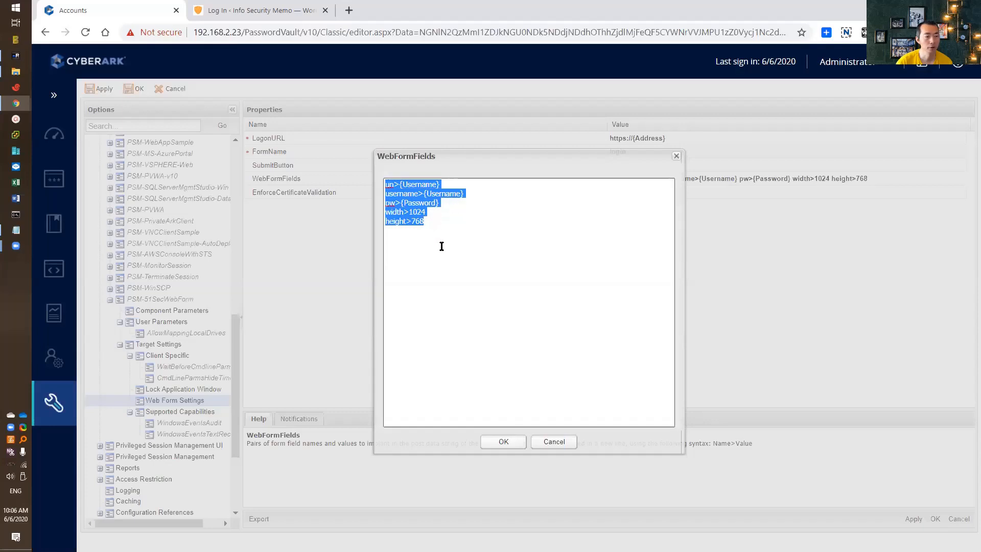
click(257, 11)
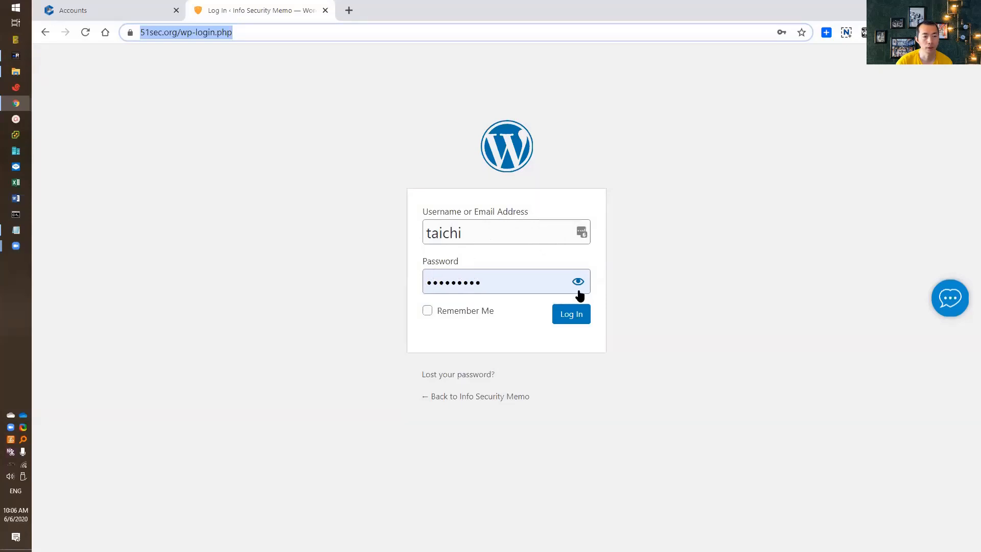
mouse_move(589, 269)
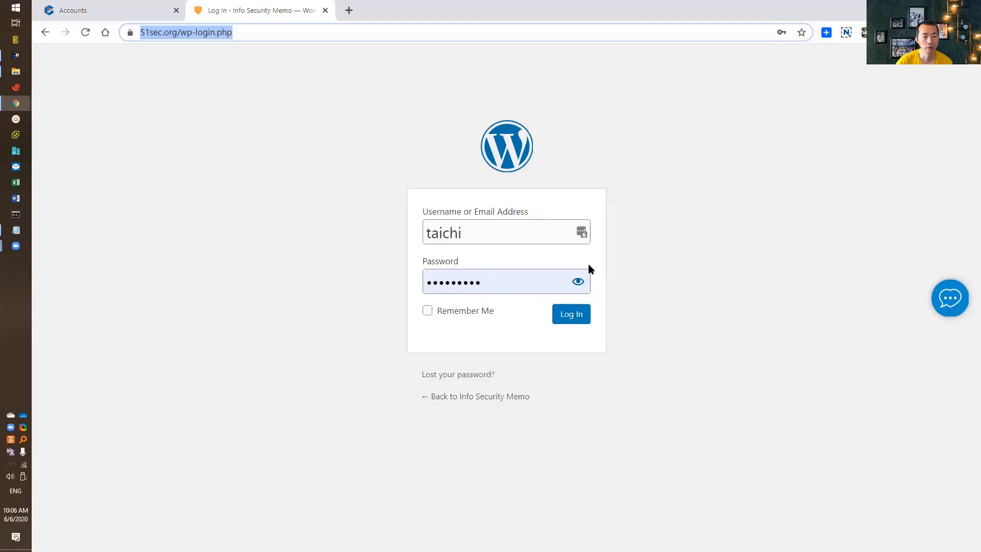
mouse_move(500, 264)
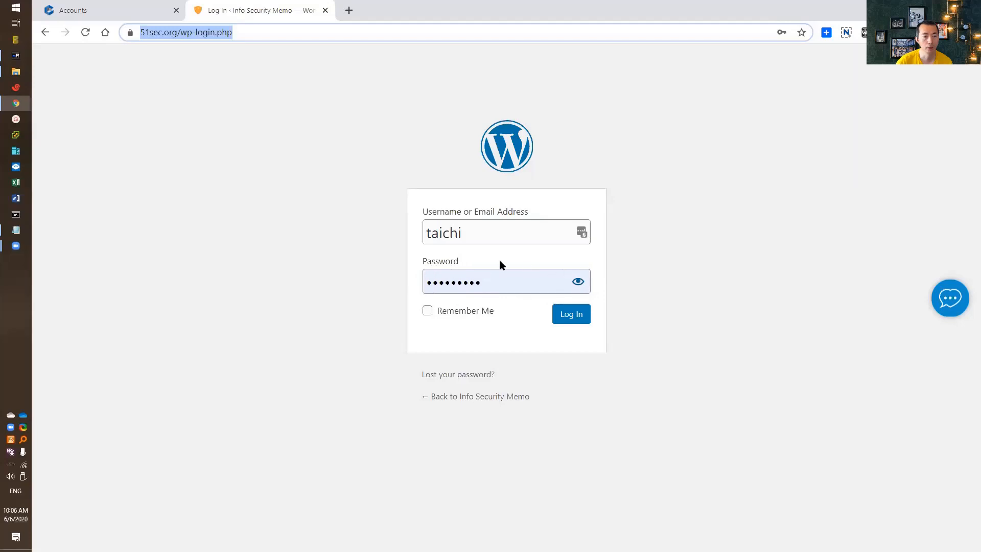
mouse_move(553, 307)
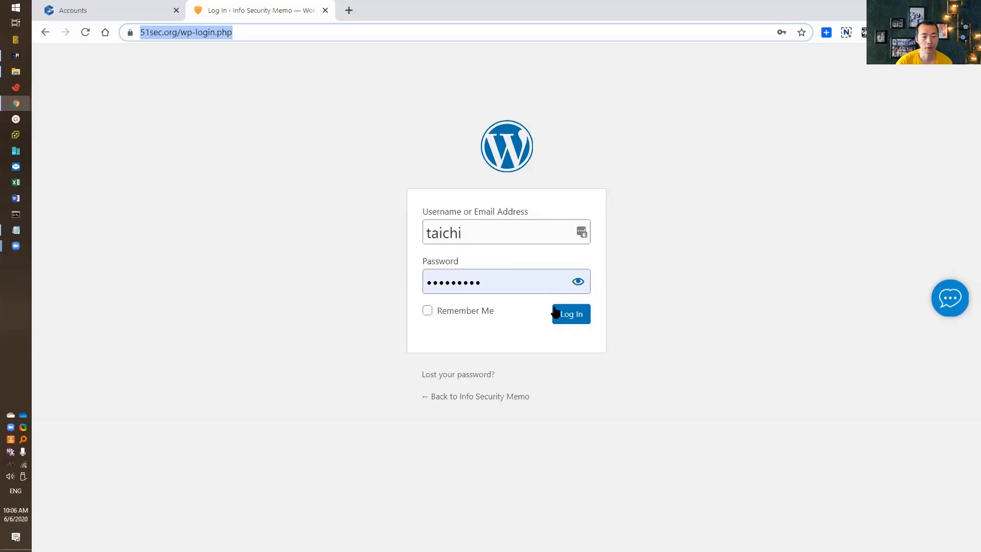
mouse_move(552, 306)
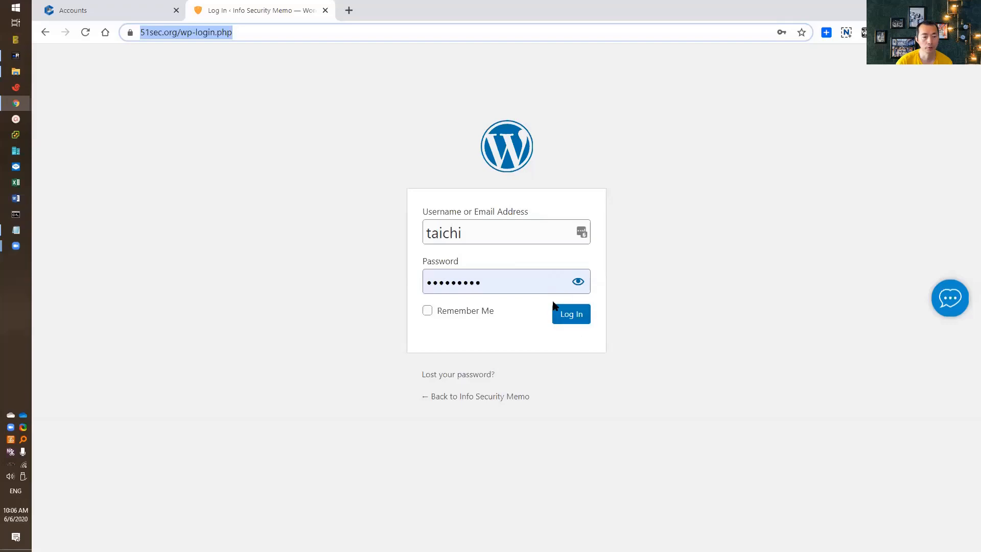
Return from the WordPress login tab to the PVWA WebFormFields editor
click(72, 11)
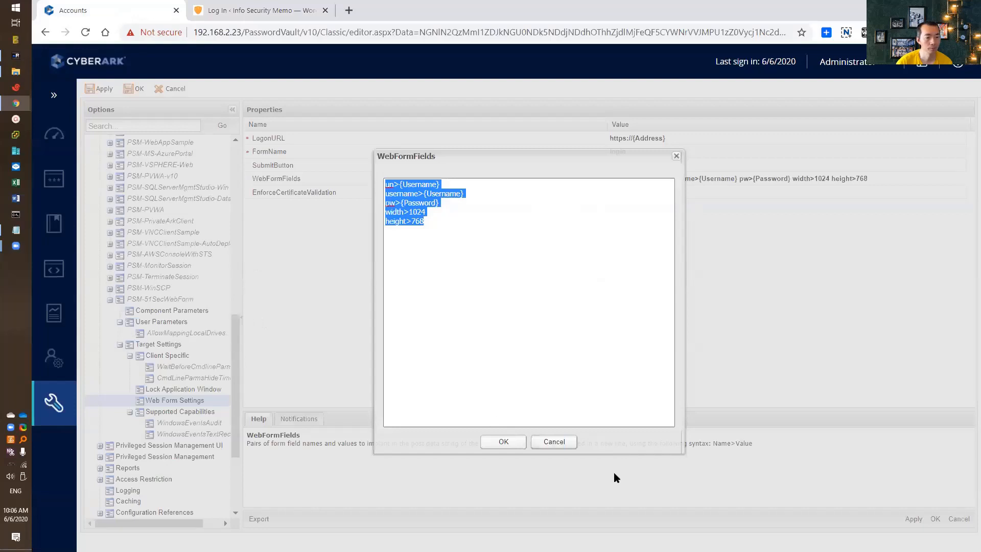
Cancel the WebFormFields editor, revisit Client Specific and Web Form Settings, then go to the WordPress login page
click(503, 442)
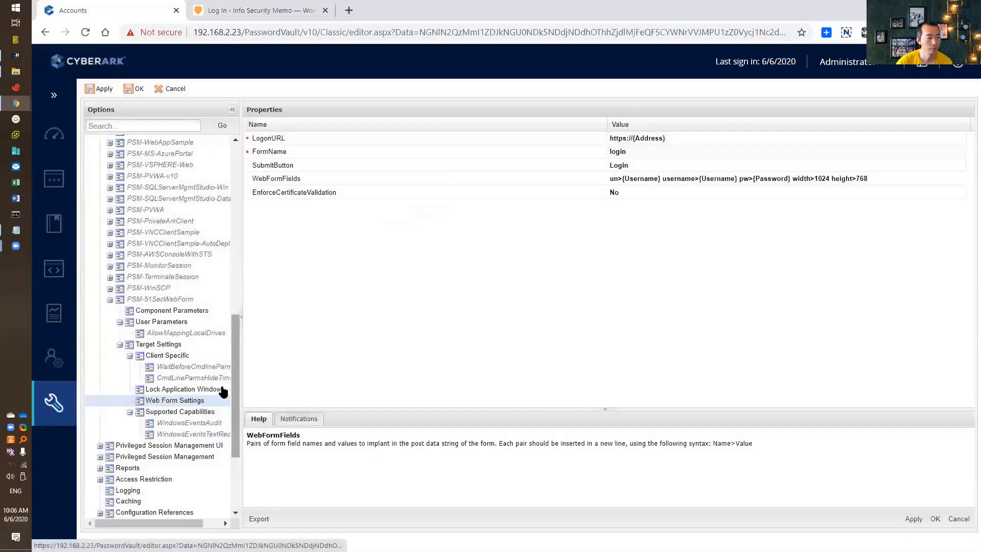
click(166, 355)
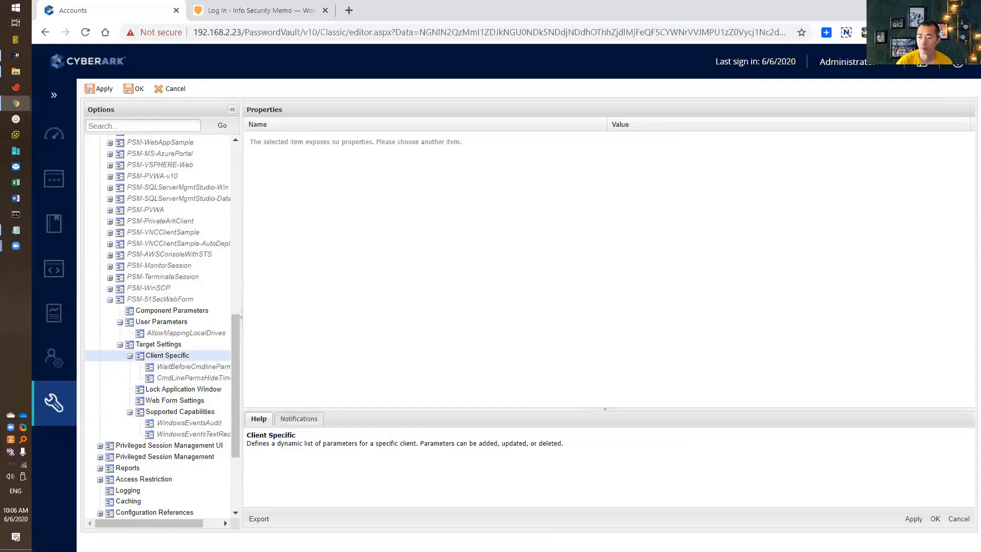
click(175, 400)
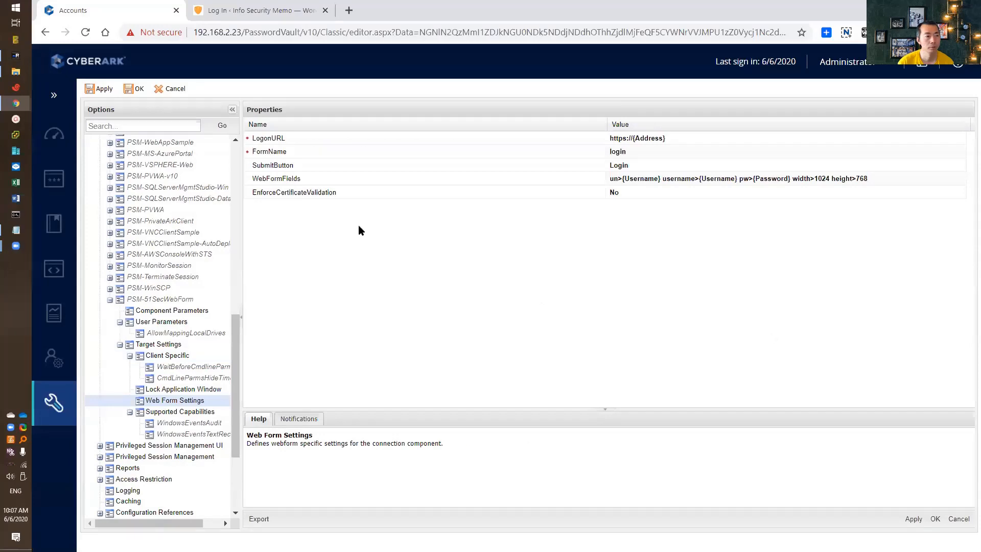
click(256, 10)
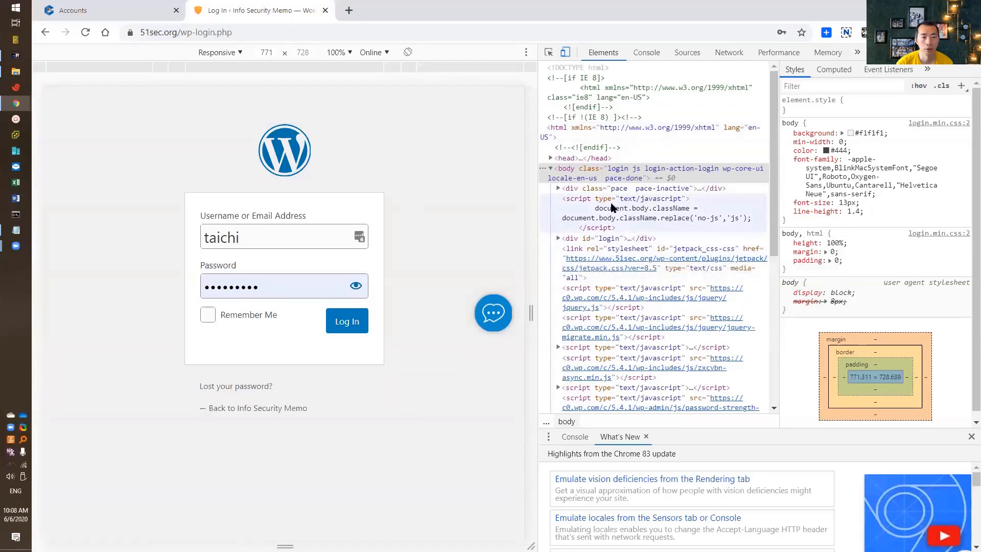
Expand the loginform markup in DevTools to read the user_login and user_pass input IDs
click(284, 236)
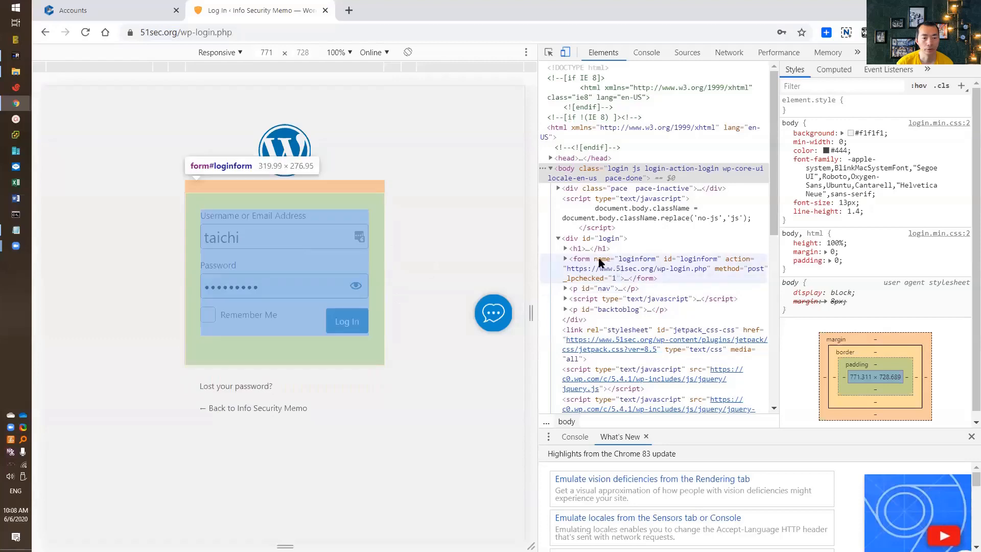
click(565, 259)
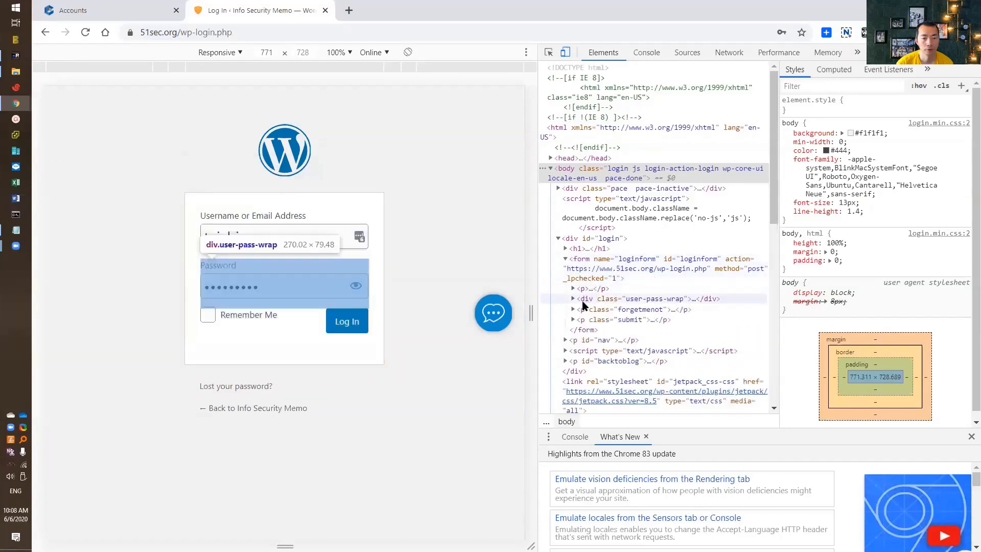
text(taichi)
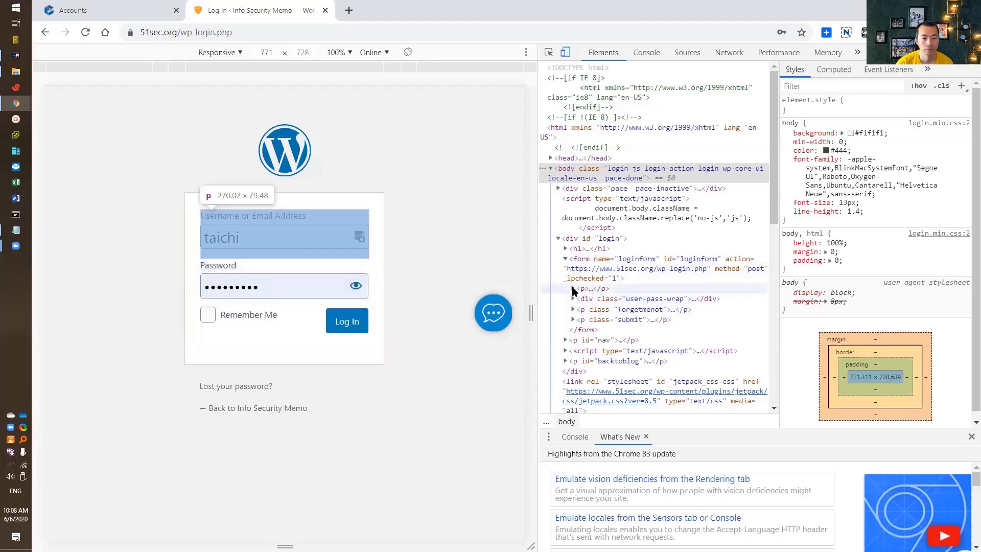
click(572, 288)
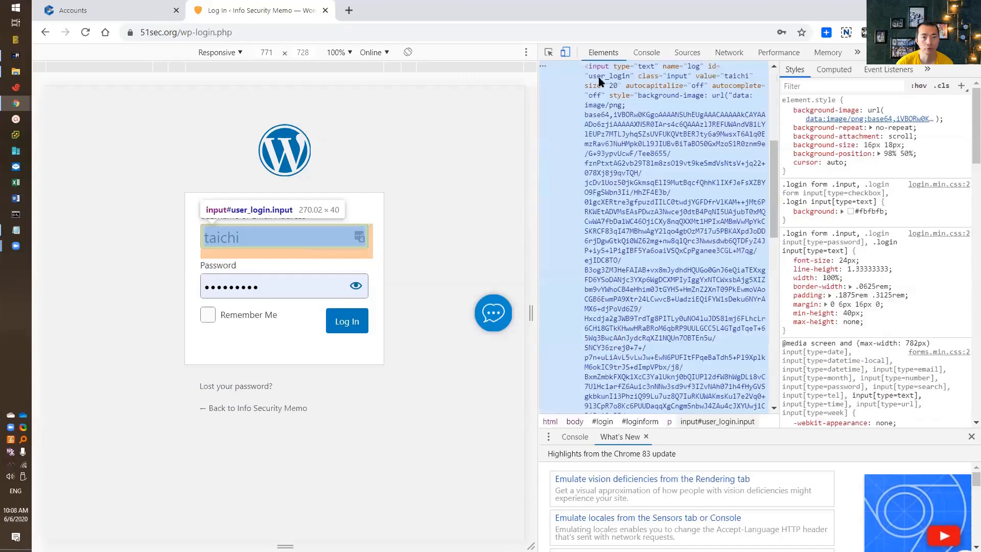
mouse_move(637, 117)
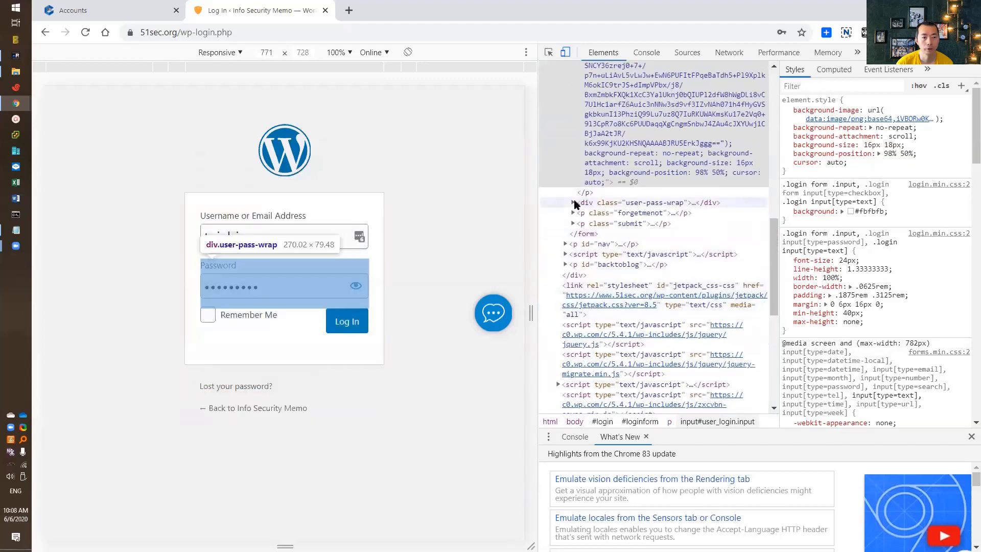
text(taichi)
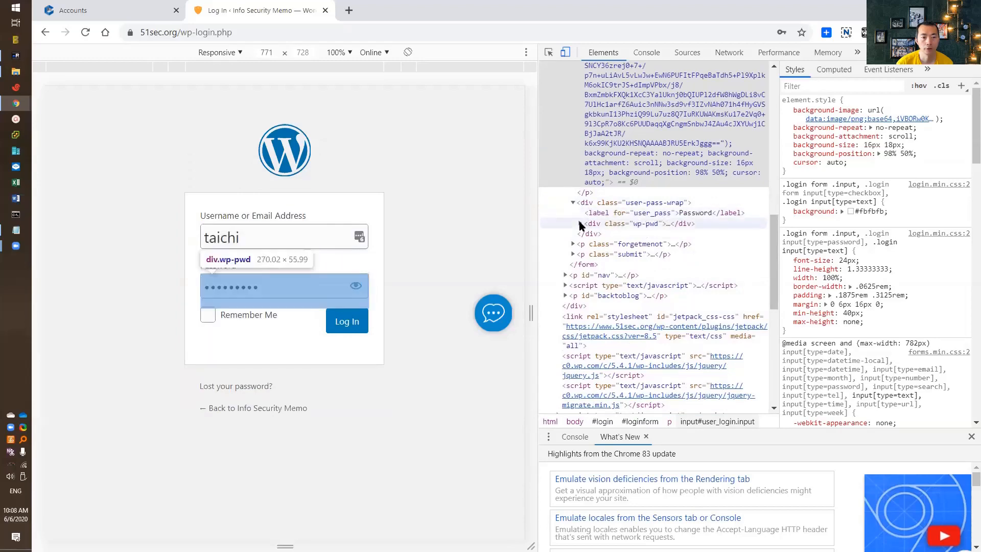
click(573, 224)
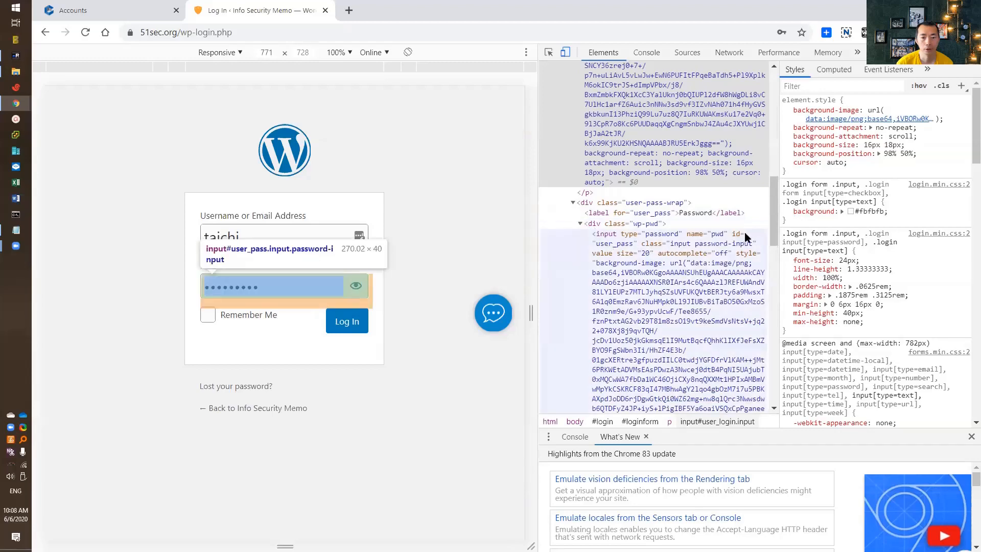
mouse_move(625, 247)
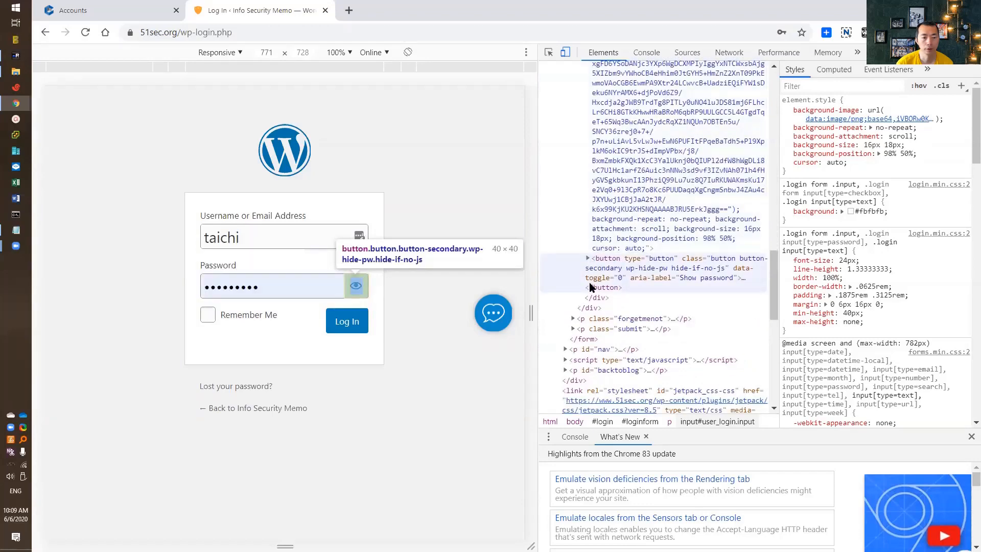
mouse_move(574, 319)
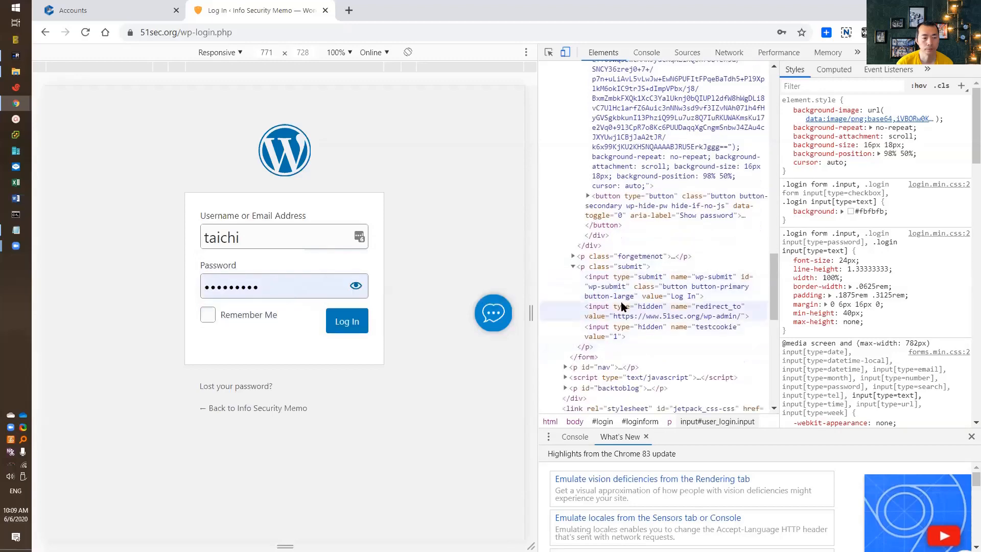
mouse_move(616, 299)
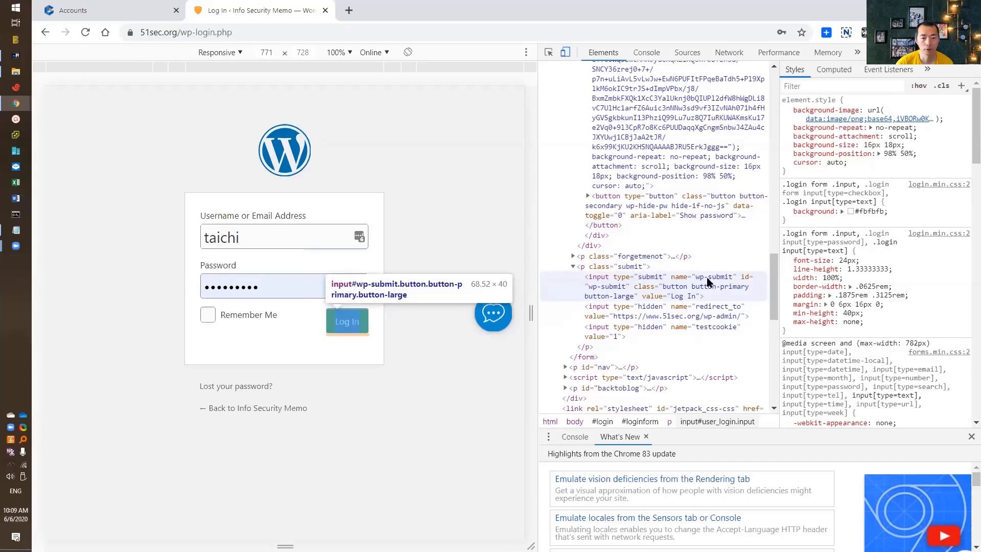
mouse_move(601, 292)
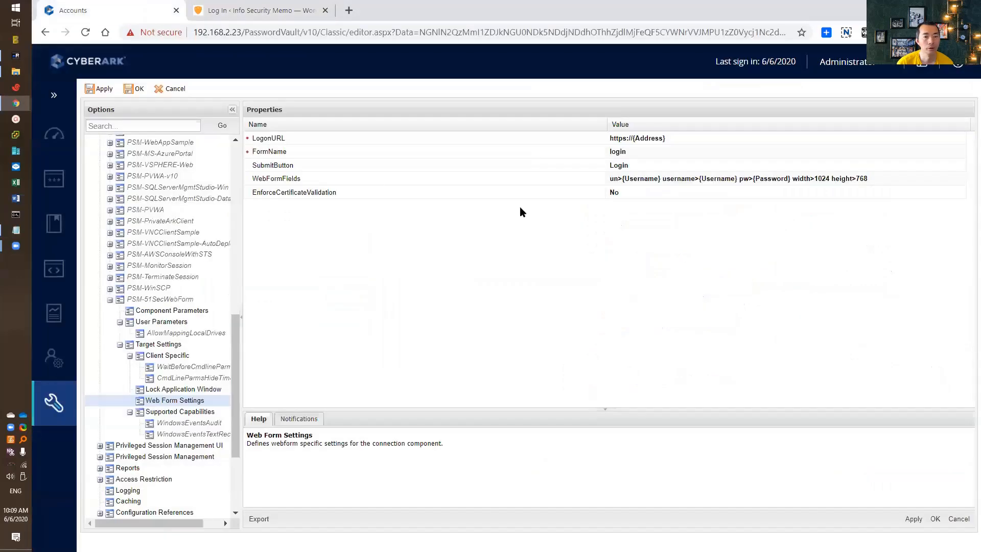
Replace WebFormFields with user_login>{Username}, user_pass>{Password}, wp-submit>{Button} and confirm
click(738, 178)
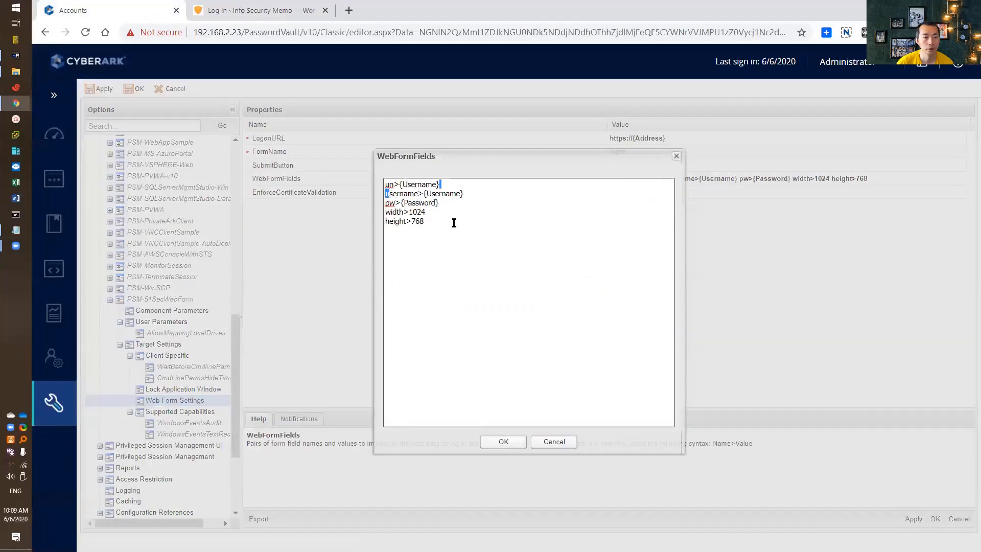
text(user_login>{Username})
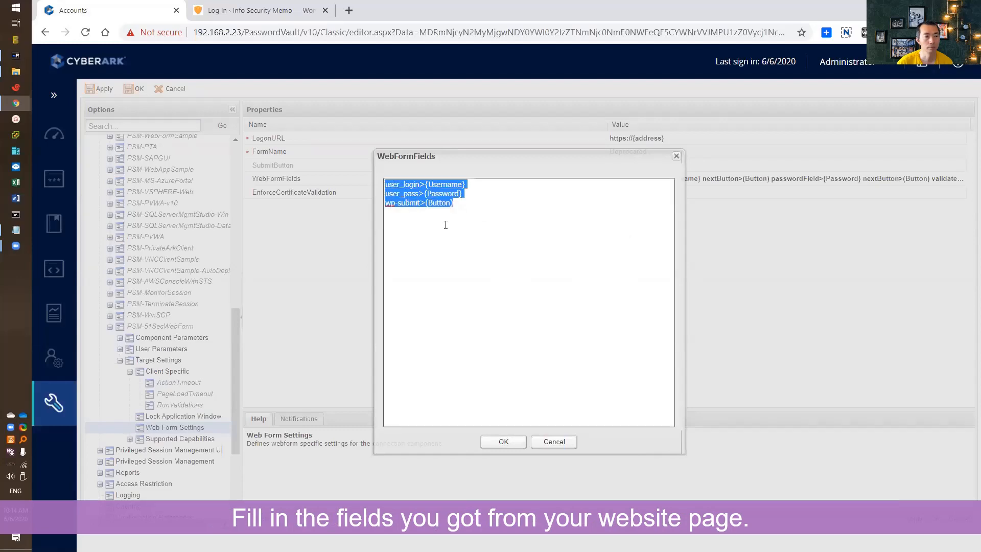
click(256, 10)
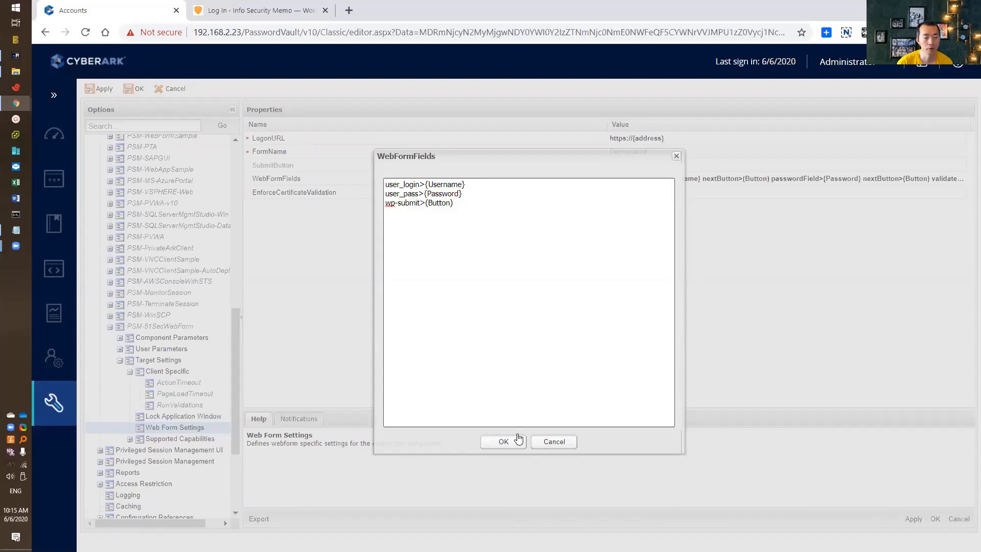
click(503, 441)
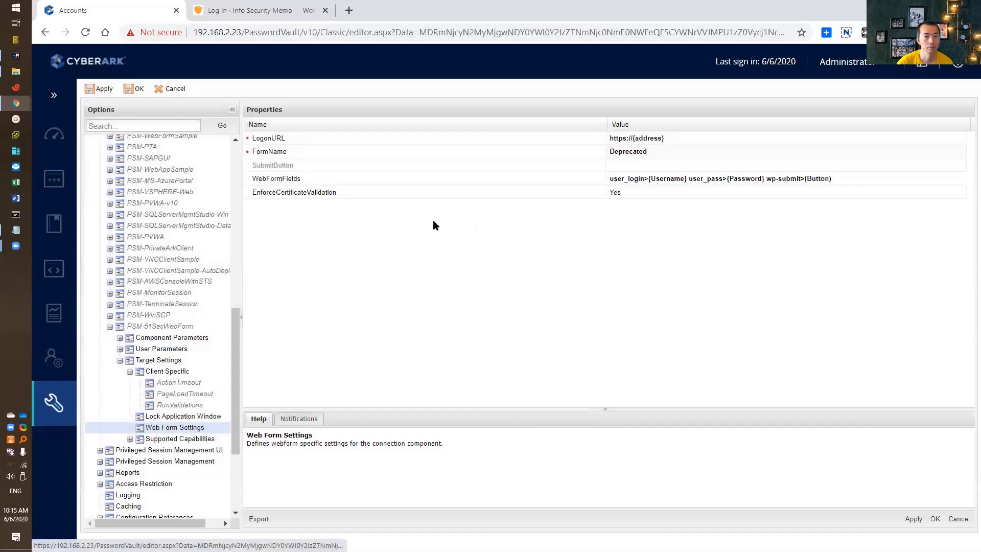
Under Client Specific, change the RunValidations value from Yes to No
click(157, 360)
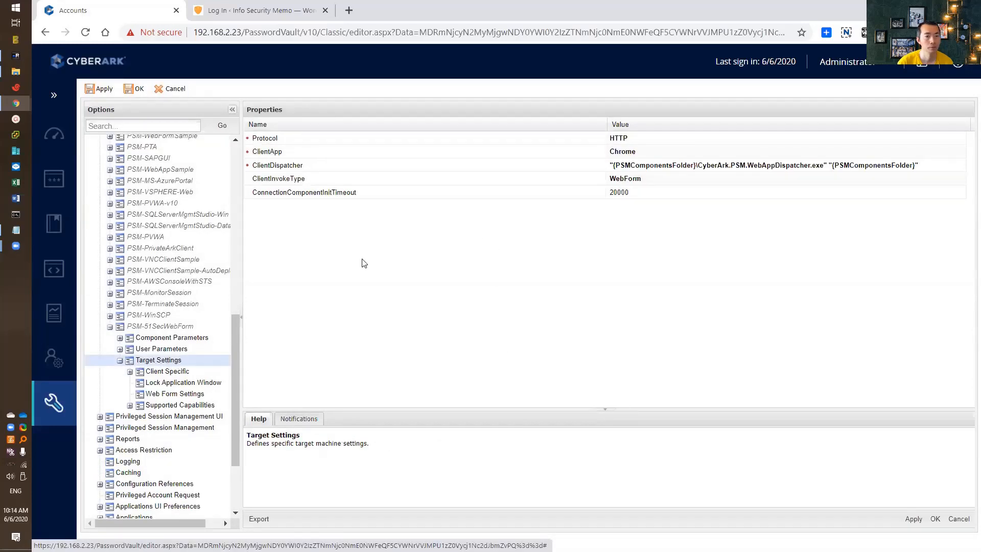
mouse_move(642, 151)
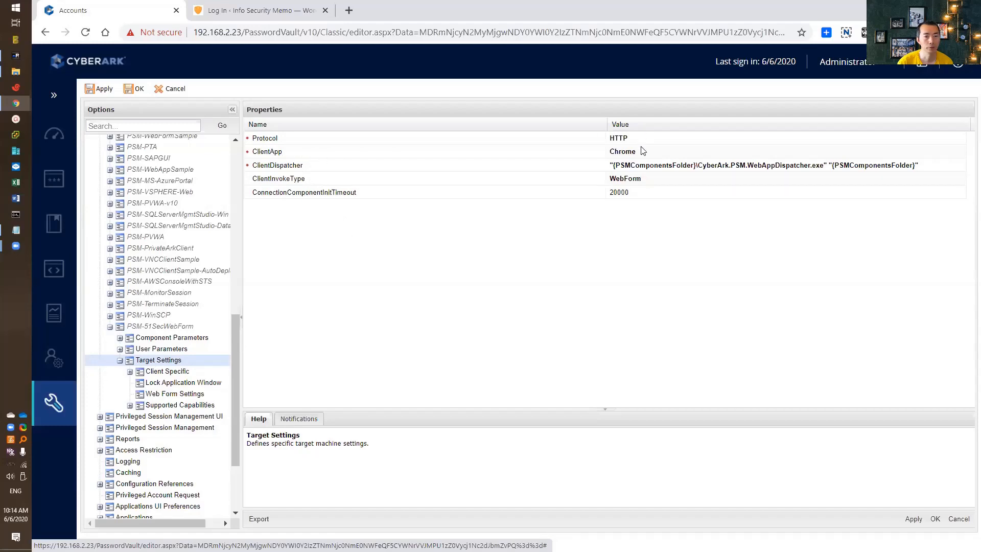
mouse_move(546, 189)
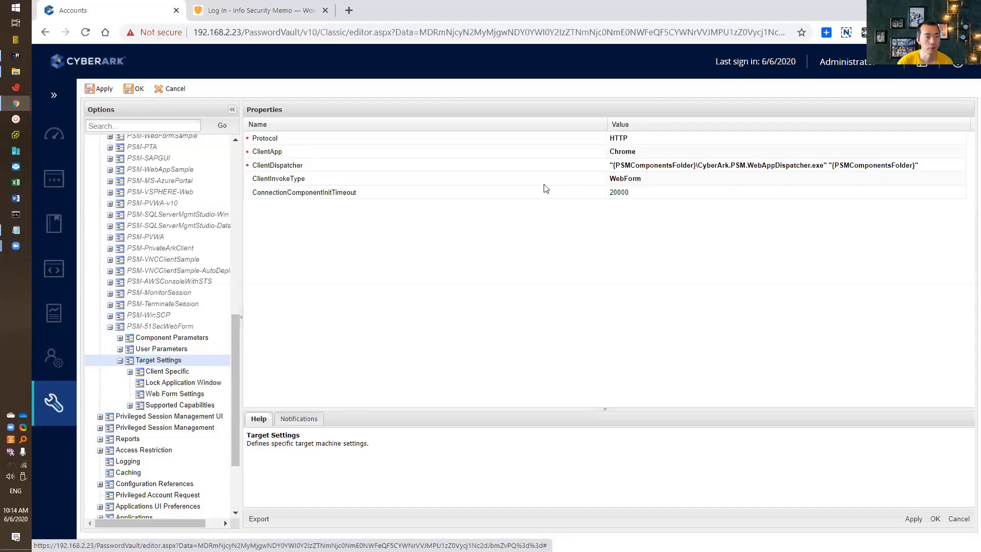
click(166, 371)
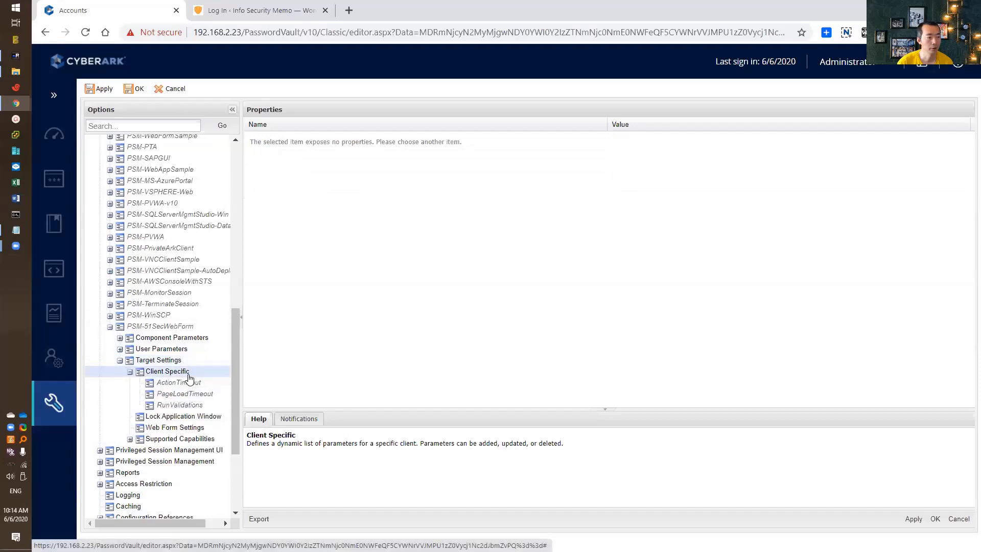
click(180, 405)
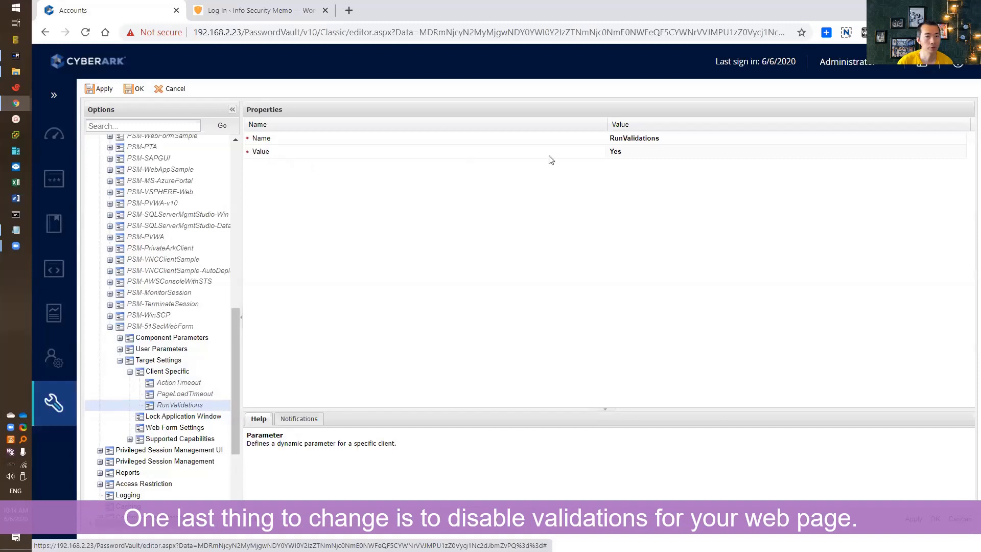
click(634, 151)
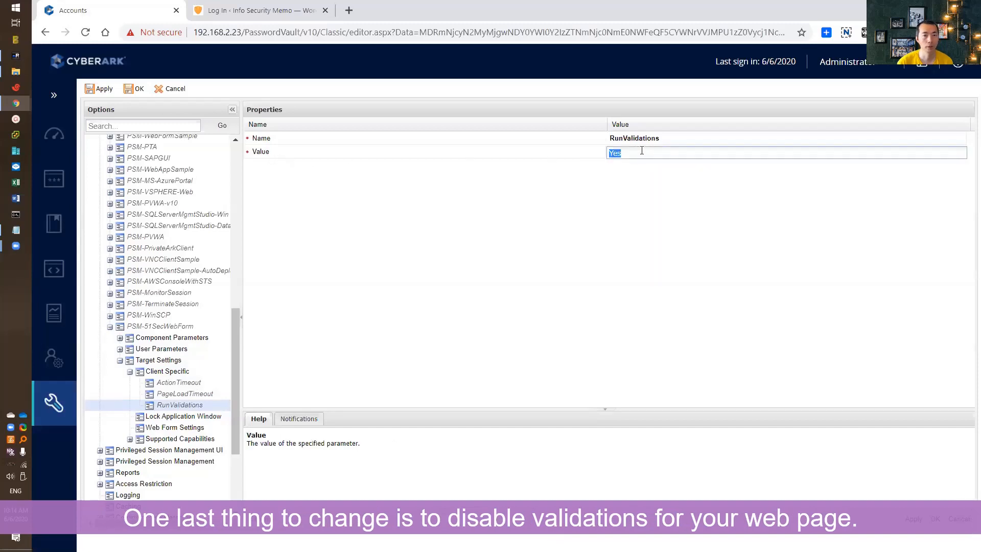
text(N)
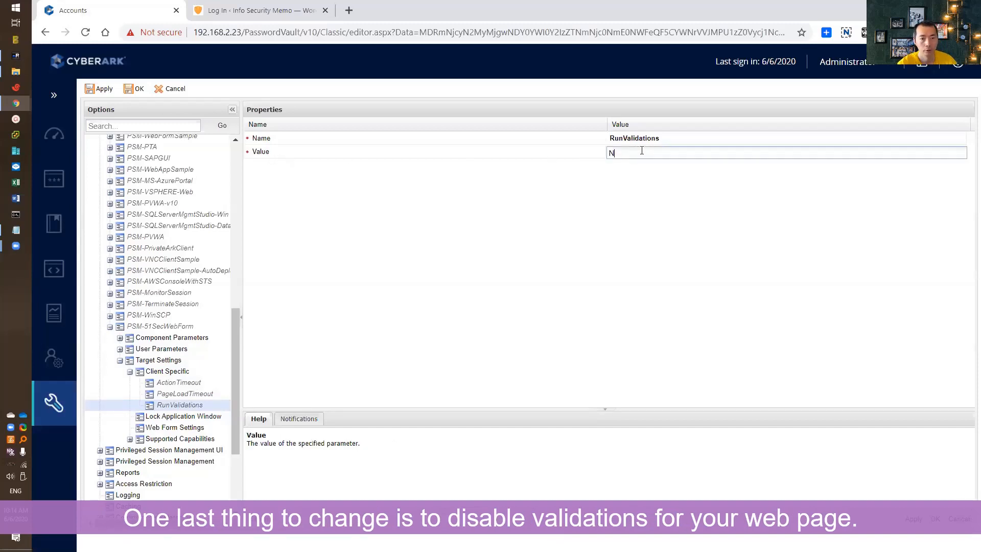
text(o)
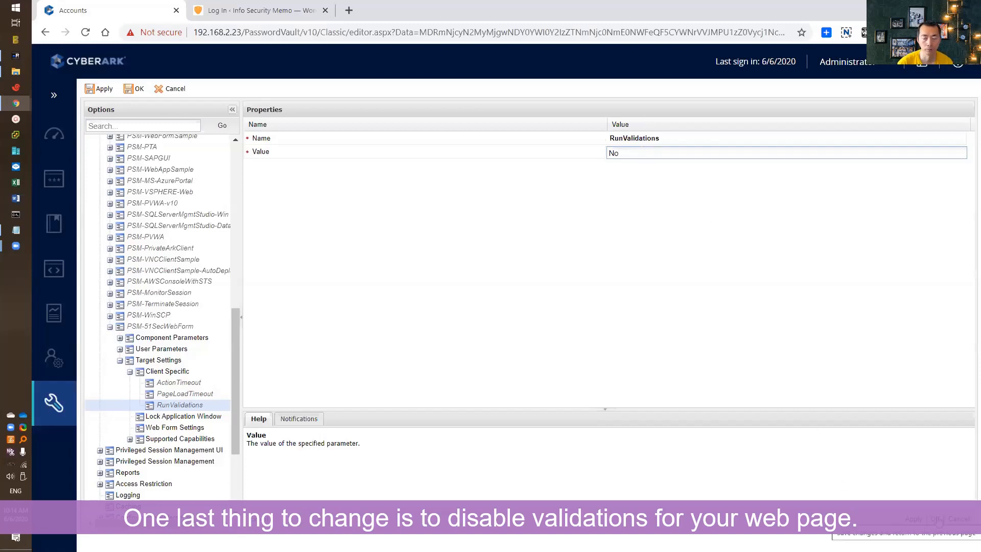
mouse_move(907, 495)
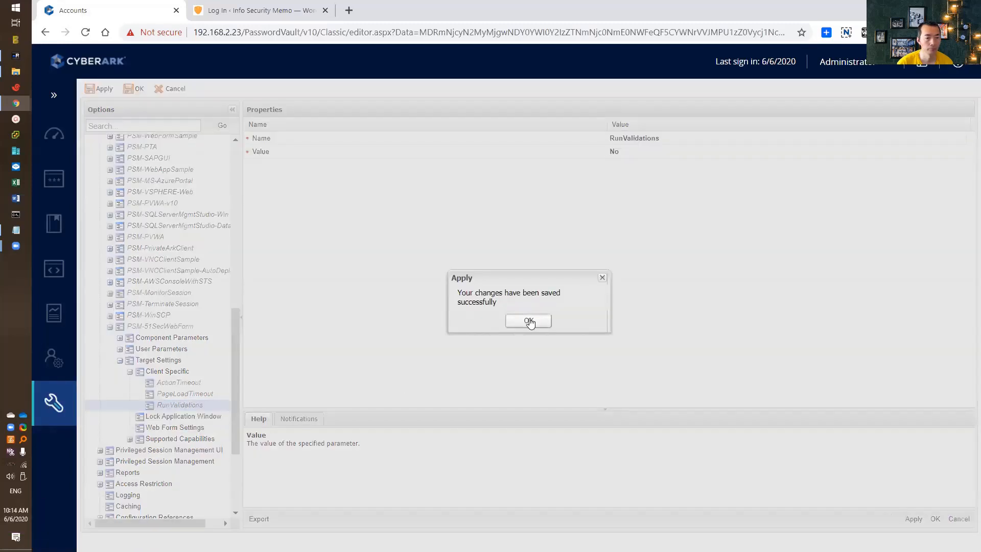
Apply and confirm the saved settings, closing the Options editor back to System Configuration
click(527, 321)
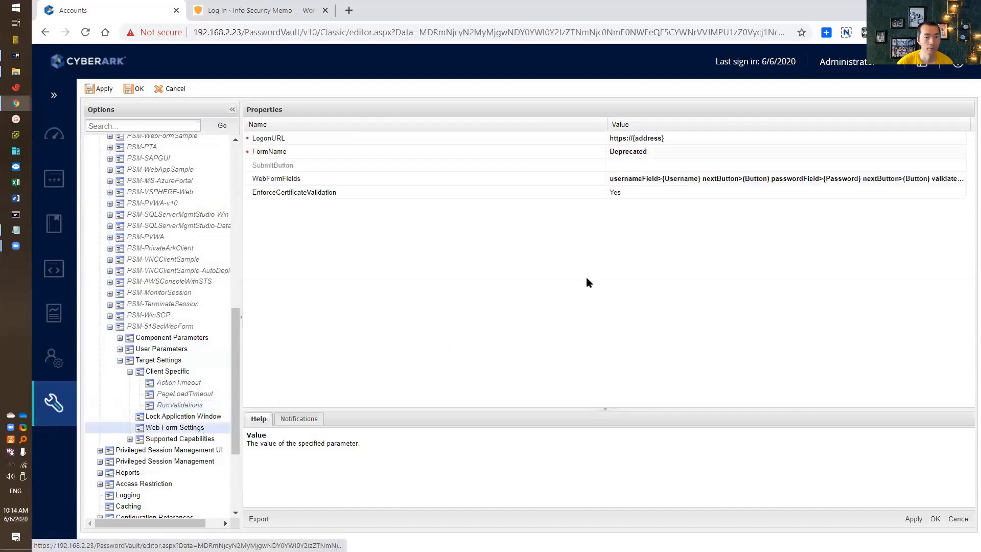
click(101, 88)
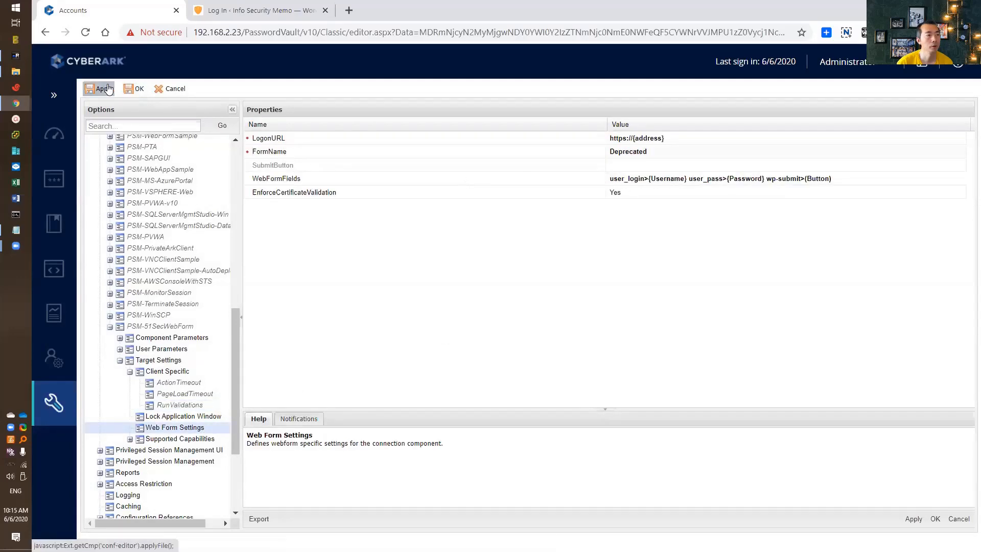
click(102, 88)
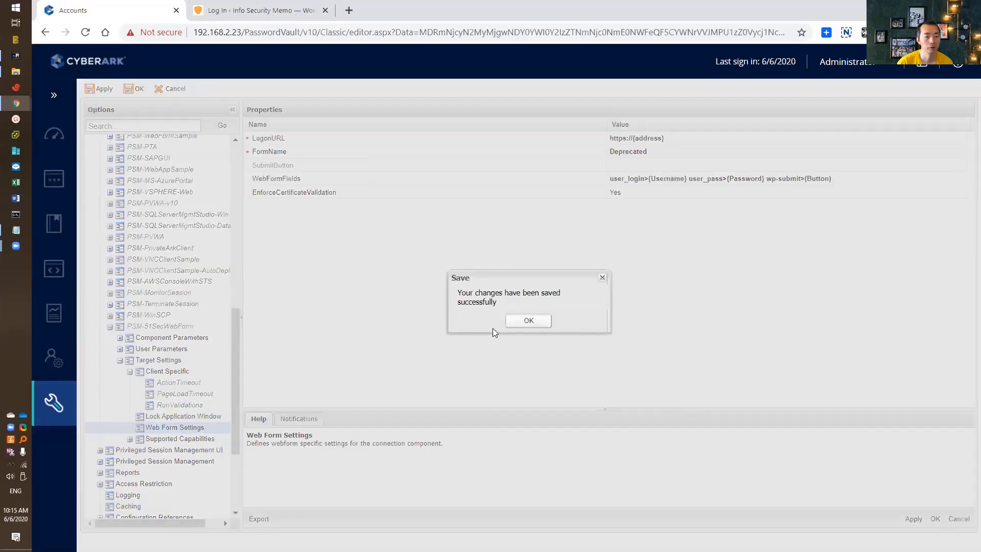
click(527, 320)
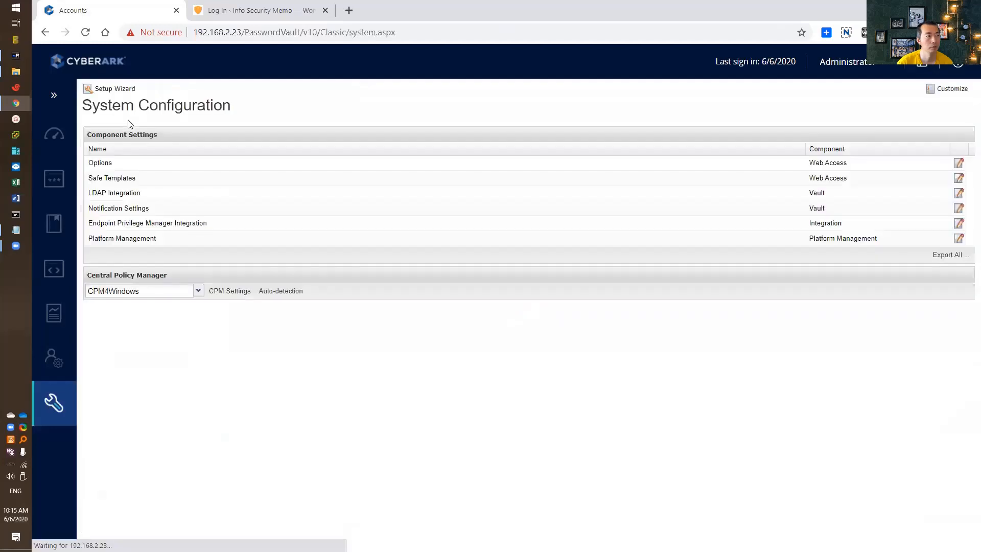
Restart the Cyber-Ark Privileged Session Manager service from the Services console
right_click(269, 274)
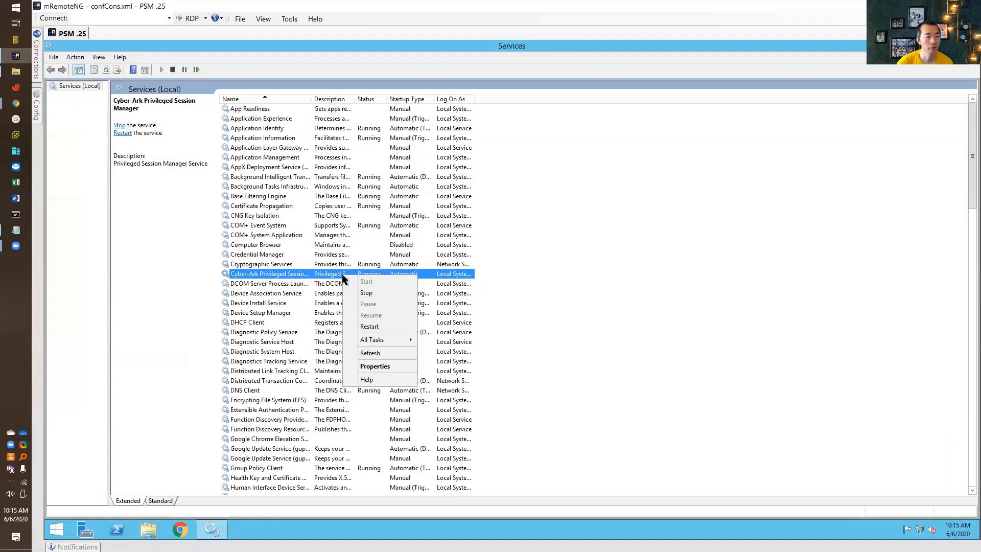
click(366, 293)
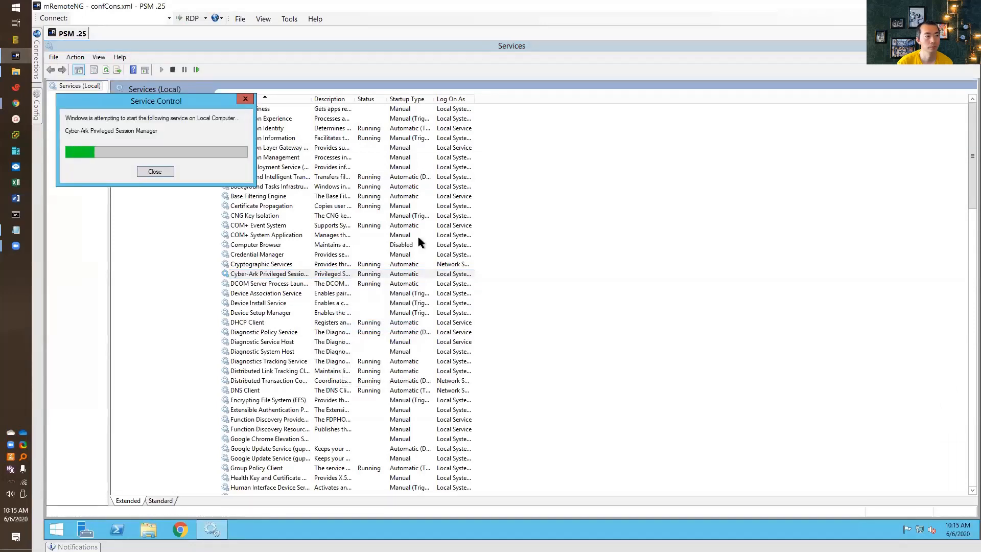
click(154, 171)
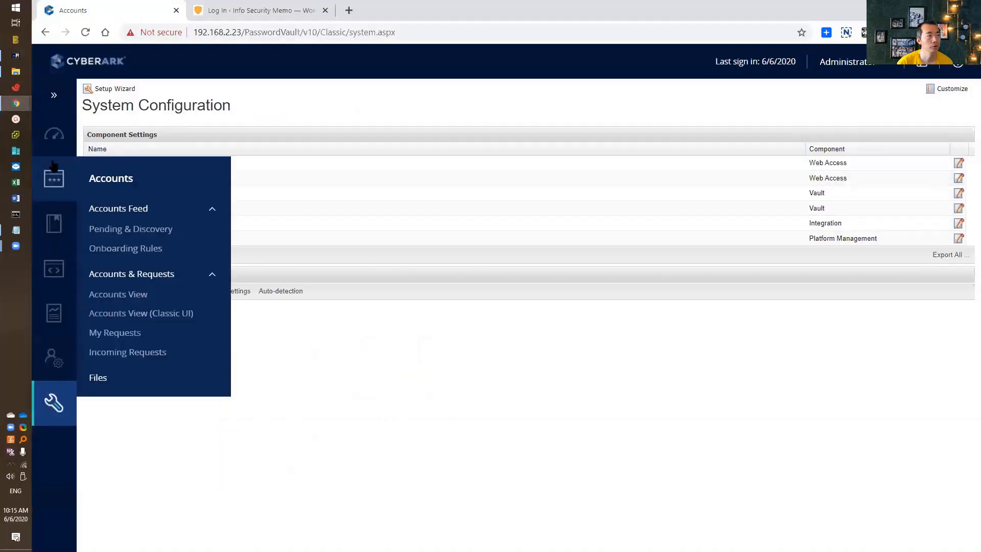
Show the Accounts View and connect to the 51Sec-GenericWebSites taichi account
click(118, 294)
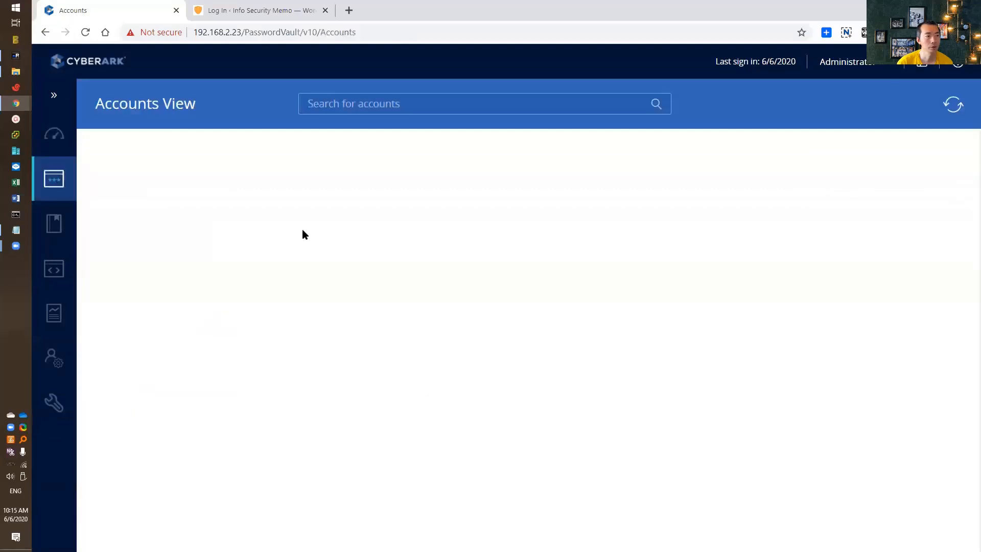
mouse_move(459, 282)
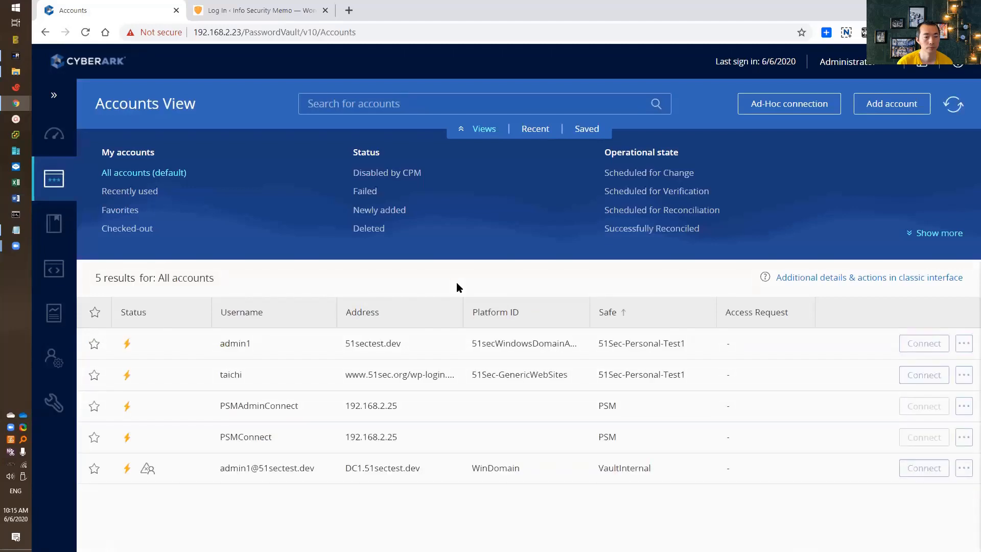
mouse_move(622, 374)
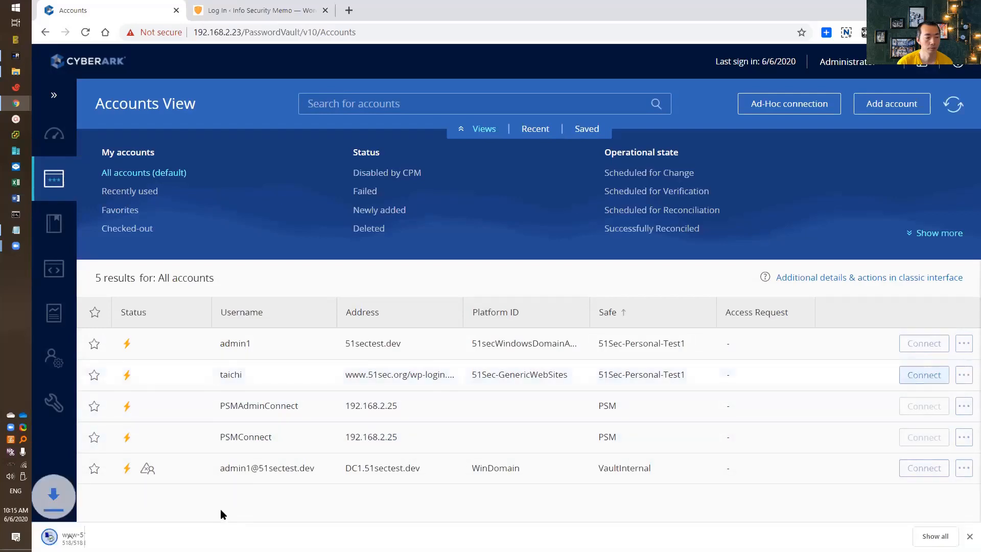
click(924, 375)
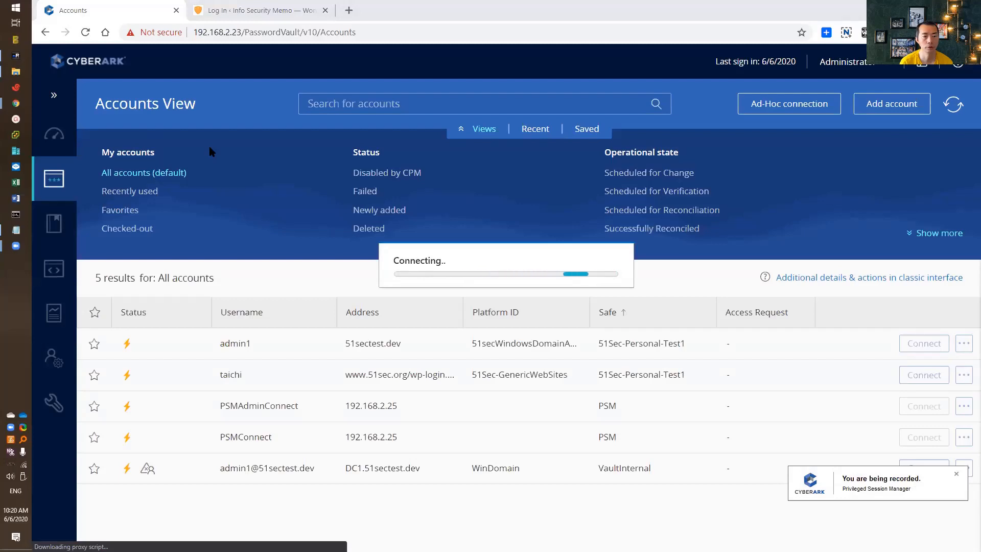
Log out of the auto-opened WordPress admin from the Dashboard and close the RemoteApp window
click(255, 10)
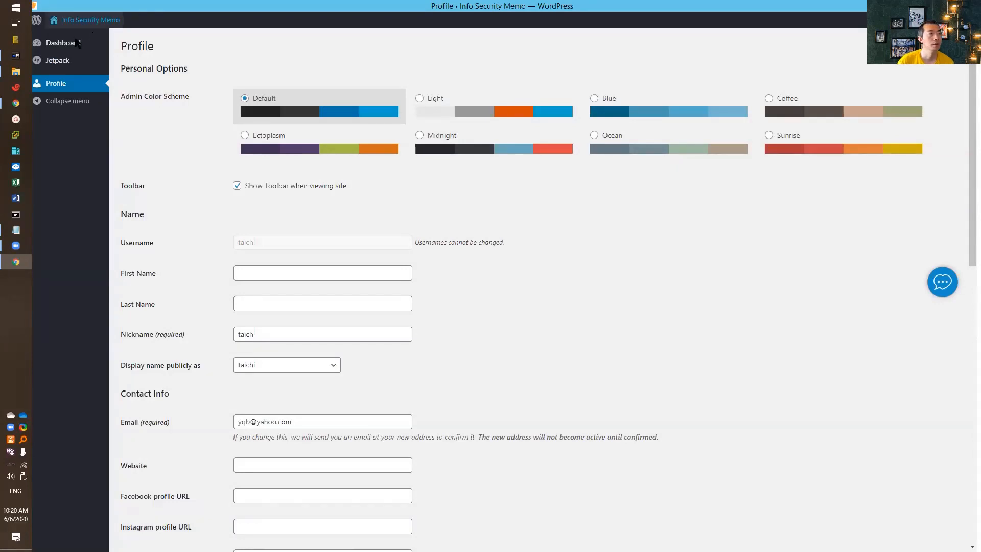
click(63, 42)
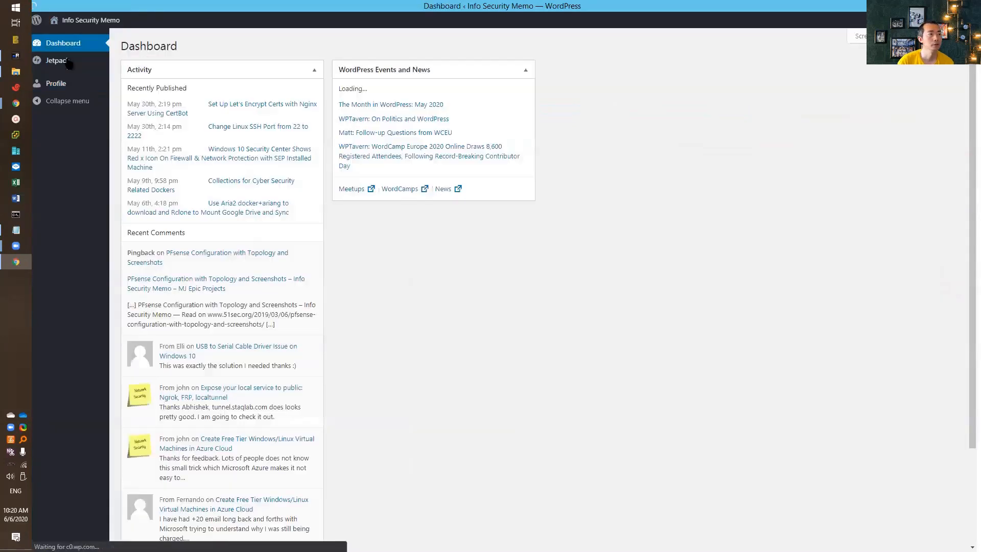
mouse_move(58, 60)
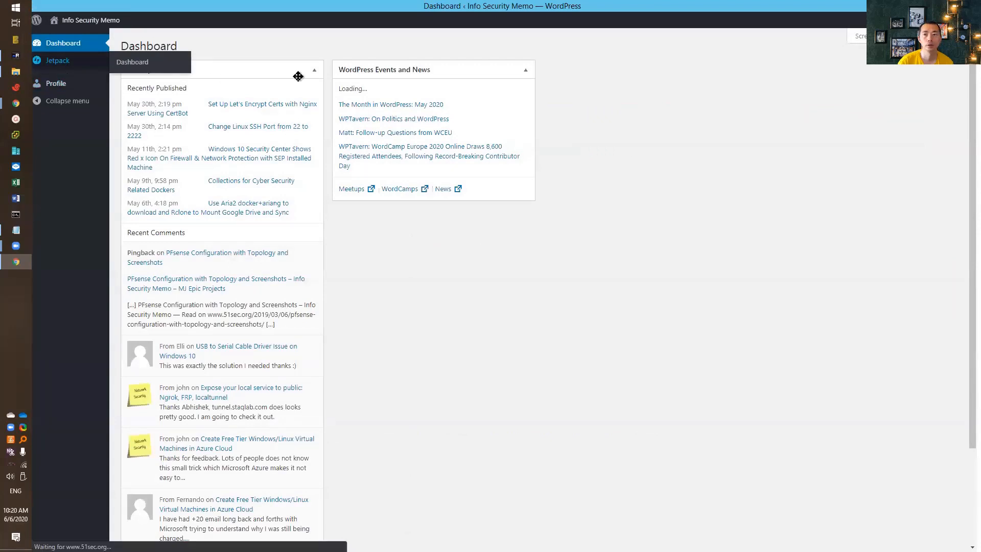
click(57, 60)
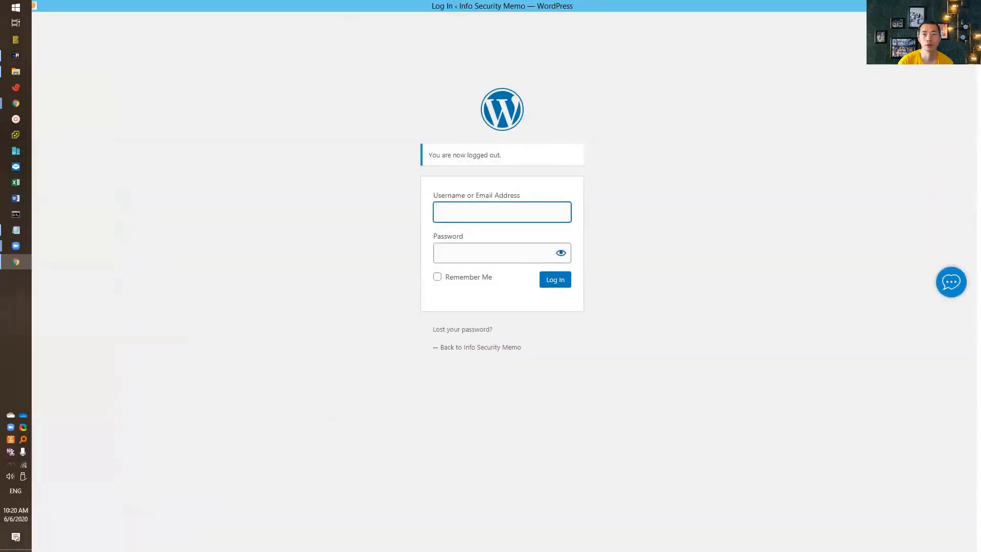
click(924, 375)
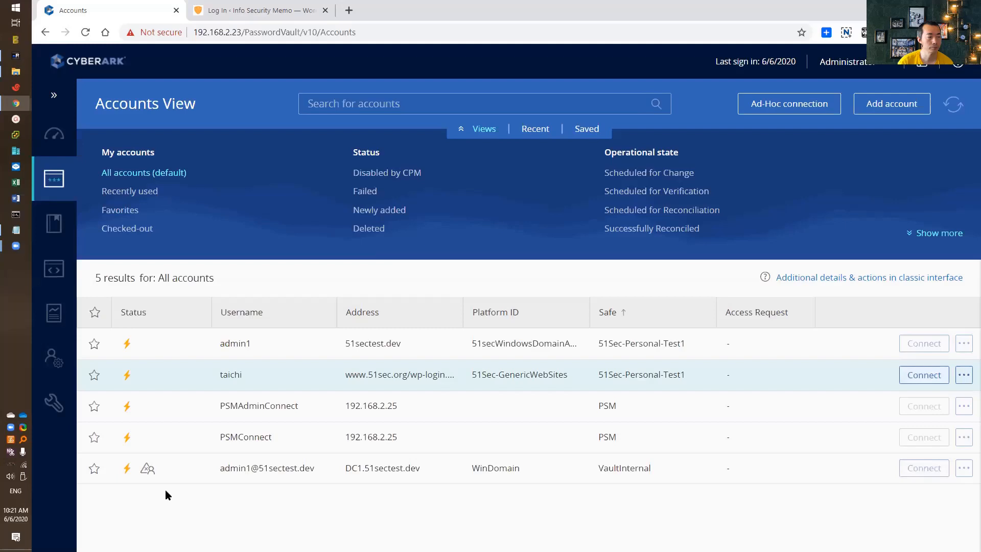
Connect to the taichi WordPress account again and launch the downloaded PSM RemoteApp session
click(924, 375)
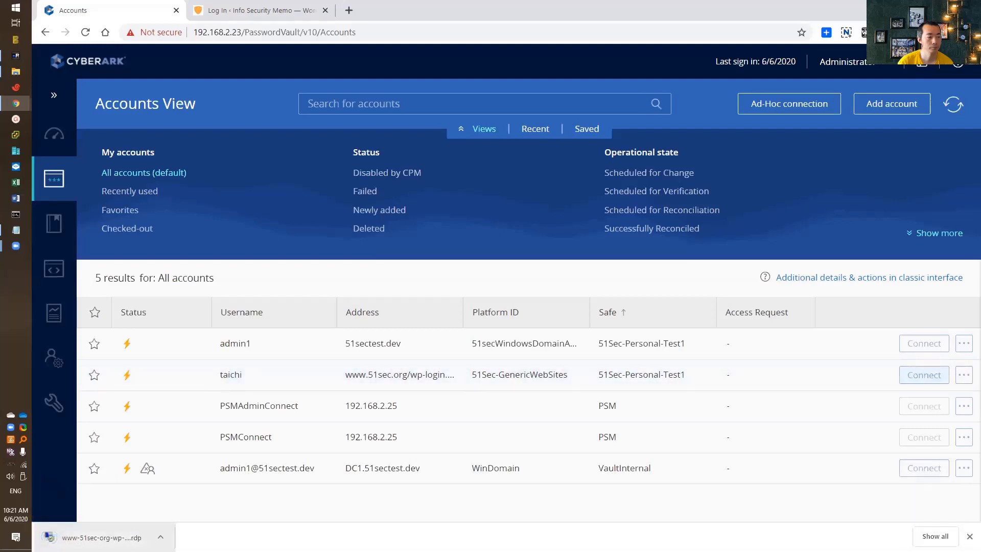
click(924, 375)
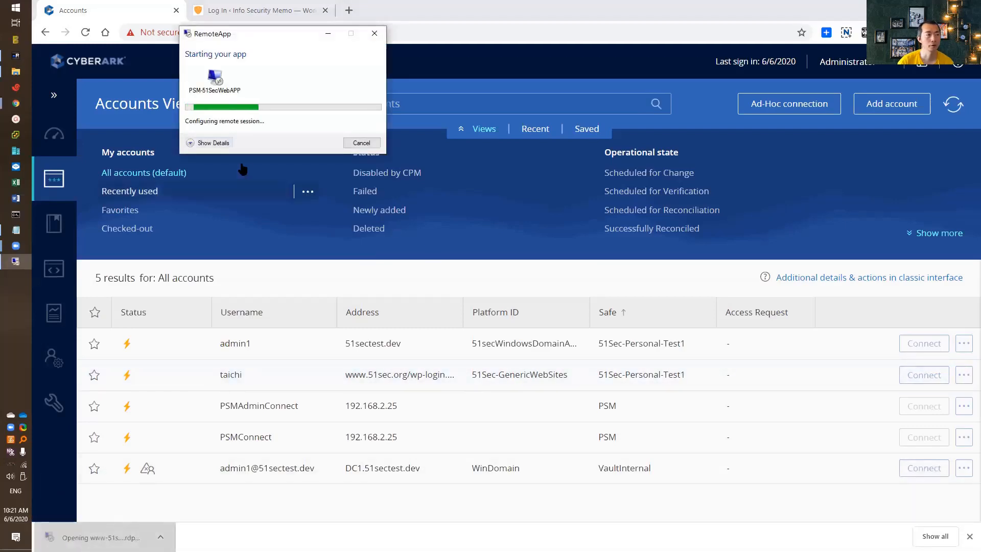
click(212, 143)
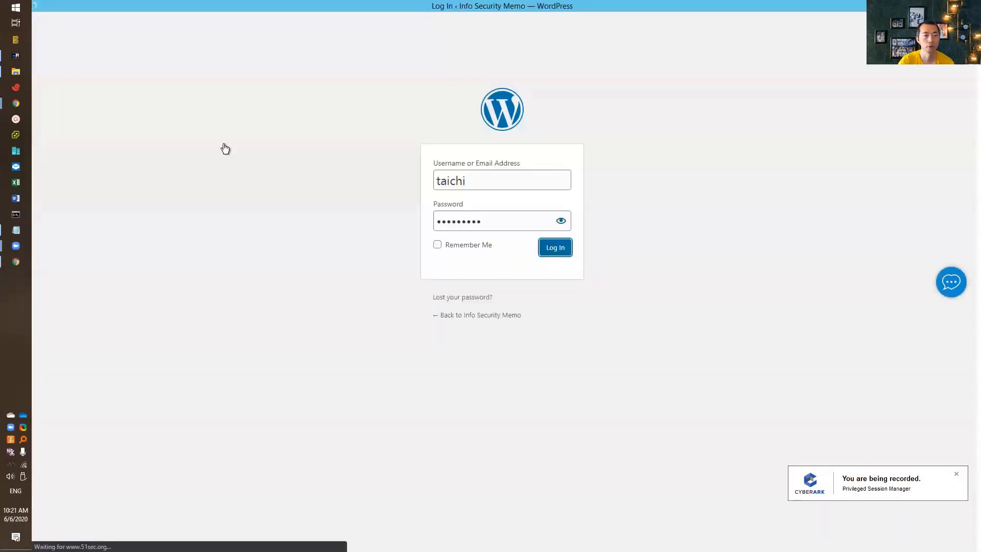
Submit the pre-filled WordPress login and land on the taichi Profile page
click(554, 247)
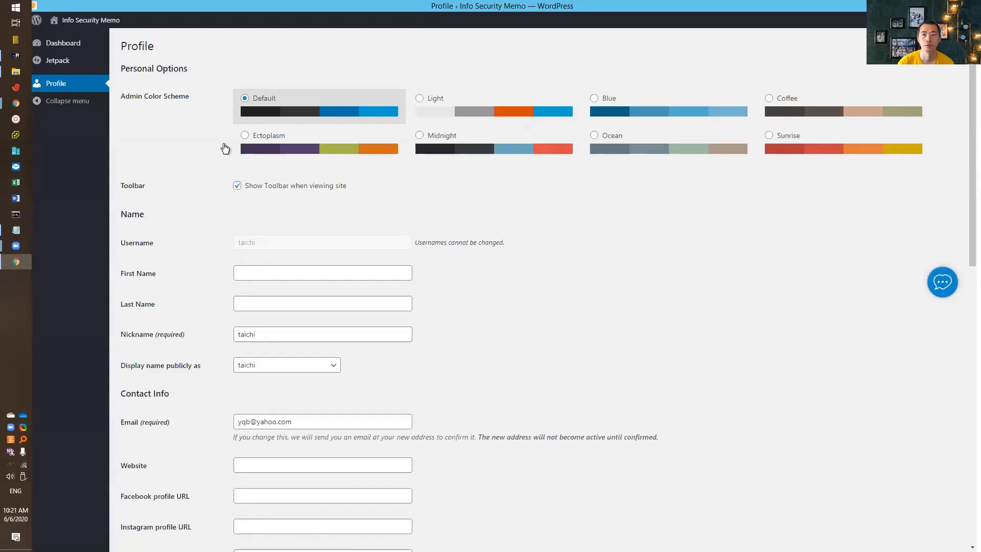
mouse_move(277, 18)
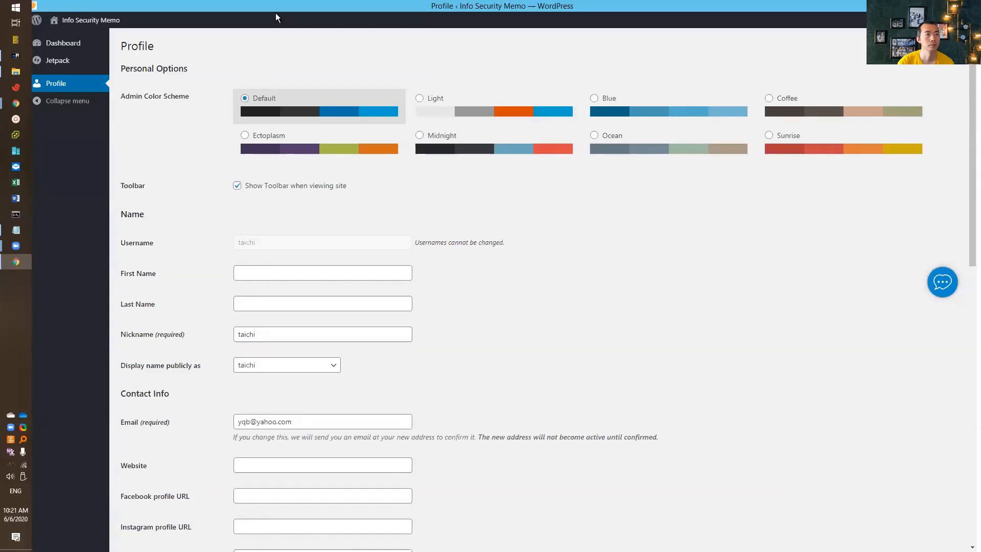